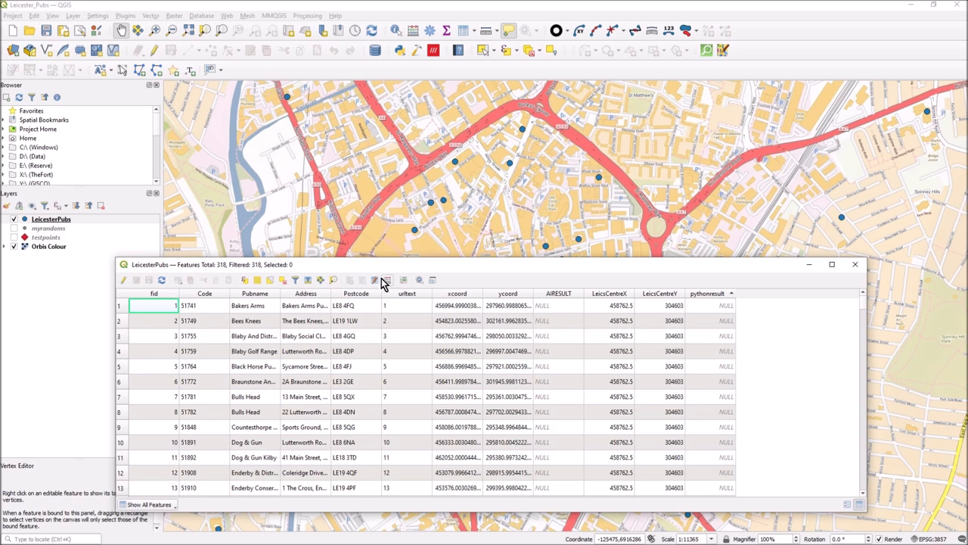
{"action": "mouse_move", "coordinate": [387, 281]}
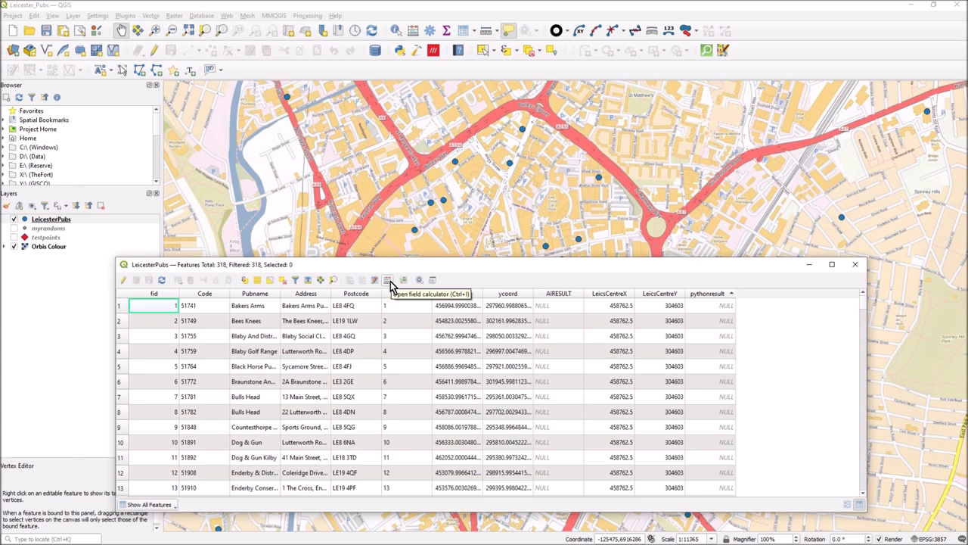
{"action": "mouse_move", "coordinate": [535, 271]}
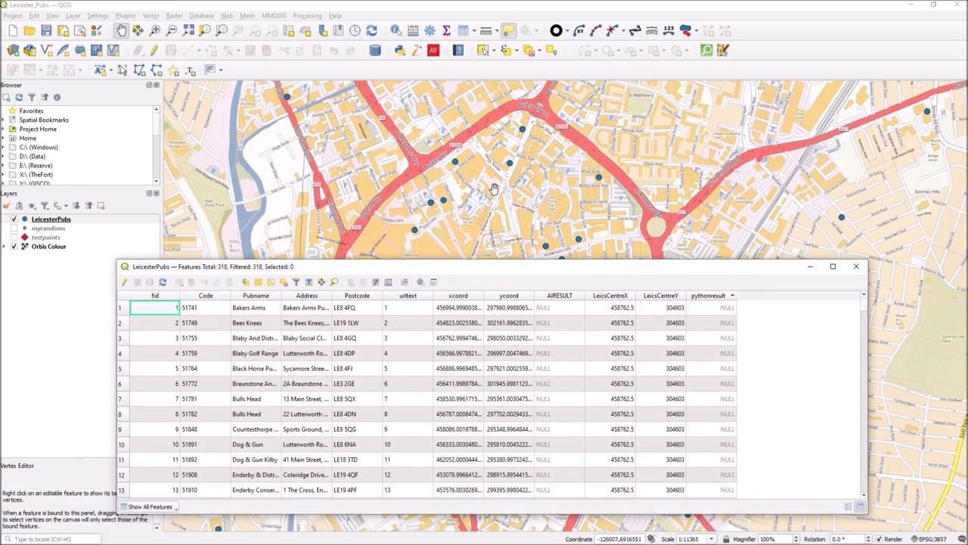
- Reposition the LeicesterPubs attribute table window on screen
{"action": "left_click_drag", "start_coordinate": [488, 267], "coordinate": [579, 351]}
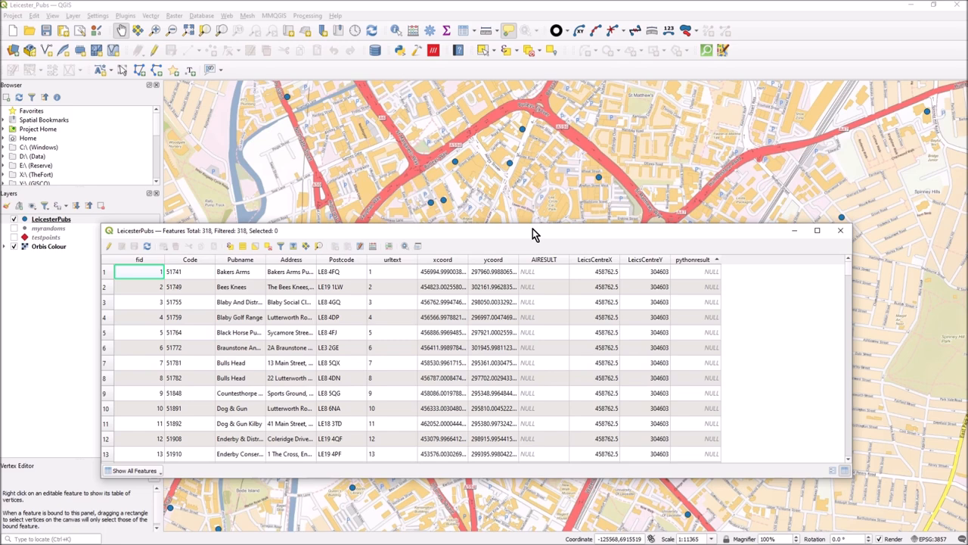
{"action": "left_click_drag", "start_coordinate": [534, 230], "coordinate": [560, 275]}
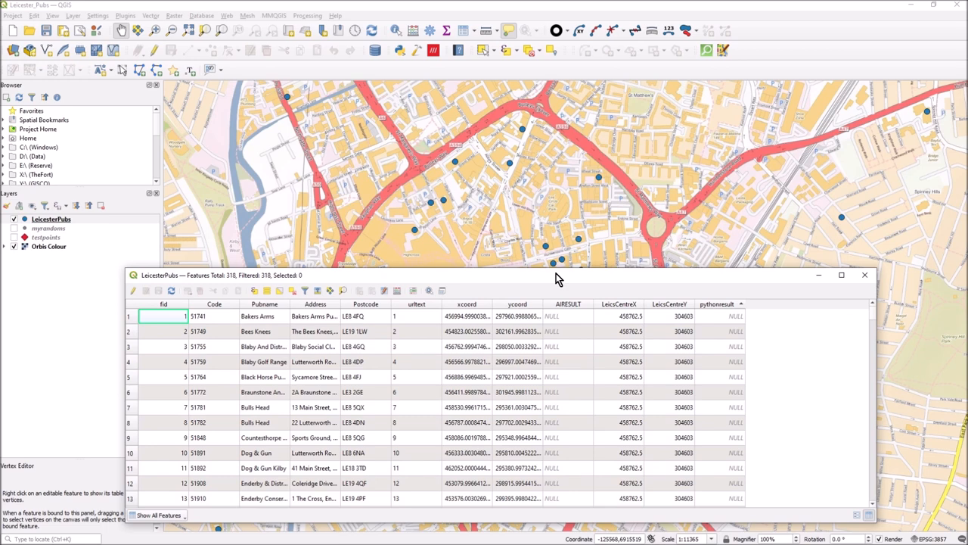
{"action": "mouse_move", "coordinate": [718, 313]}
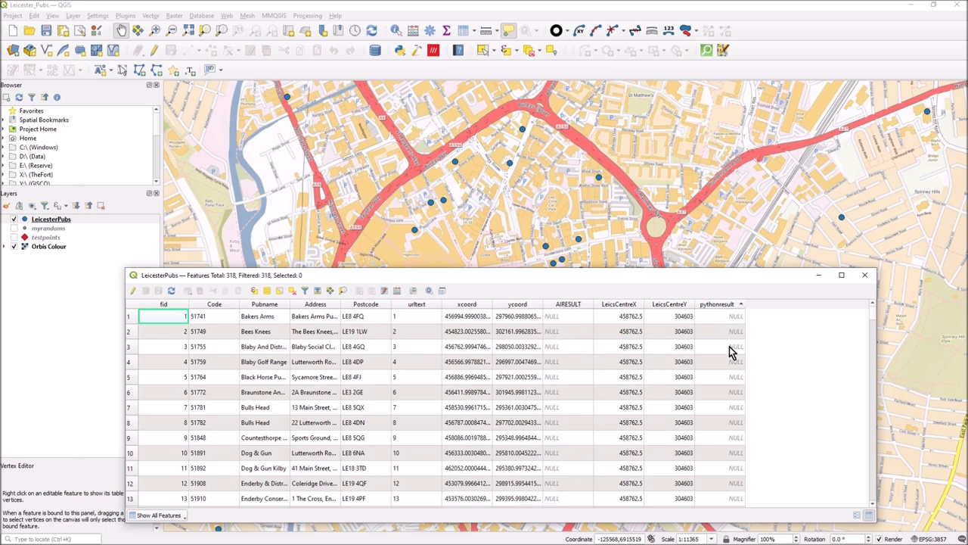
{"action": "mouse_move", "coordinate": [647, 316]}
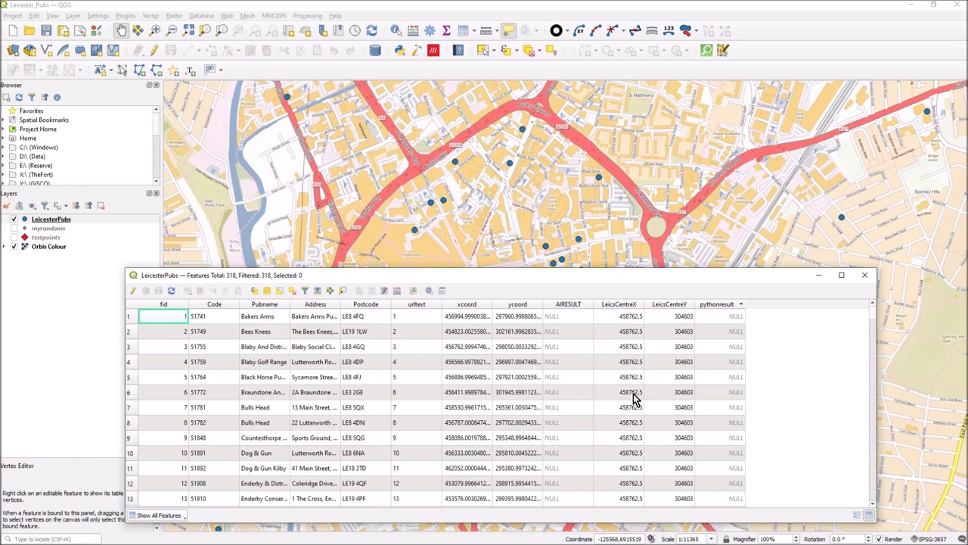
{"action": "mouse_move", "coordinate": [576, 289]}
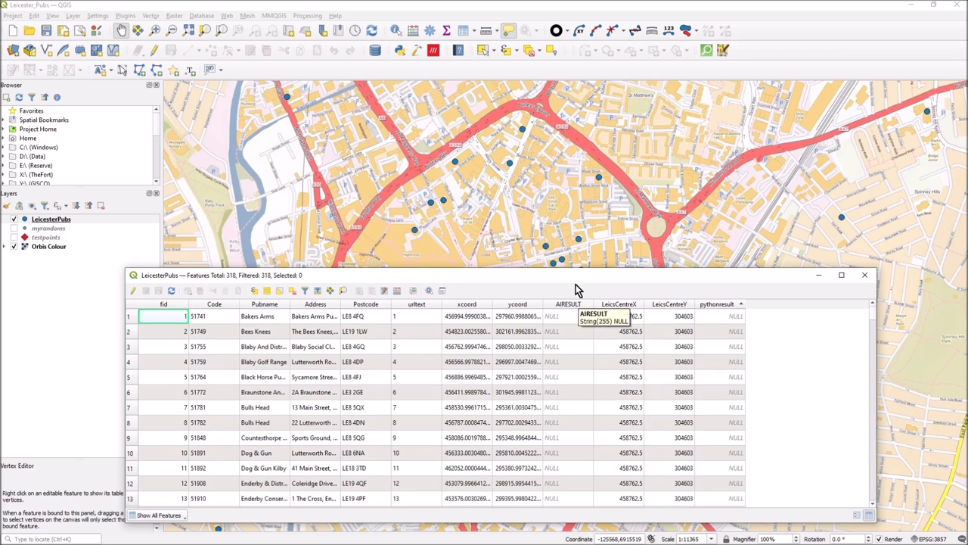
{"action": "left_click_drag", "start_coordinate": [575, 275], "coordinate": [572, 355]}
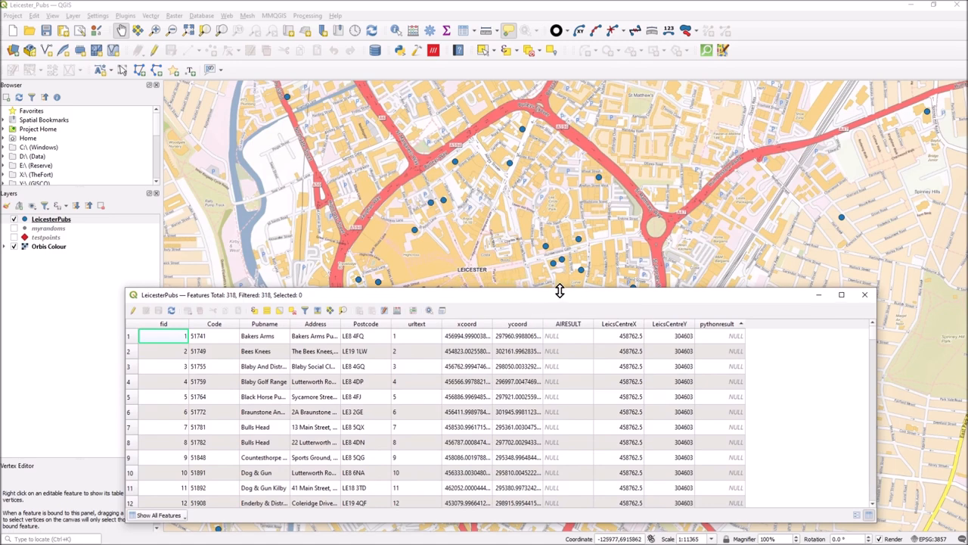
{"action": "left_click_drag", "start_coordinate": [500, 295], "coordinate": [499, 210]}
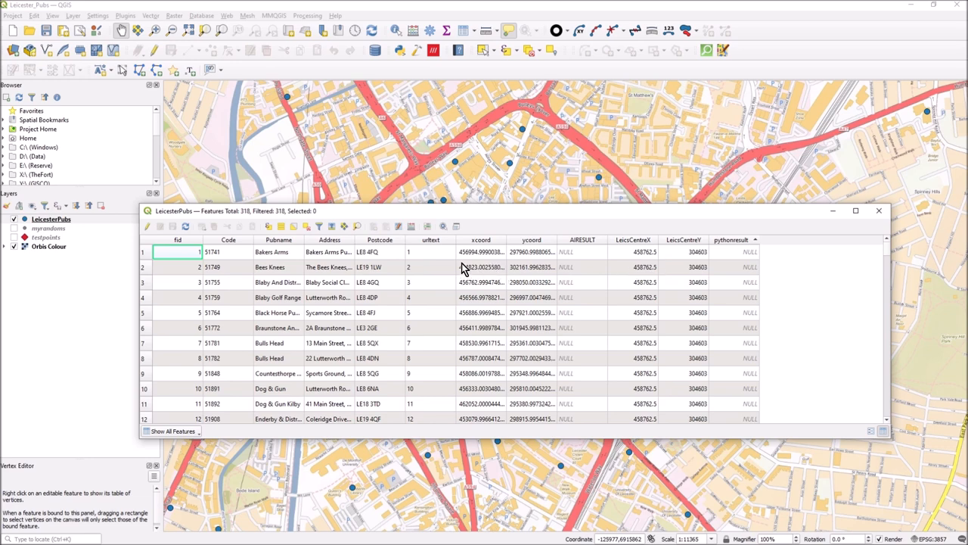
{"action": "mouse_move", "coordinate": [484, 257]}
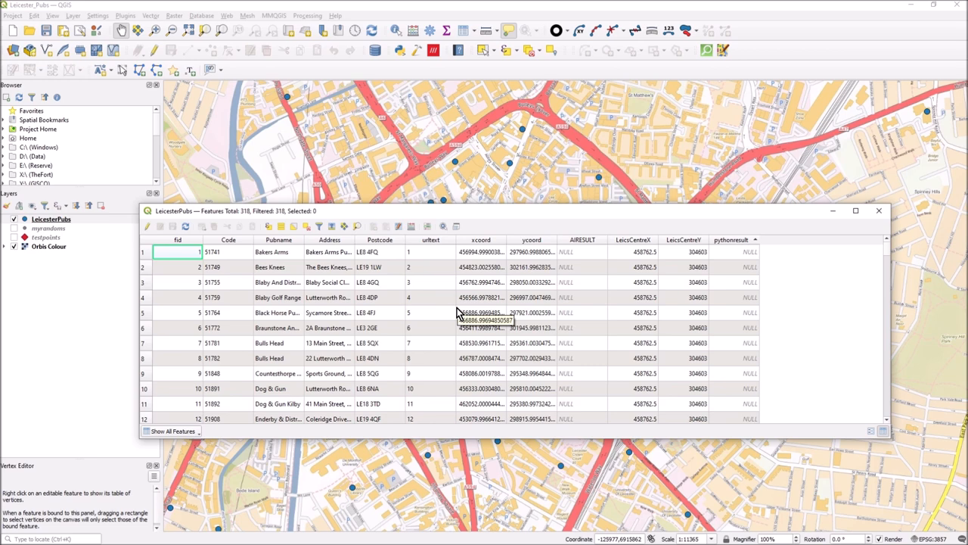
{"action": "mouse_move", "coordinate": [474, 287]}
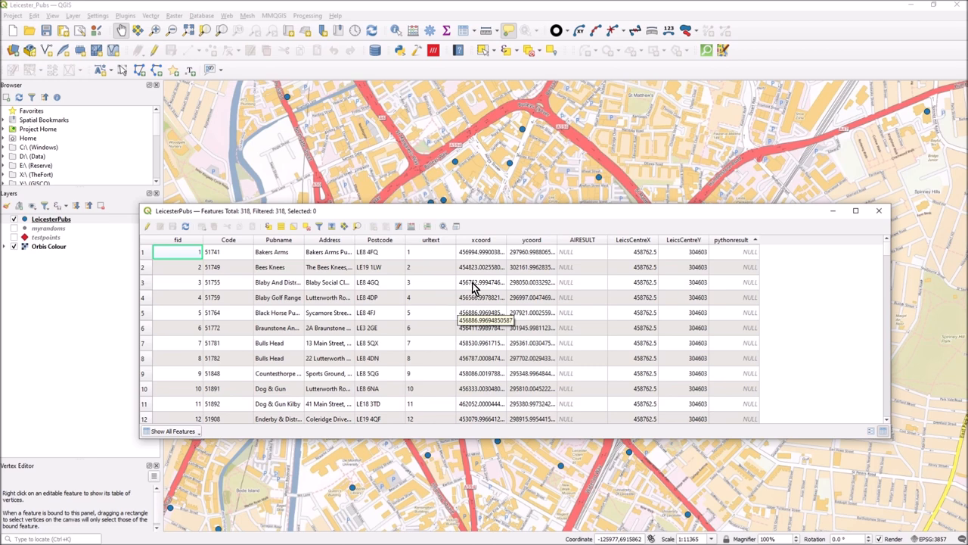
{"action": "mouse_move", "coordinate": [482, 301]}
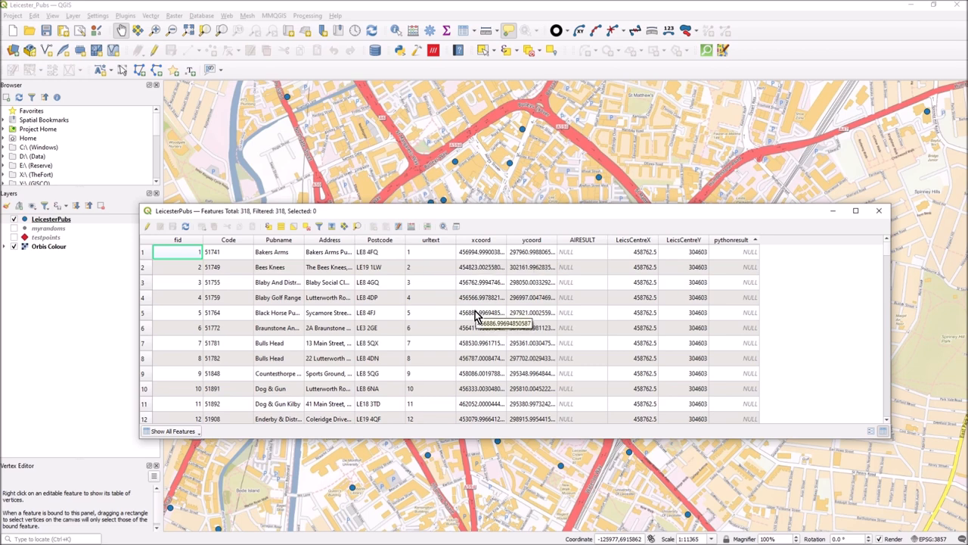
{"action": "mouse_move", "coordinate": [529, 312]}
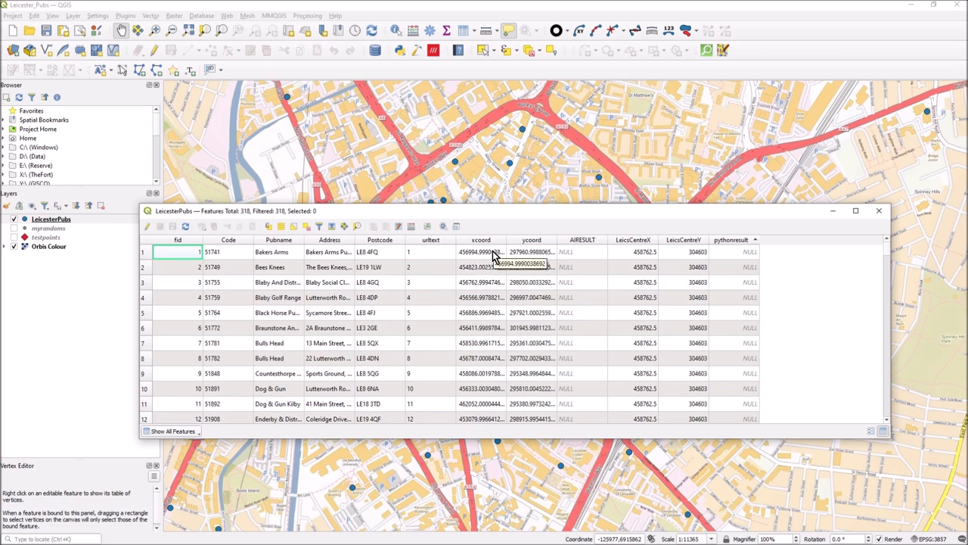
{"action": "mouse_move", "coordinate": [490, 267]}
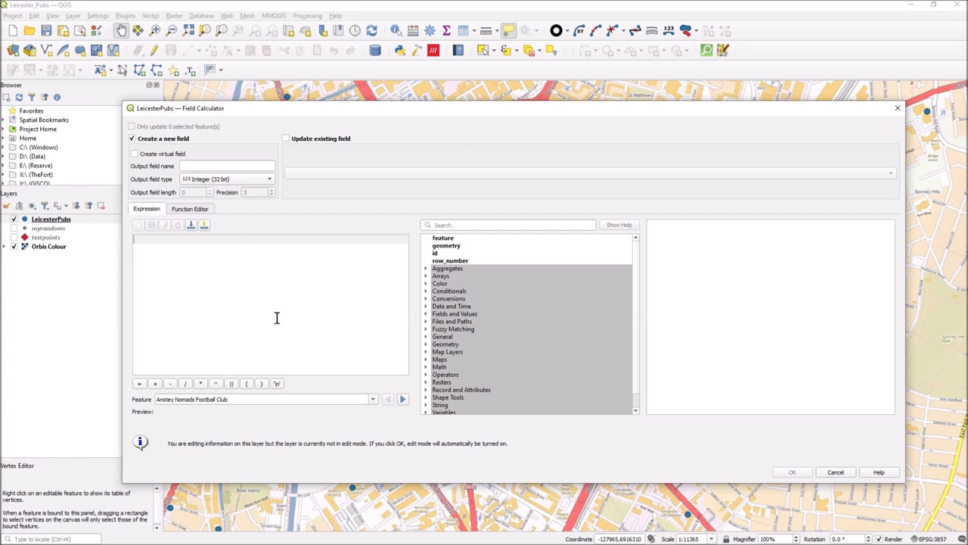
{"action": "mouse_move", "coordinate": [519, 285]}
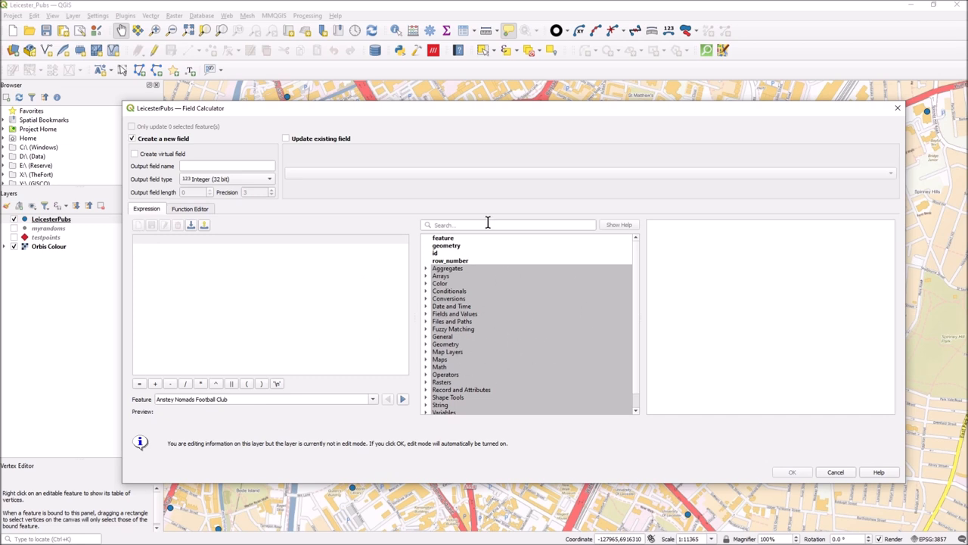
- Review the default sample Python function code in the Function Editor
{"action": "left_click", "coordinate": [190, 208]}
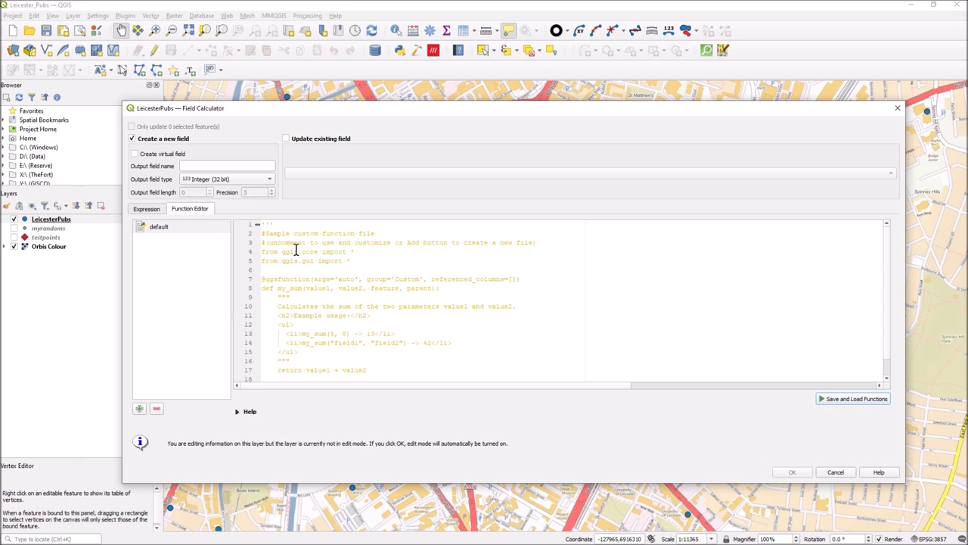
{"action": "mouse_move", "coordinate": [372, 316]}
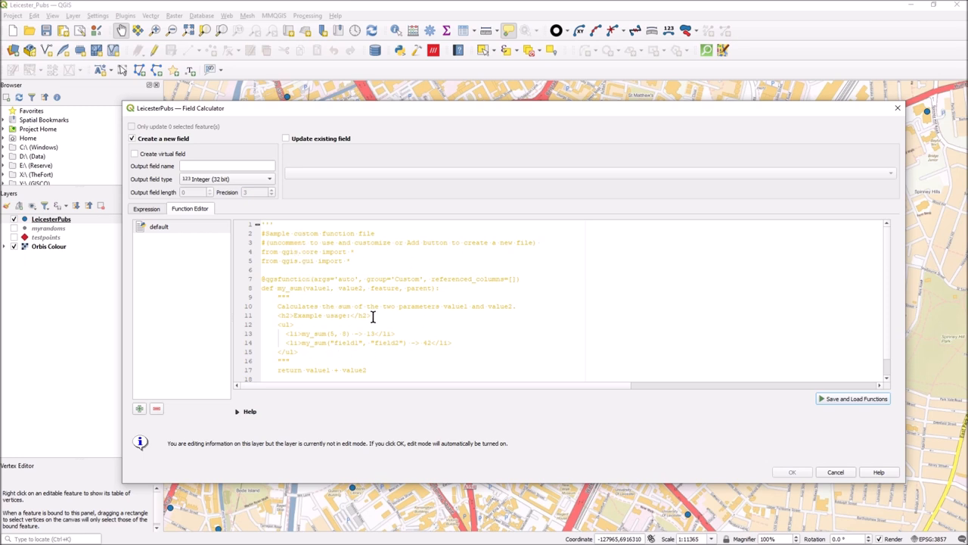
{"action": "mouse_move", "coordinate": [435, 299]}
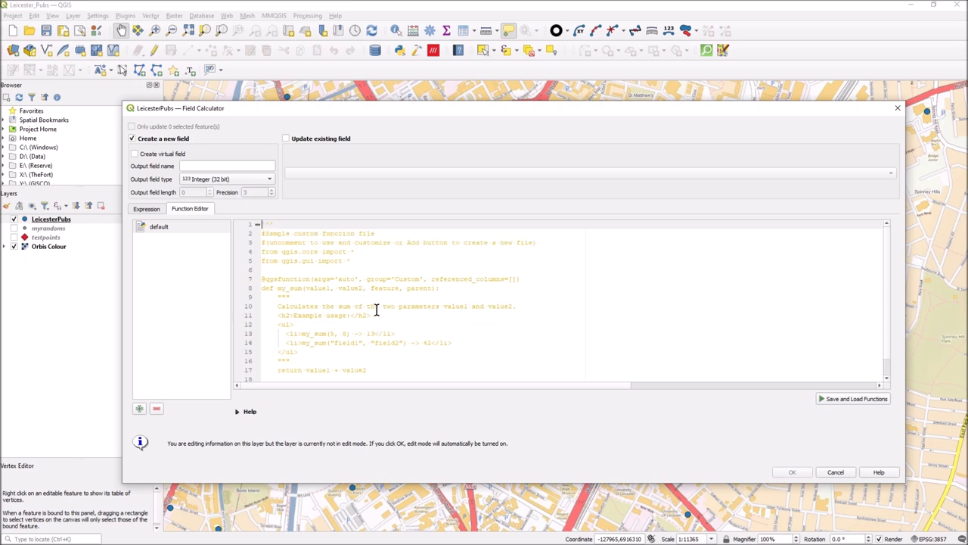
{"action": "mouse_move", "coordinate": [171, 214]}
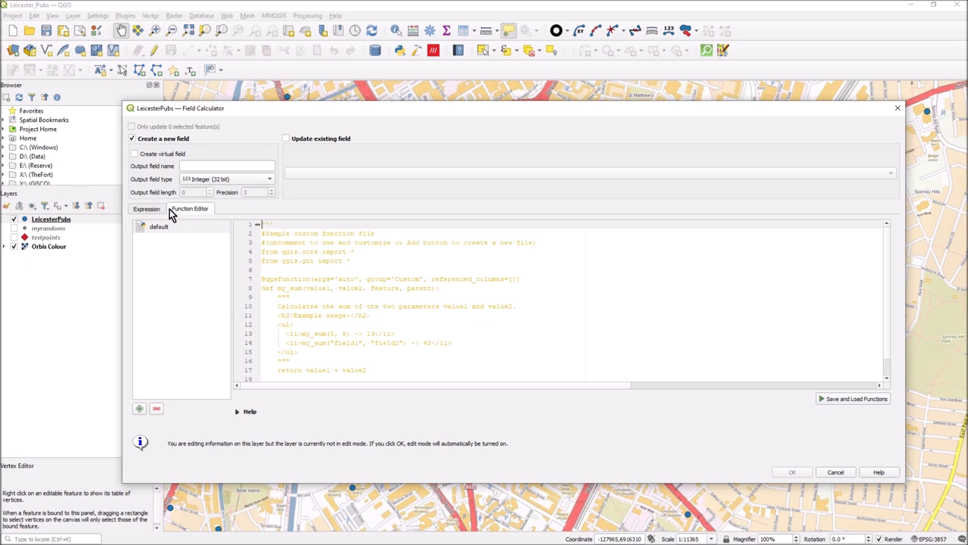
{"action": "left_click", "coordinate": [147, 209]}
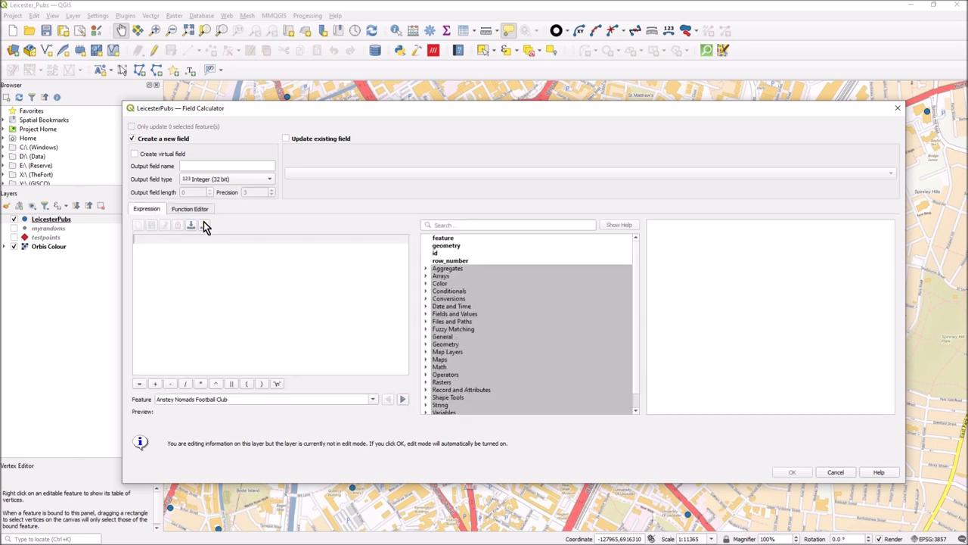
{"action": "left_click", "coordinate": [190, 209]}
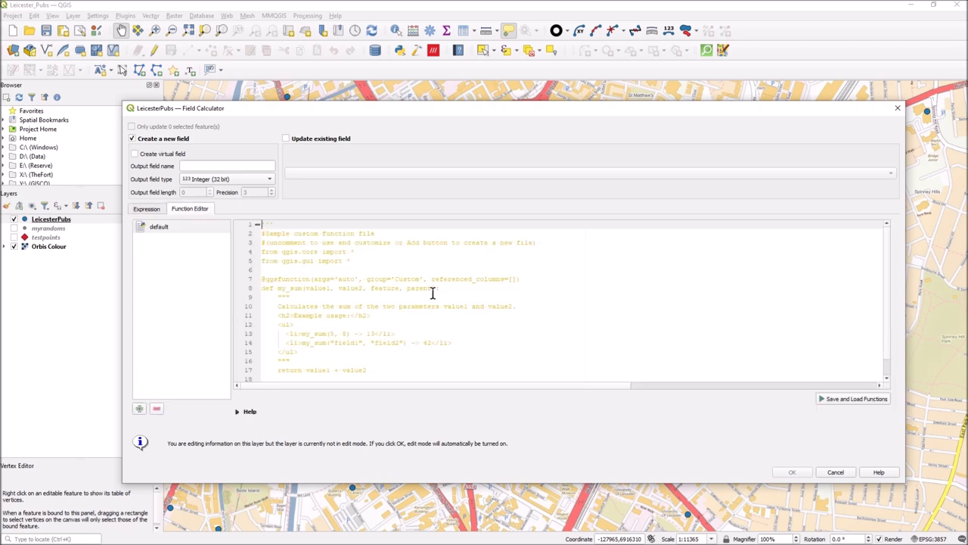
{"action": "double_click", "coordinate": [407, 278]}
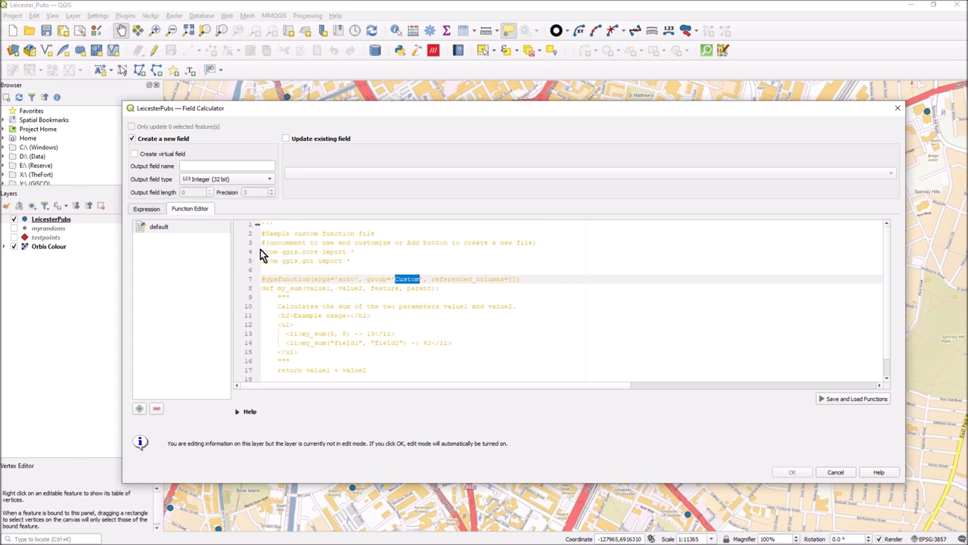
{"action": "left_click_drag", "start_coordinate": [261, 251], "coordinate": [520, 279]}
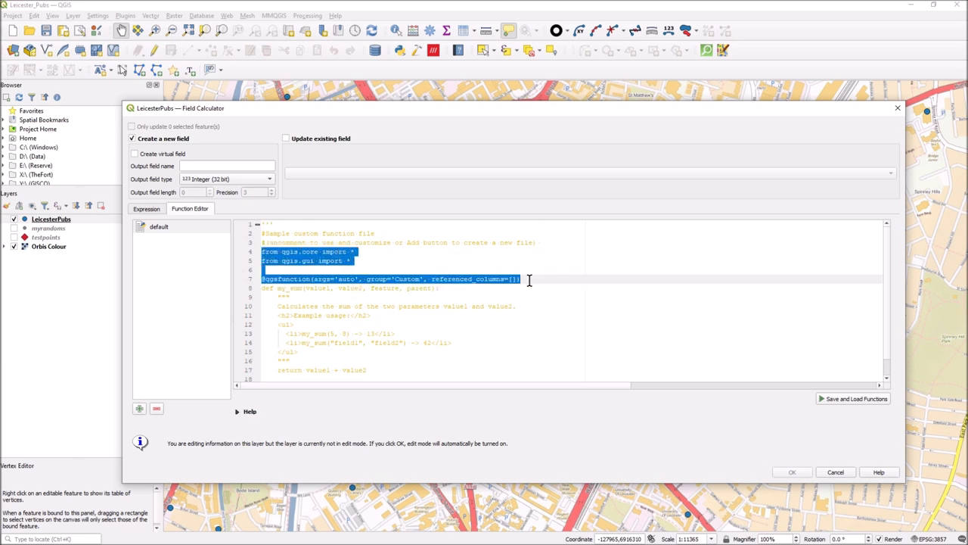
{"action": "left_click", "coordinate": [441, 297]}
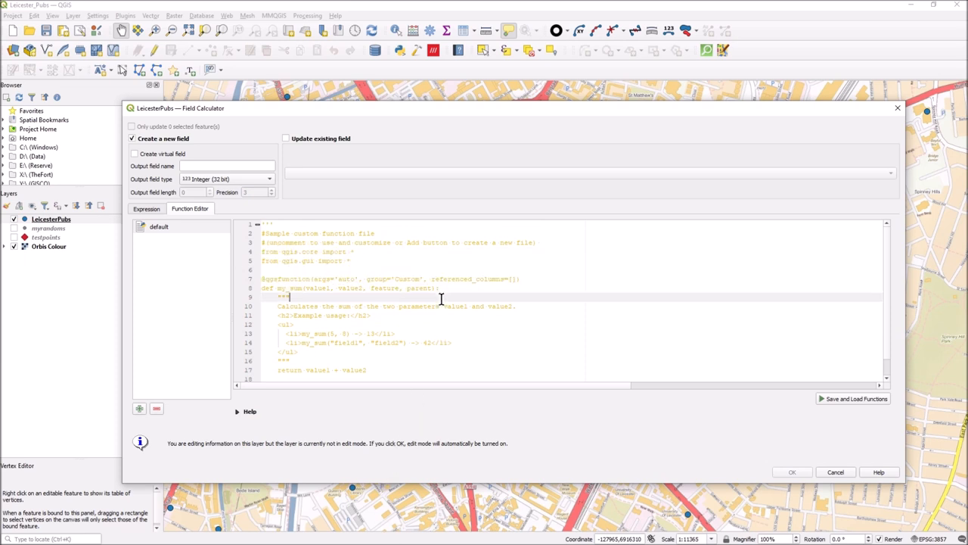
- Add a new function file named calcdist and view its sample sum code
{"action": "left_click", "coordinate": [139, 408]}
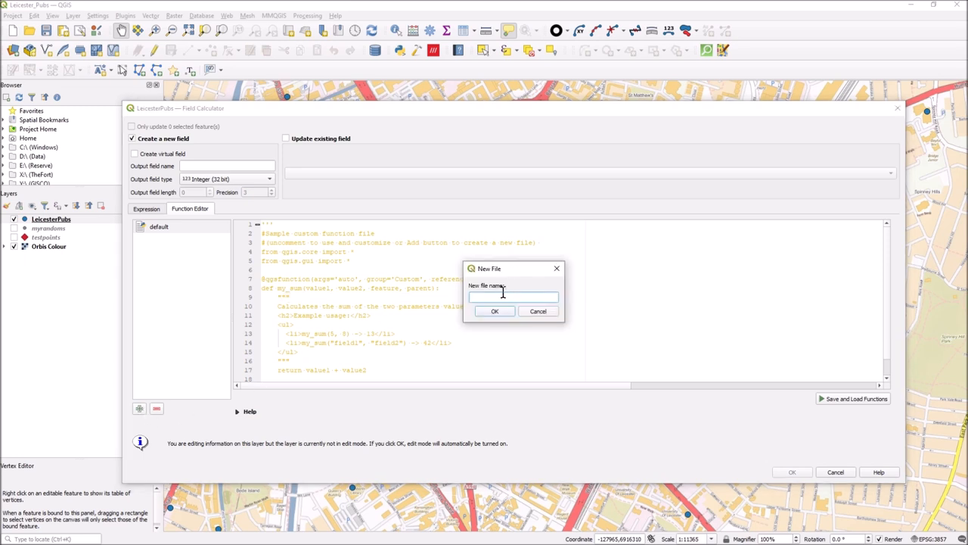
{"action": "type", "text": "cadd"}
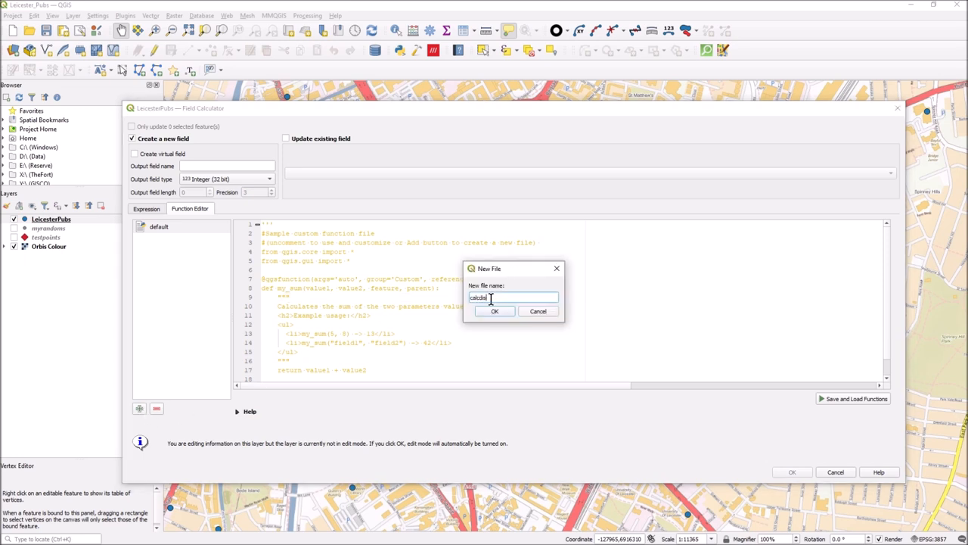
{"action": "mouse_move", "coordinate": [499, 311]}
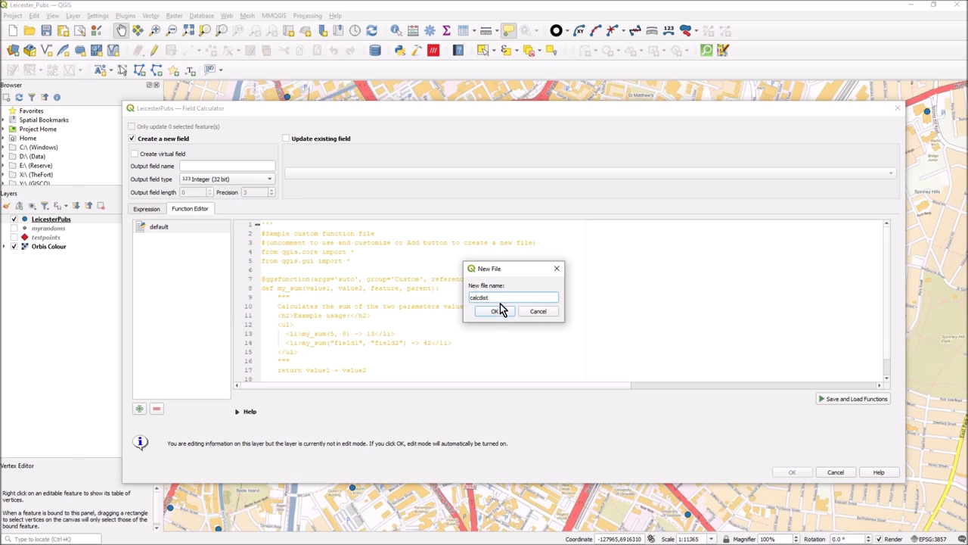
{"action": "left_click", "coordinate": [495, 311]}
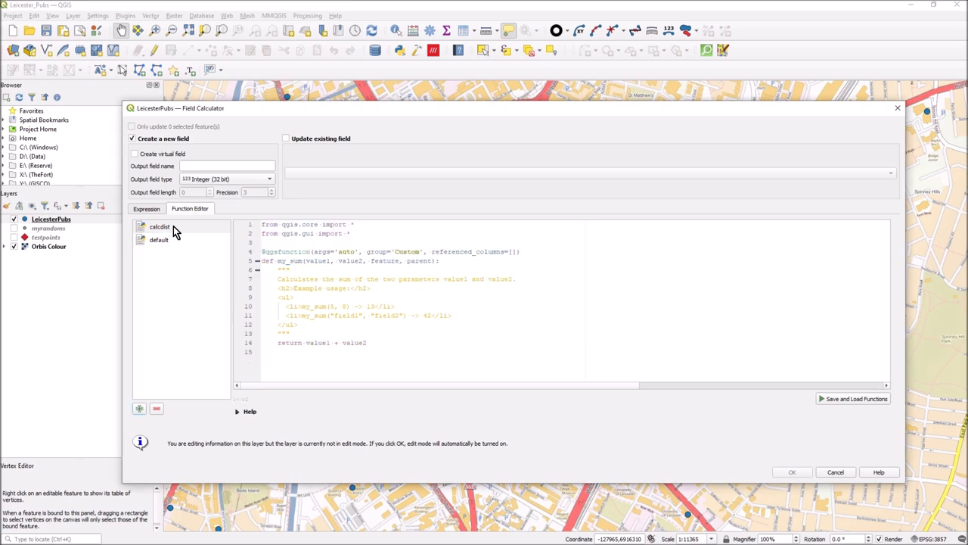
{"action": "left_click", "coordinate": [159, 226]}
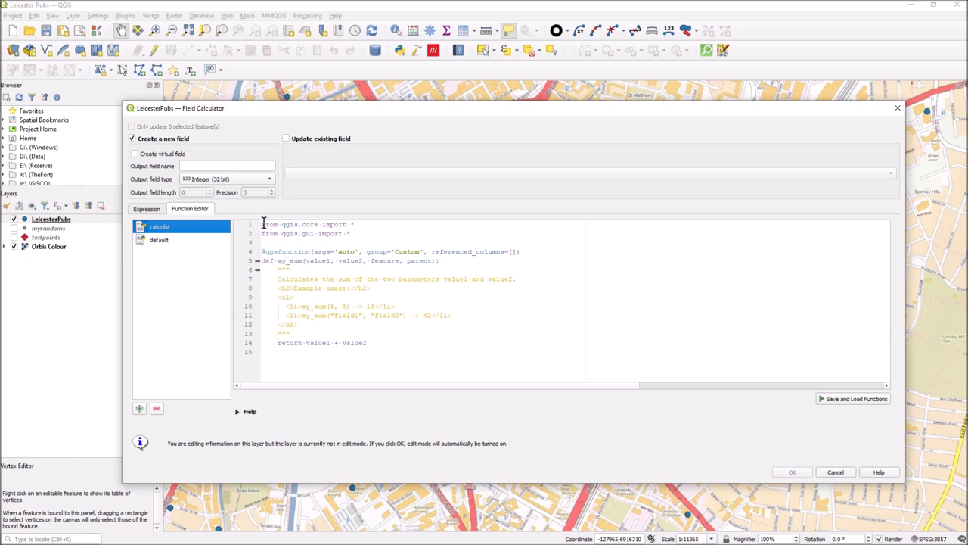
{"action": "left_click_drag", "start_coordinate": [263, 224], "coordinate": [520, 251]}
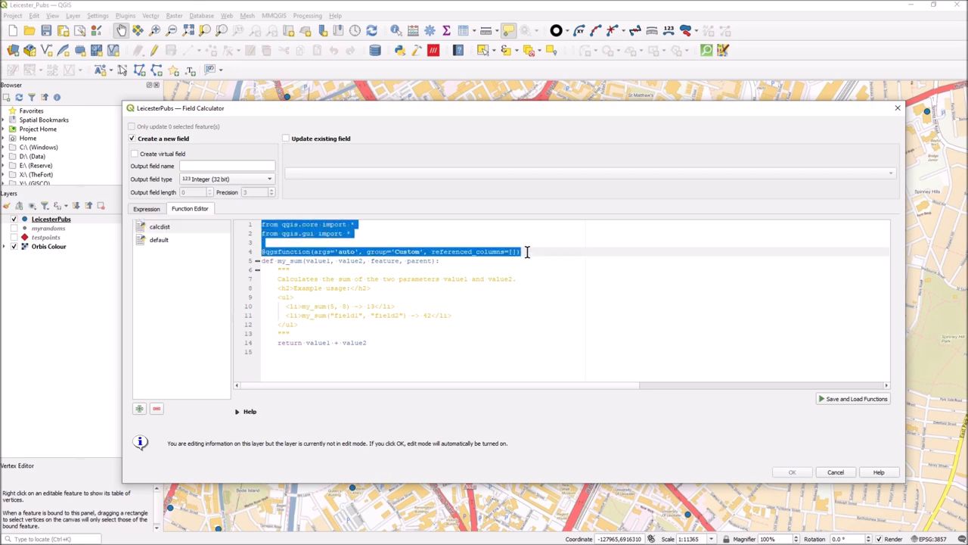
{"action": "mouse_move", "coordinate": [557, 243]}
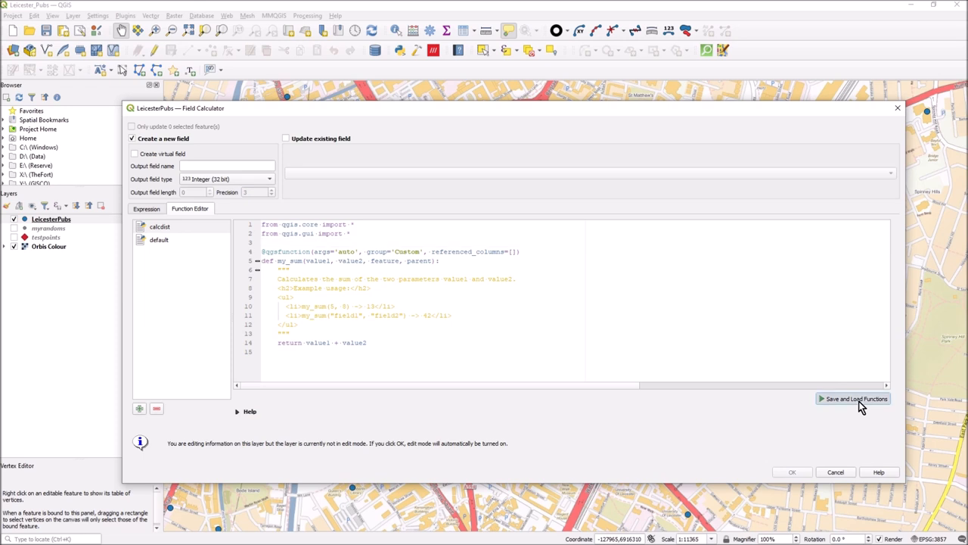
- Save and load calcdist so my_sum appears under Custom, then reopen its code
{"action": "left_click", "coordinate": [146, 209]}
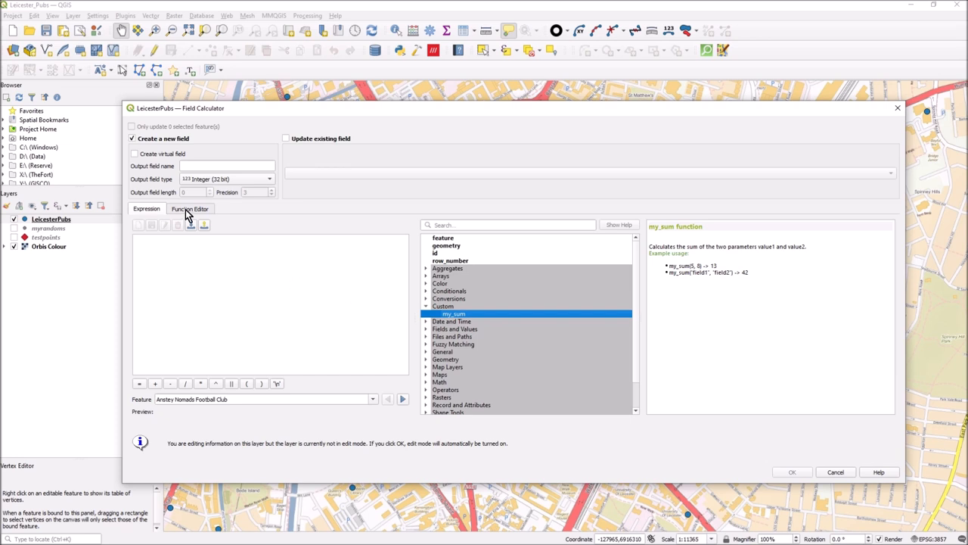
{"action": "left_click", "coordinate": [189, 208]}
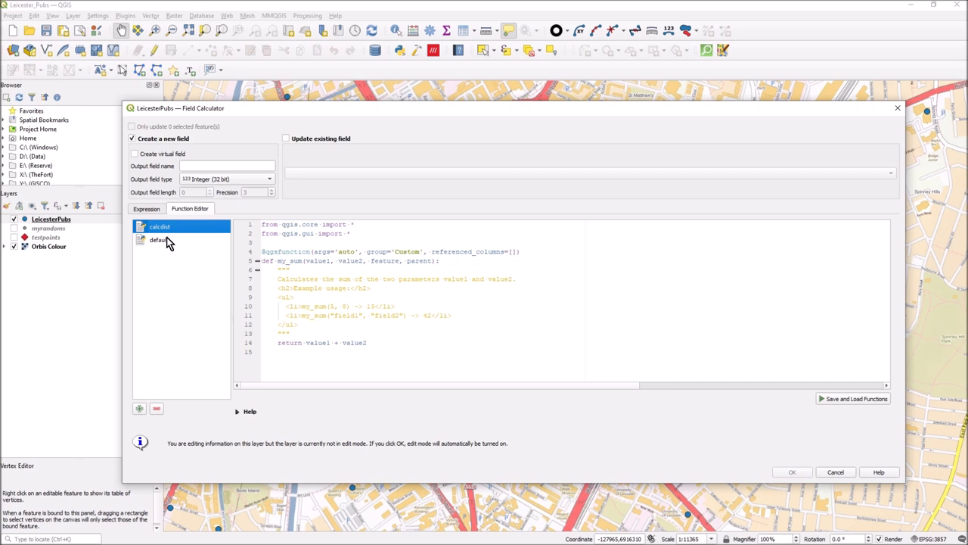
{"action": "left_click", "coordinate": [159, 240]}
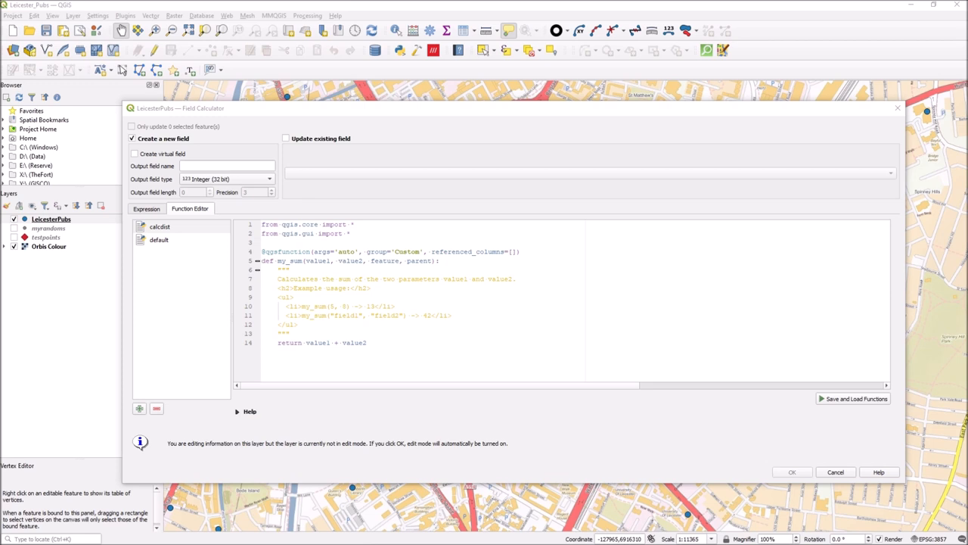
- Review the pasted calcdist distance code and add 'import math' on line 3
{"action": "scroll", "scroll_direction": "down", "scroll_amount": 3}
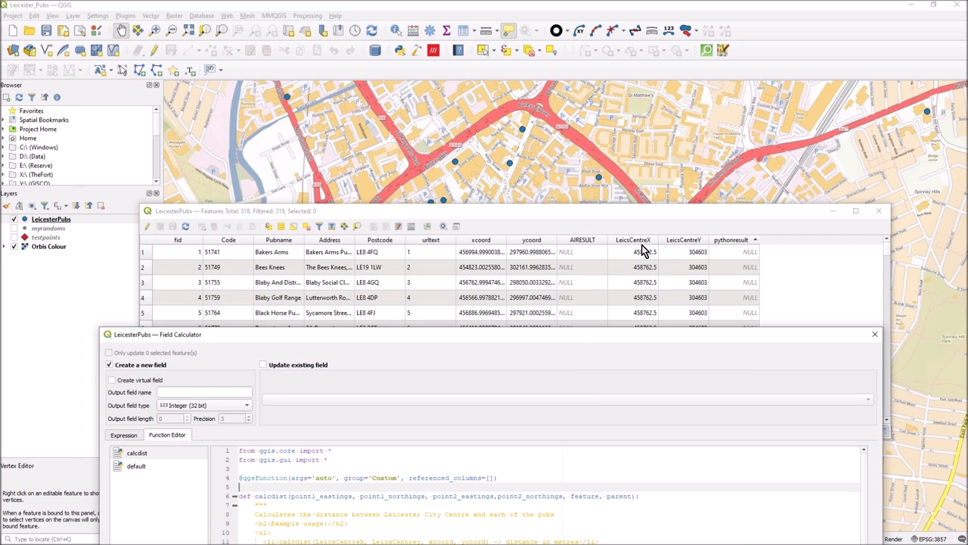
{"action": "mouse_move", "coordinate": [683, 253]}
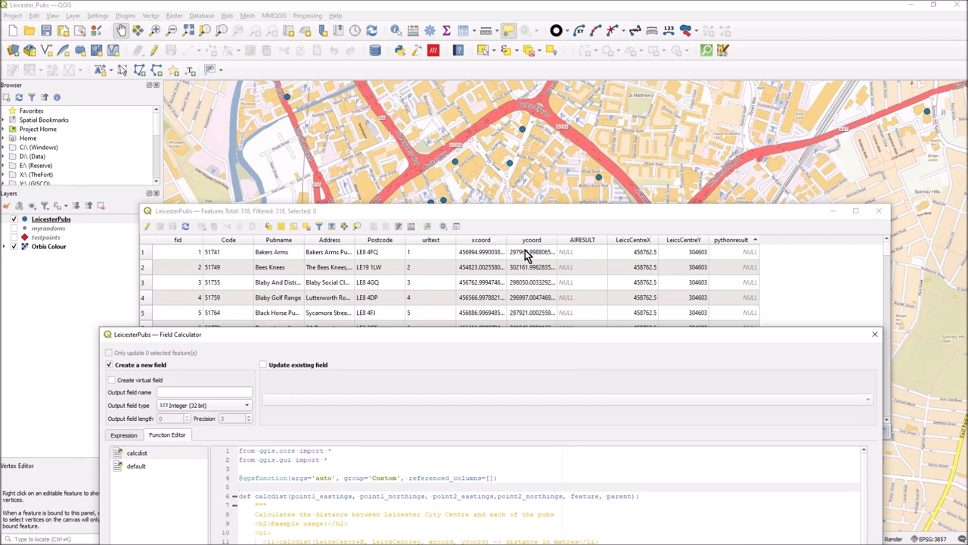
{"action": "mouse_move", "coordinate": [478, 248]}
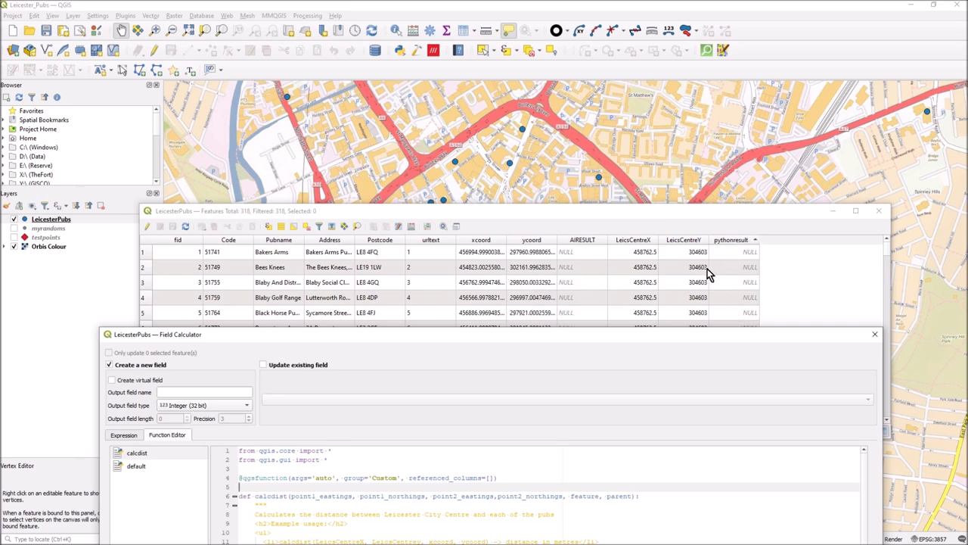
{"action": "mouse_move", "coordinate": [679, 297]}
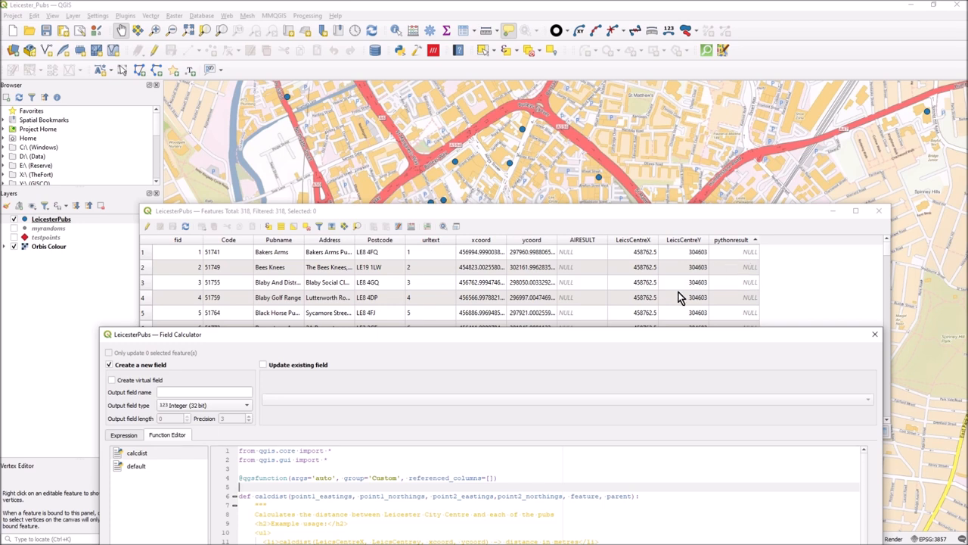
{"action": "mouse_move", "coordinate": [518, 251]}
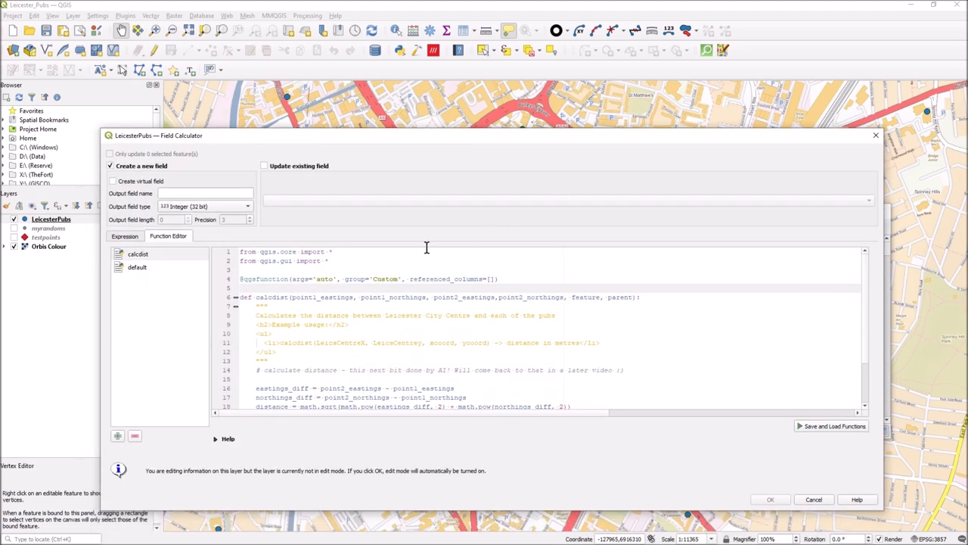
{"action": "mouse_move", "coordinate": [286, 303]}
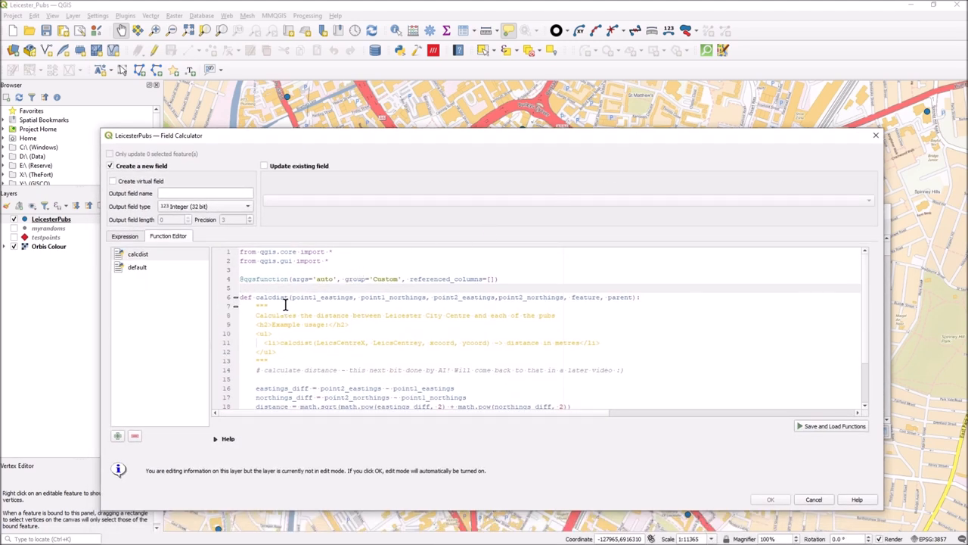
{"action": "double_click", "coordinate": [318, 297]}
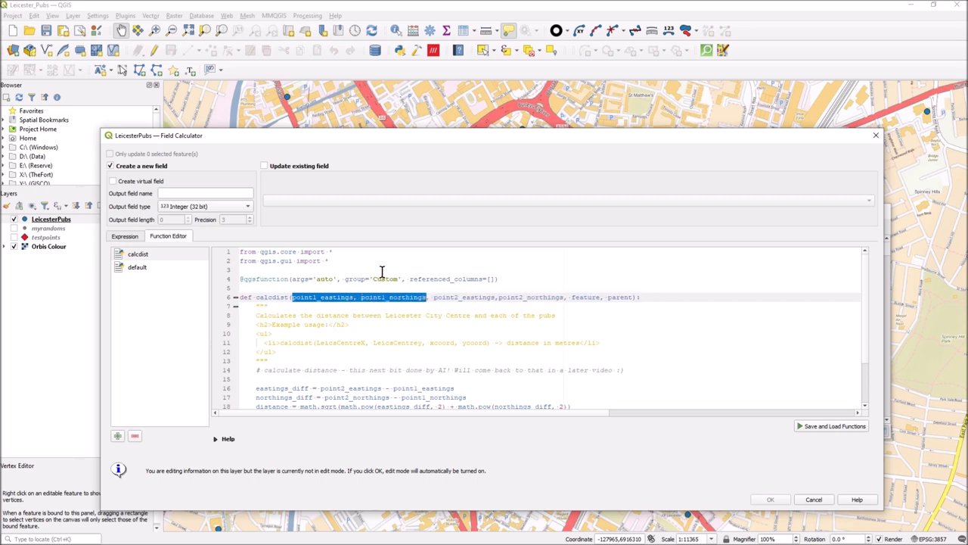
{"action": "mouse_move", "coordinate": [323, 310]}
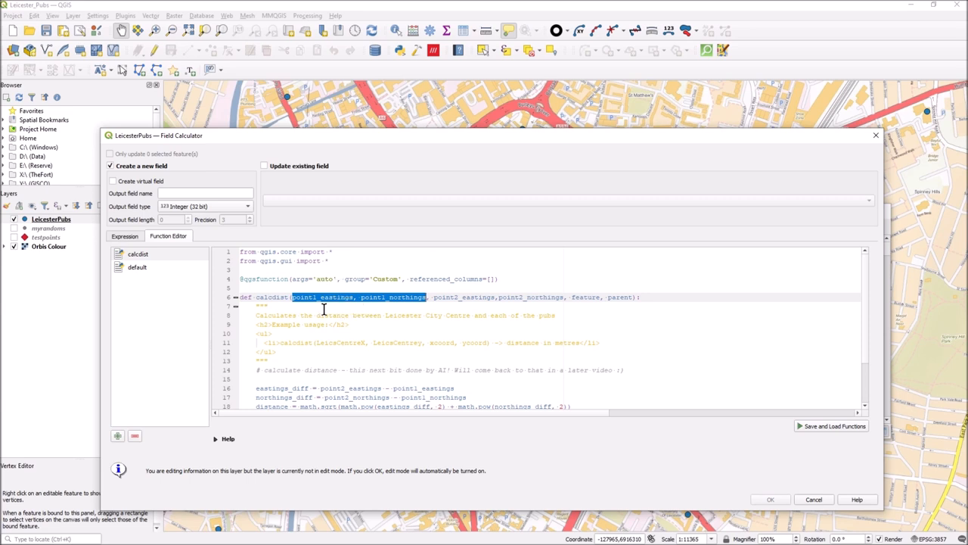
{"action": "mouse_move", "coordinate": [350, 346]}
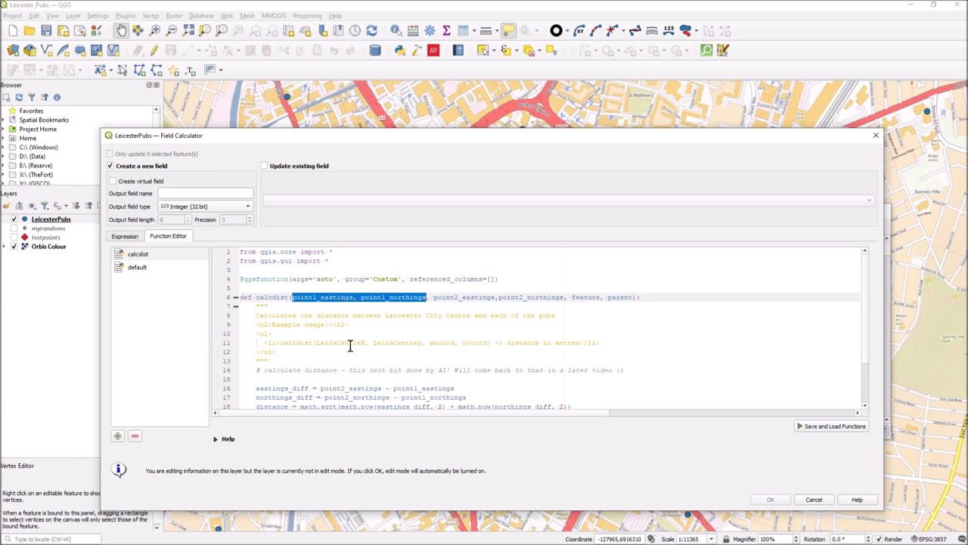
{"action": "left_click", "coordinate": [387, 316]}
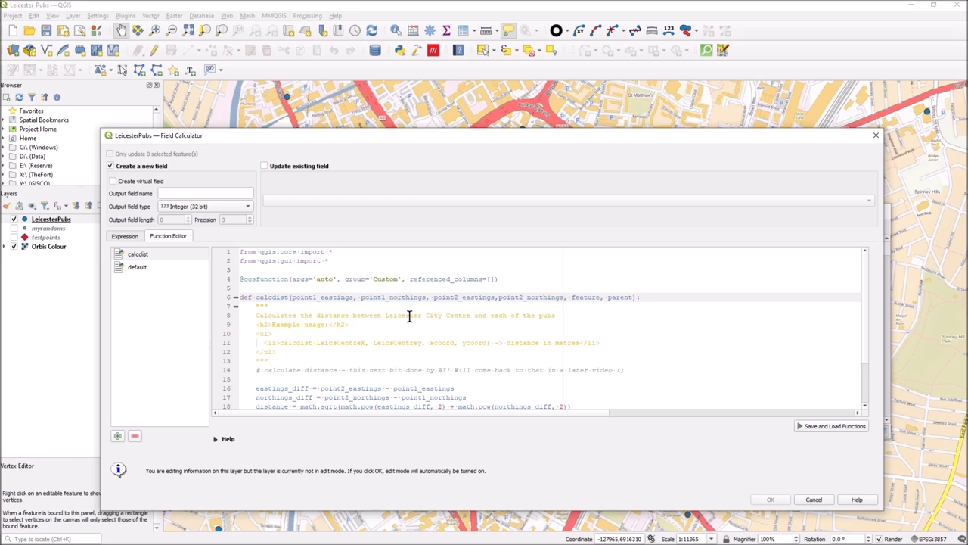
{"action": "mouse_move", "coordinate": [460, 297]}
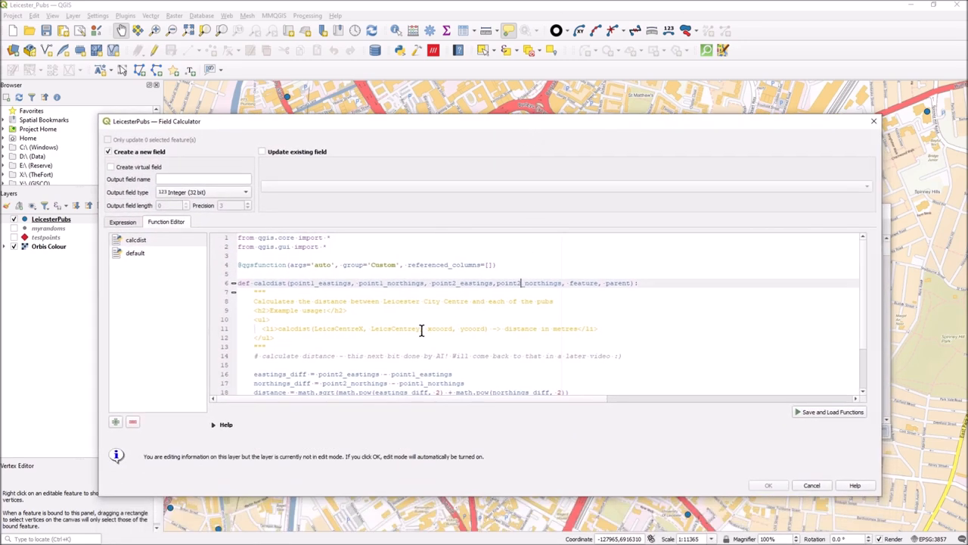
{"action": "scroll", "scroll_direction": "down", "scroll_amount": 3}
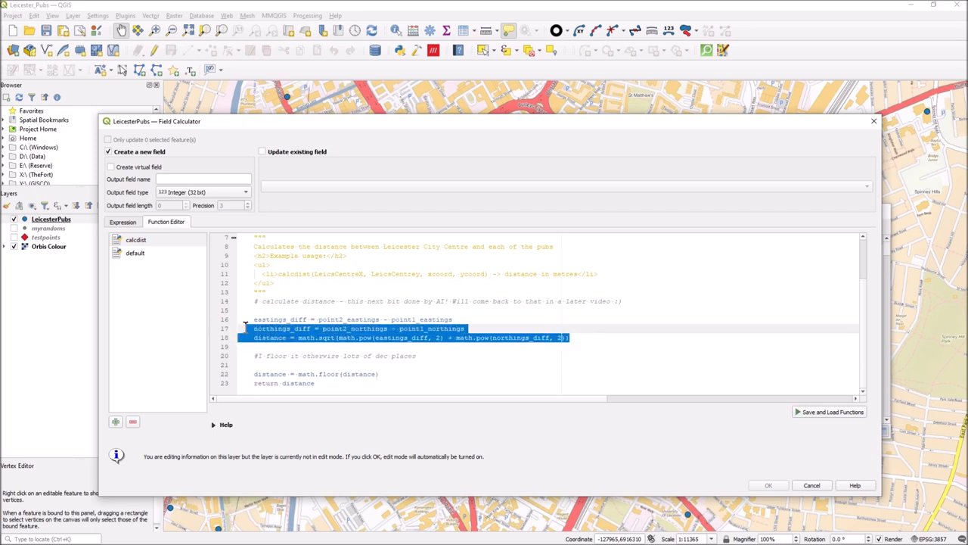
{"action": "left_click", "coordinate": [403, 306]}
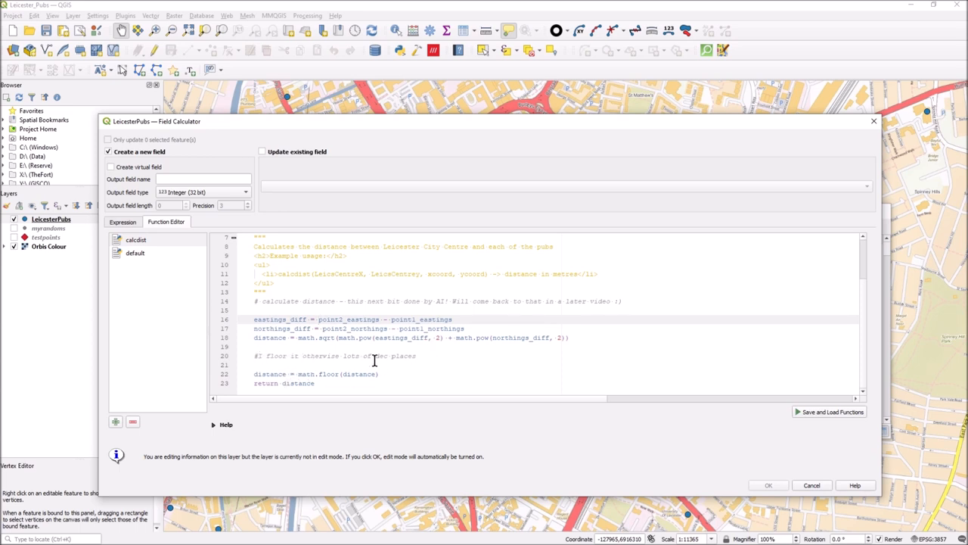
{"action": "mouse_move", "coordinate": [312, 371]}
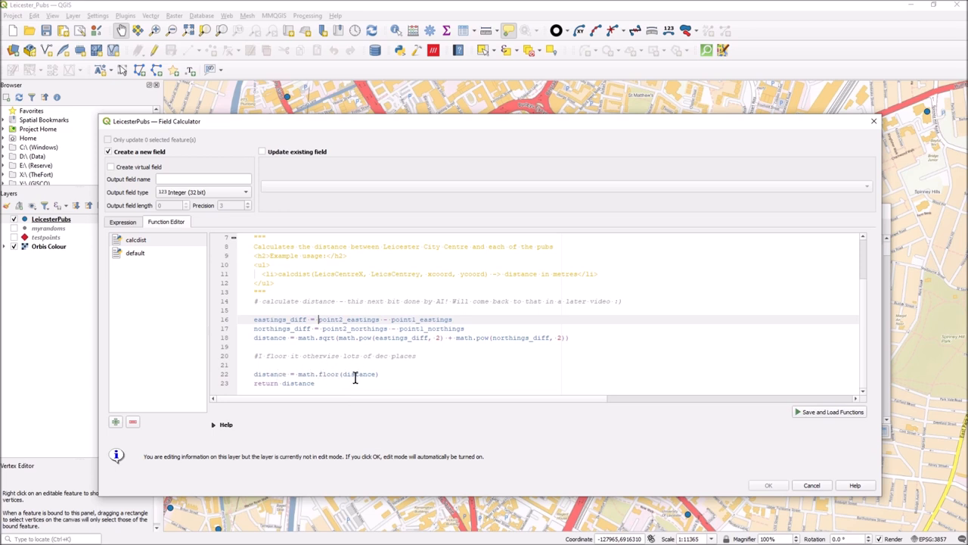
{"action": "double_click", "coordinate": [306, 374]}
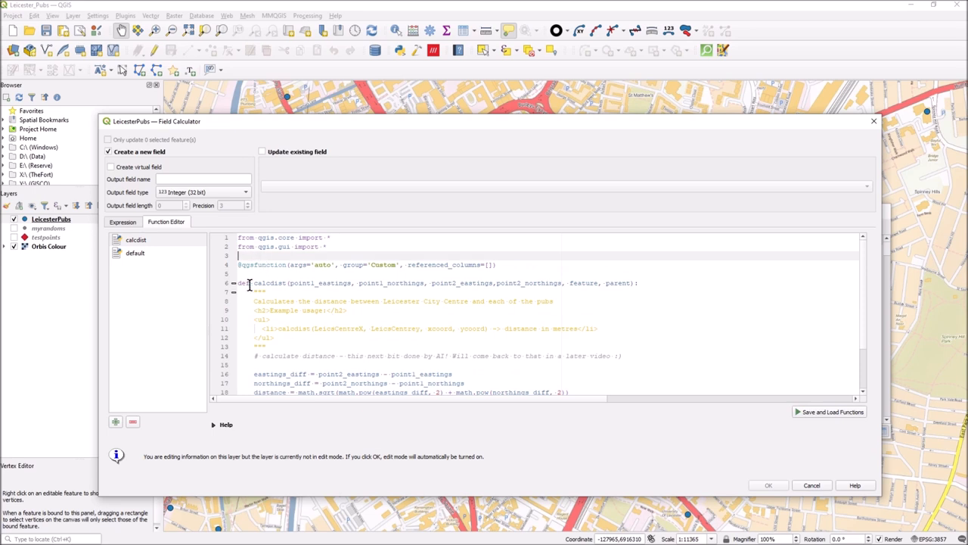
{"action": "type", "text": "import math"}
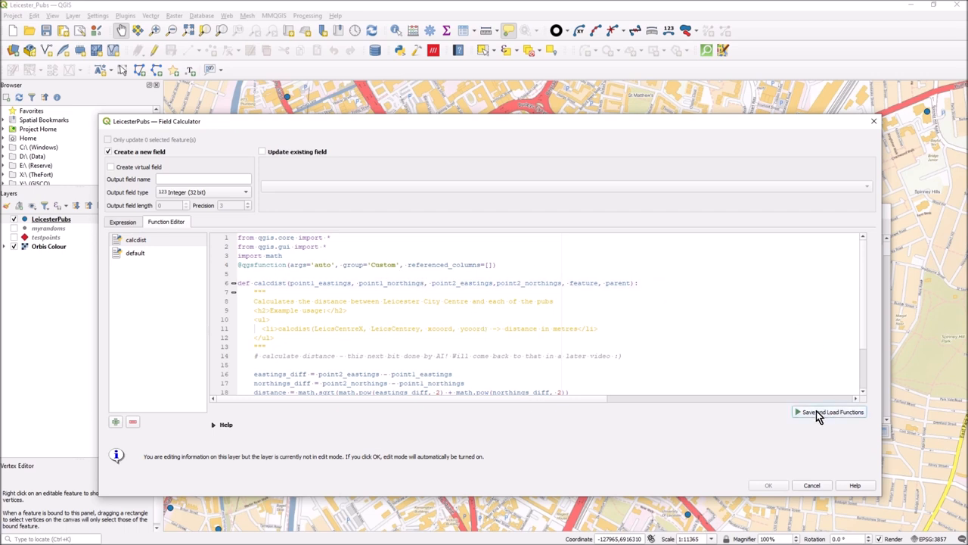
{"action": "mouse_move", "coordinate": [189, 243]}
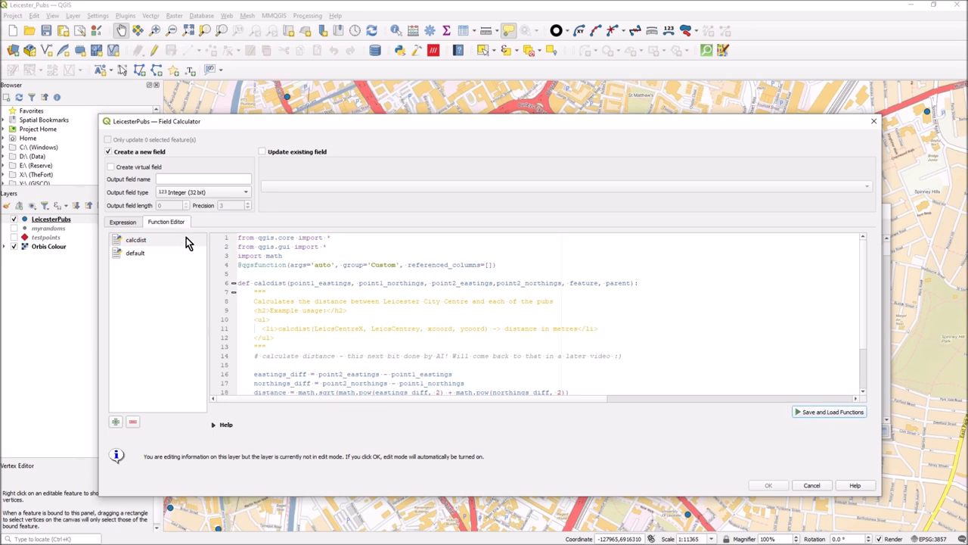
- Read the calcdist help under the Custom group, then view its Python code
{"action": "left_click", "coordinate": [123, 222]}
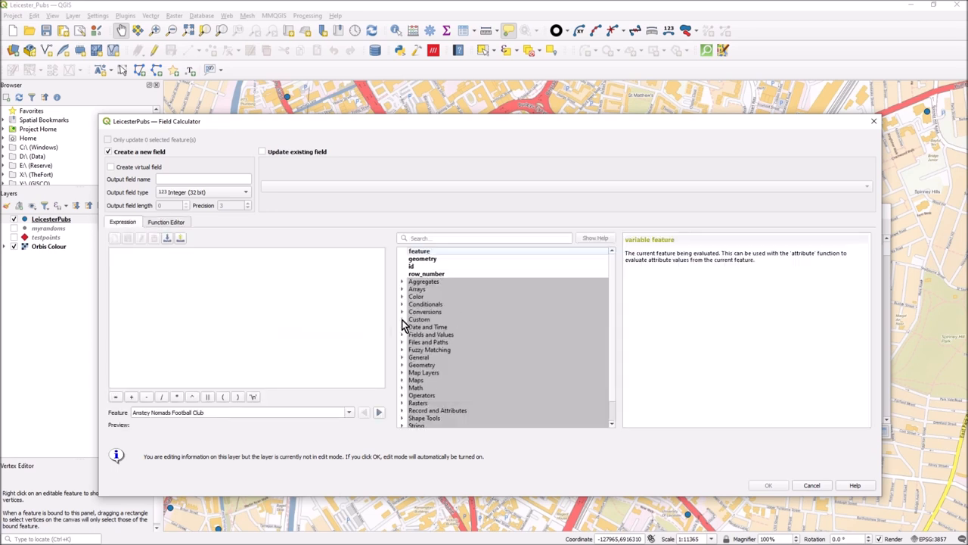
{"action": "left_click", "coordinate": [402, 320]}
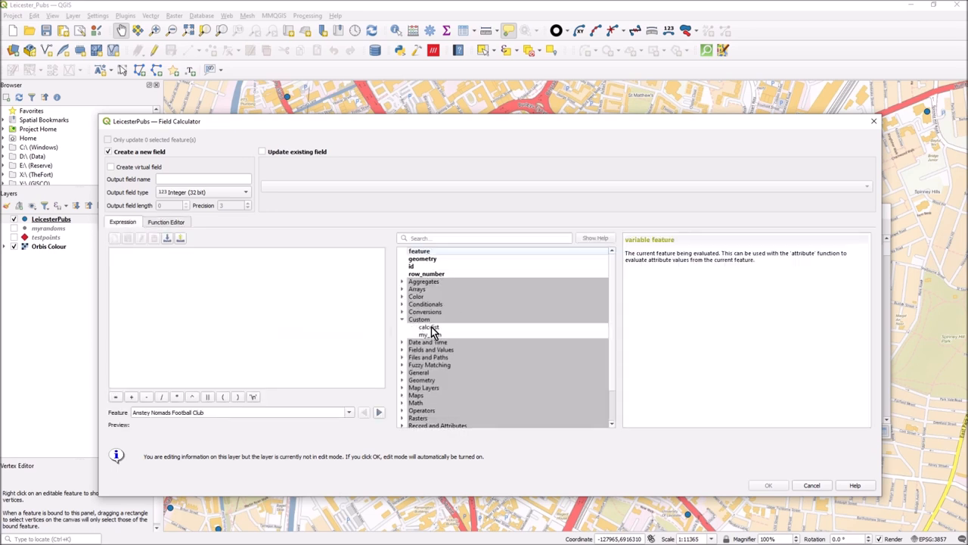
{"action": "left_click", "coordinate": [428, 326]}
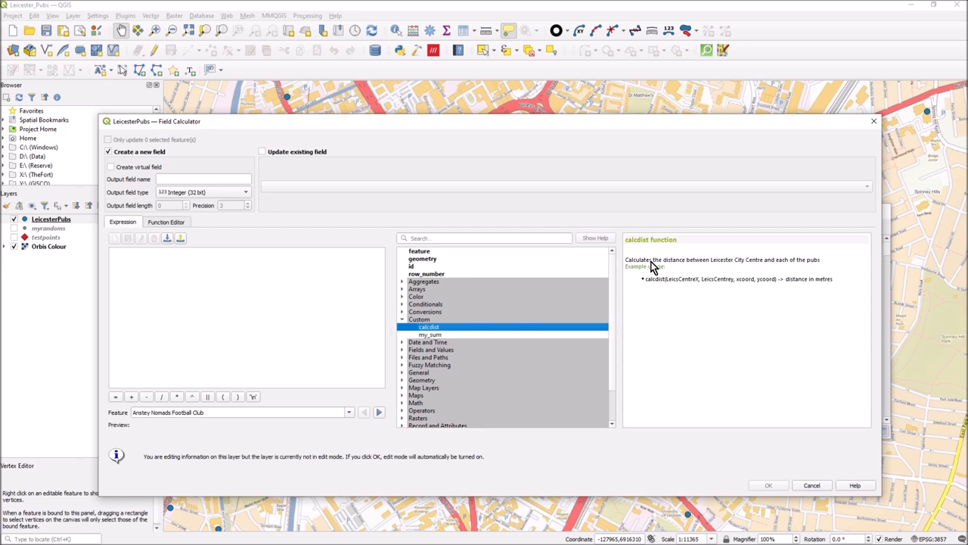
{"action": "mouse_move", "coordinate": [793, 272]}
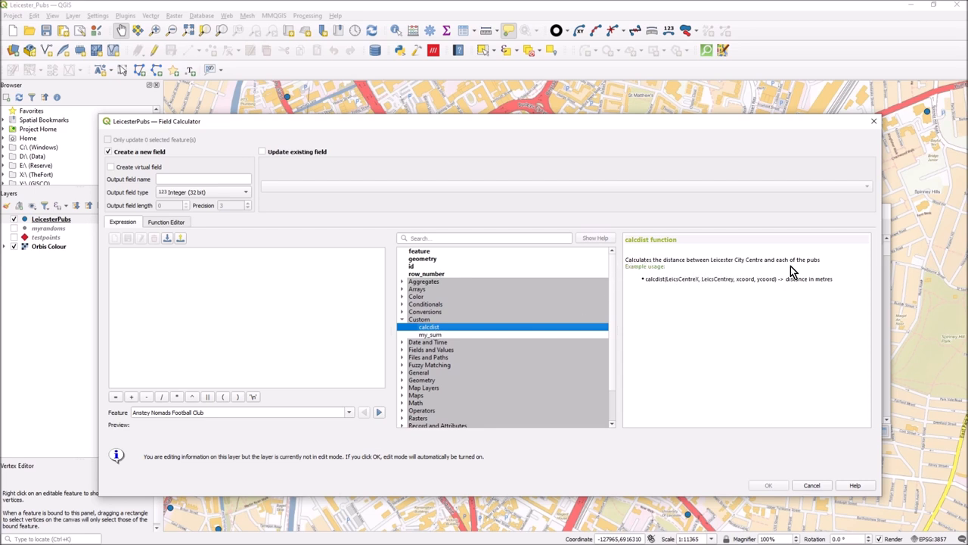
{"action": "mouse_move", "coordinate": [648, 285]}
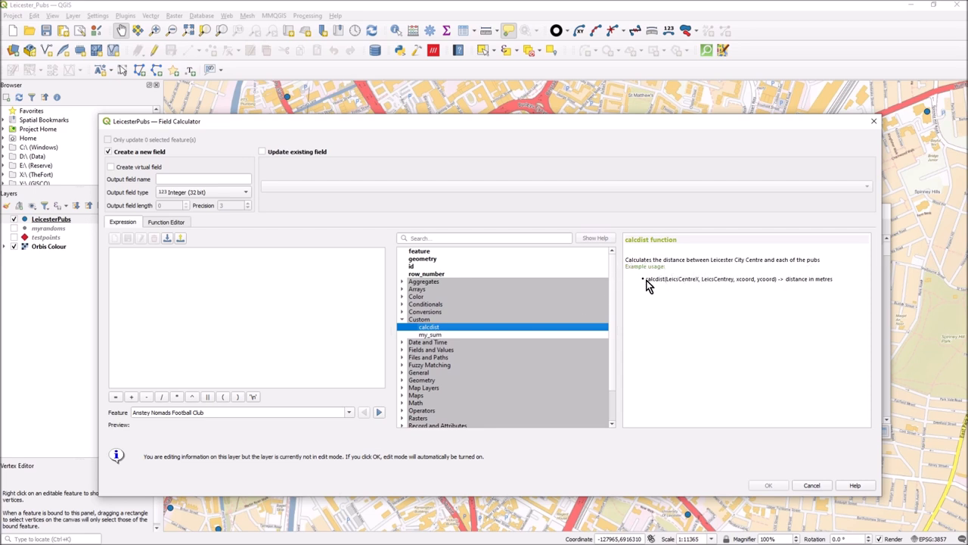
{"action": "mouse_move", "coordinate": [787, 288]}
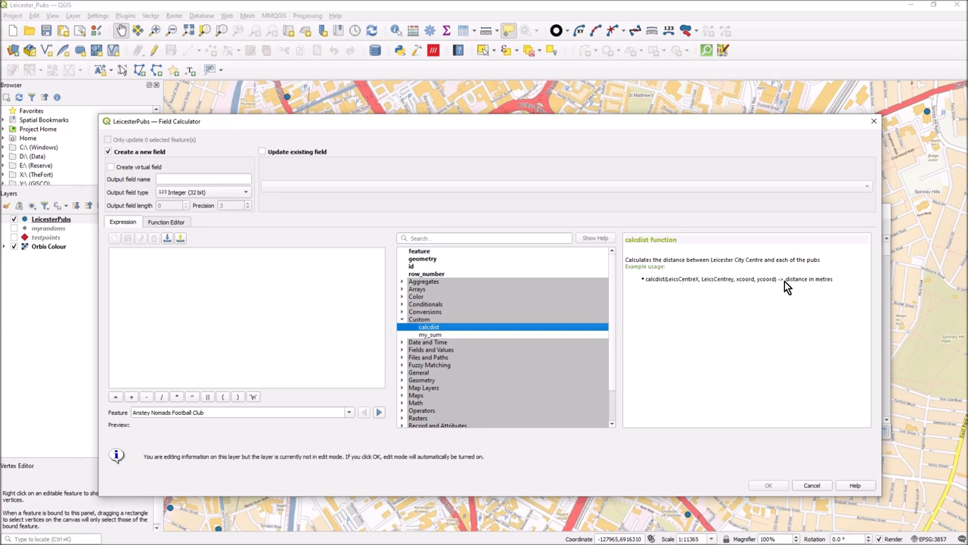
{"action": "mouse_move", "coordinate": [166, 223]}
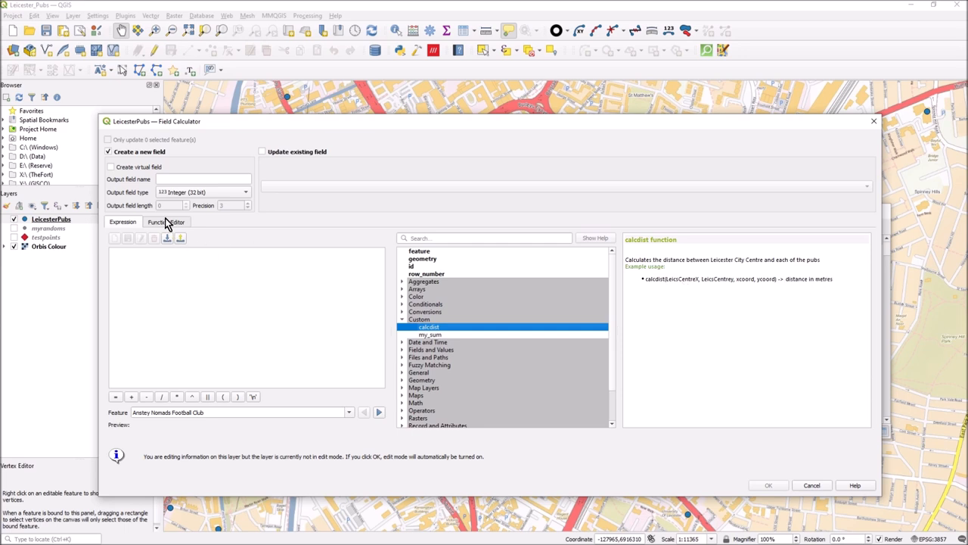
{"action": "left_click", "coordinate": [165, 222]}
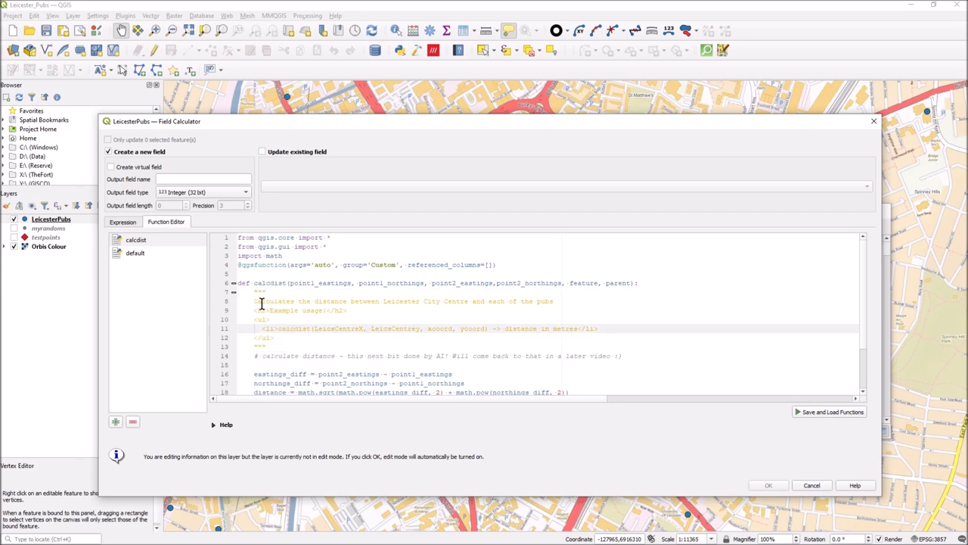
- Highlight the calcdist docstring in the code, then return to the Expression builder
{"action": "left_click_drag", "start_coordinate": [261, 300], "coordinate": [607, 328]}
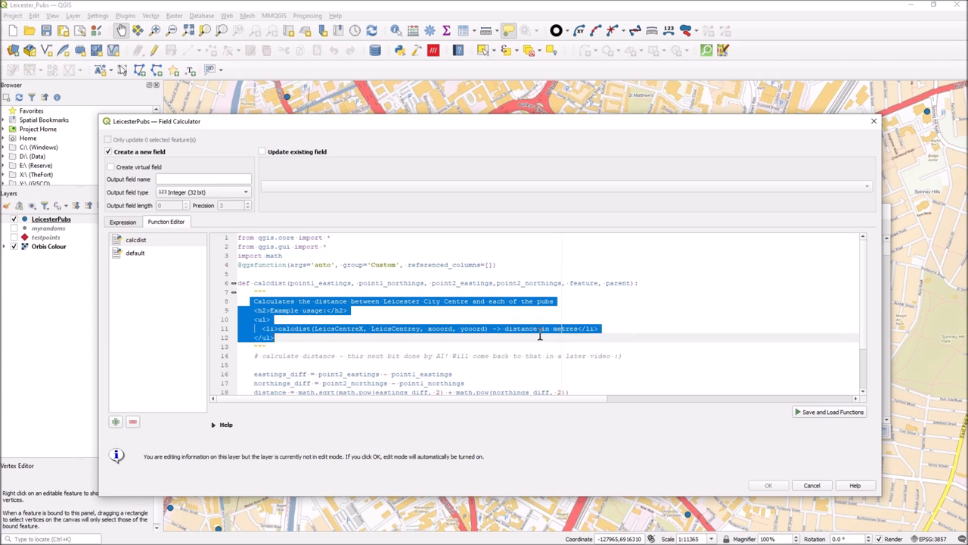
{"action": "left_click", "coordinate": [324, 310]}
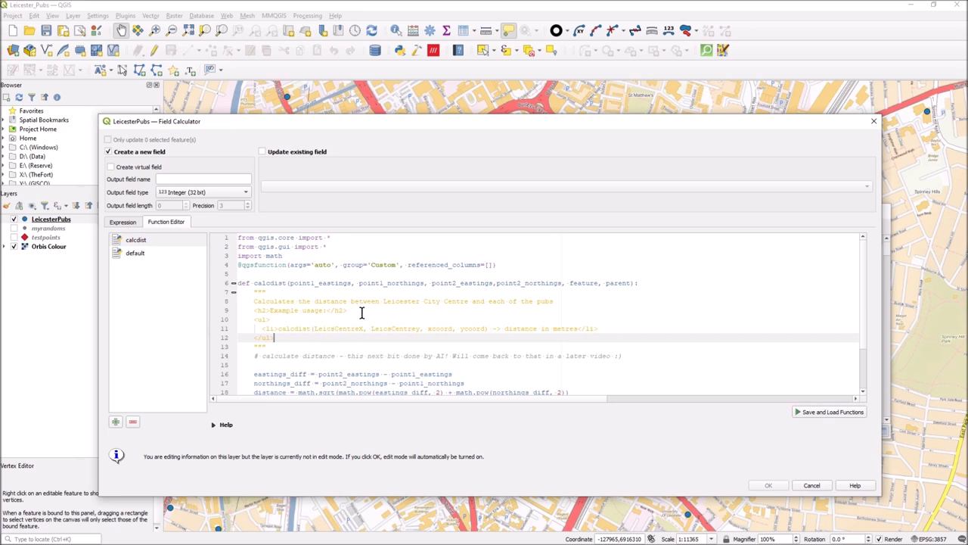
{"action": "left_click", "coordinate": [123, 221]}
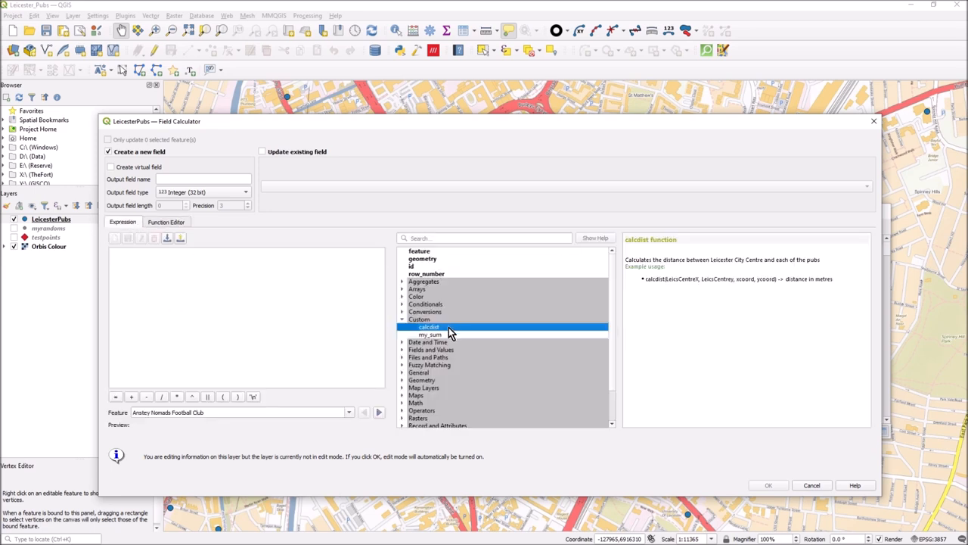
{"action": "mouse_move", "coordinate": [667, 290]}
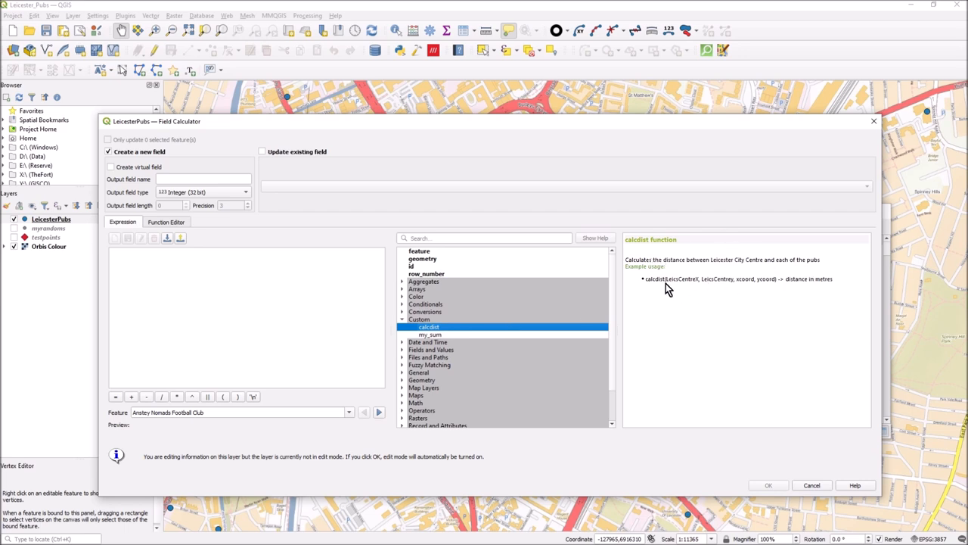
{"action": "mouse_move", "coordinate": [499, 358]}
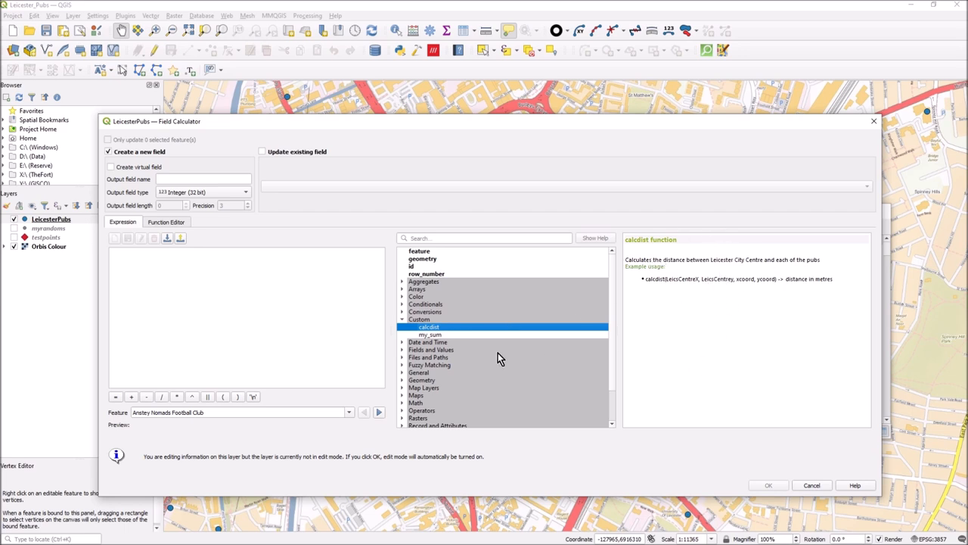
{"action": "left_click", "coordinate": [428, 341]}
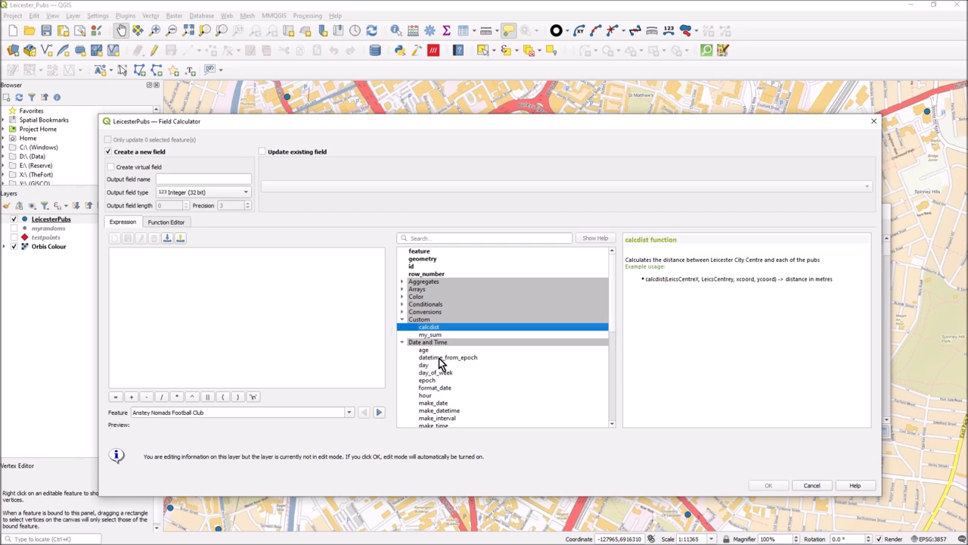
{"action": "left_click", "coordinate": [437, 417]}
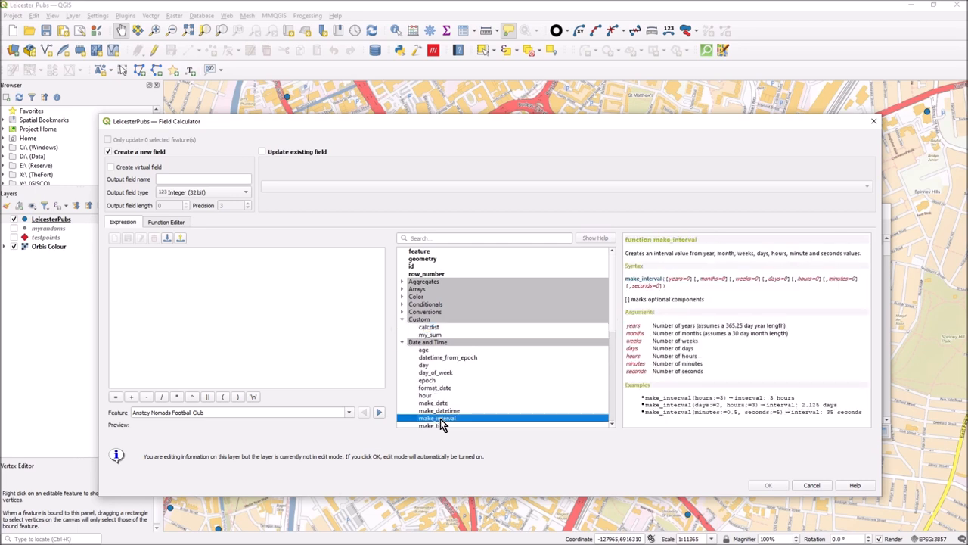
{"action": "left_click", "coordinate": [425, 394]}
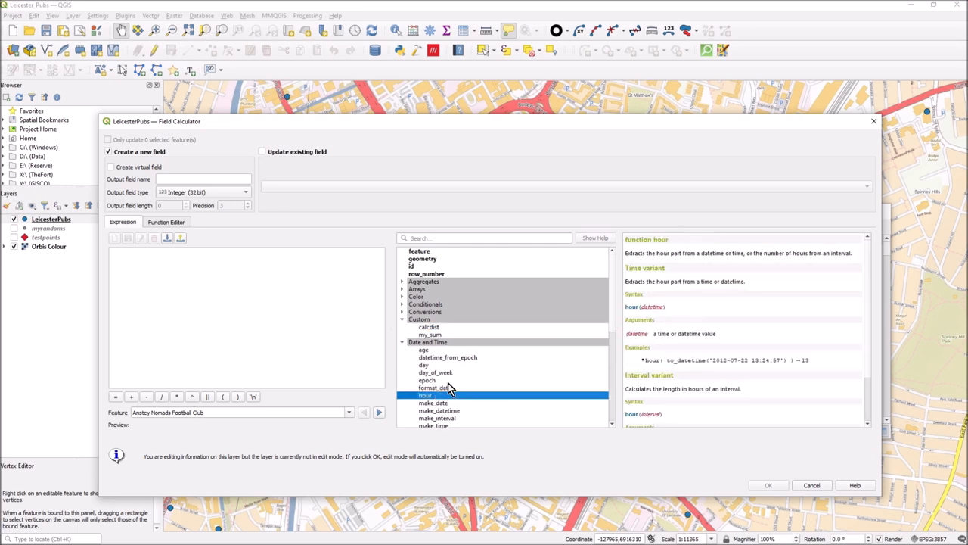
{"action": "left_click", "coordinate": [427, 379]}
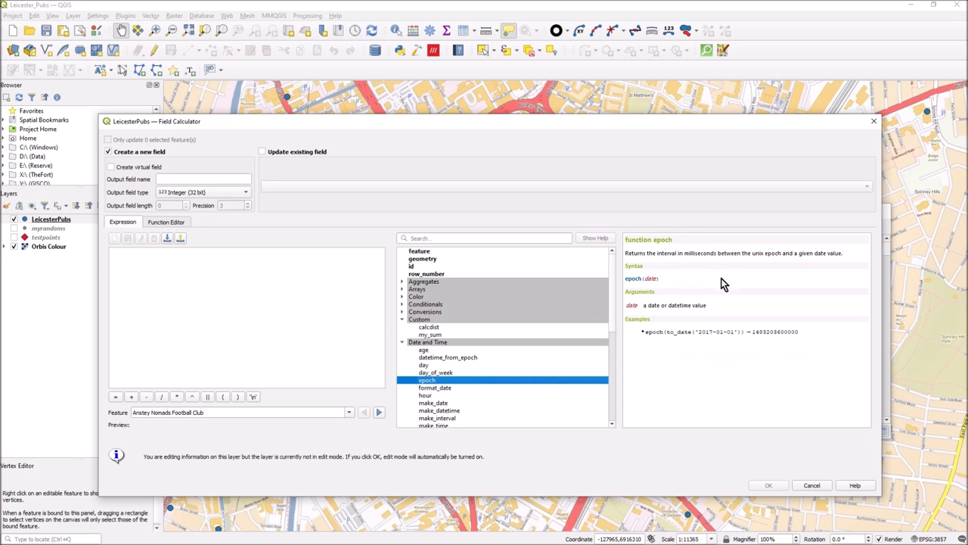
{"action": "mouse_move", "coordinate": [439, 420]}
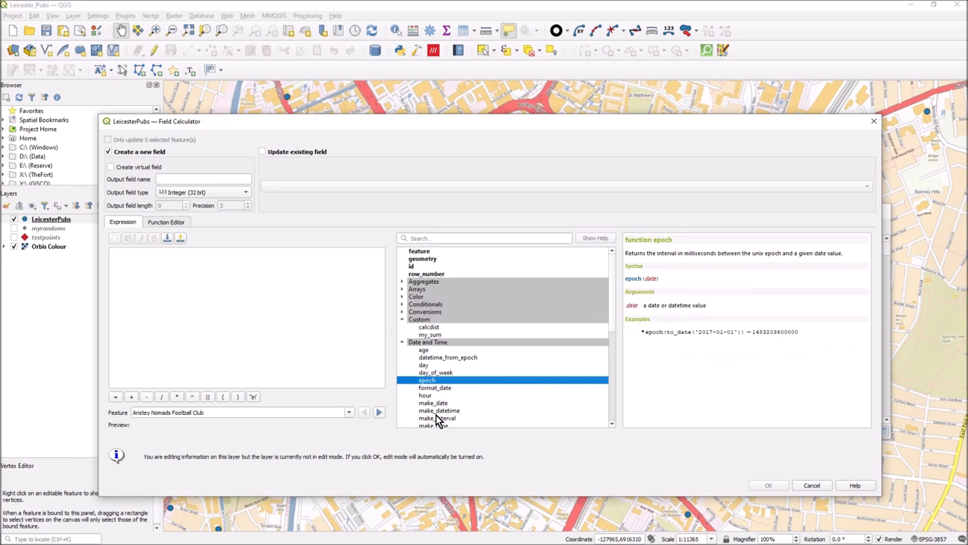
{"action": "left_click", "coordinate": [428, 326]}
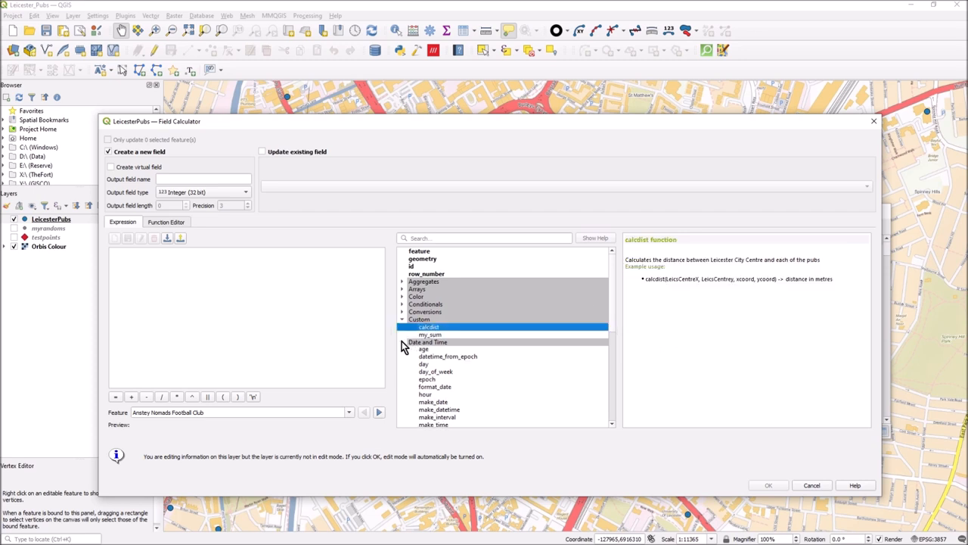
{"action": "left_click", "coordinate": [403, 342]}
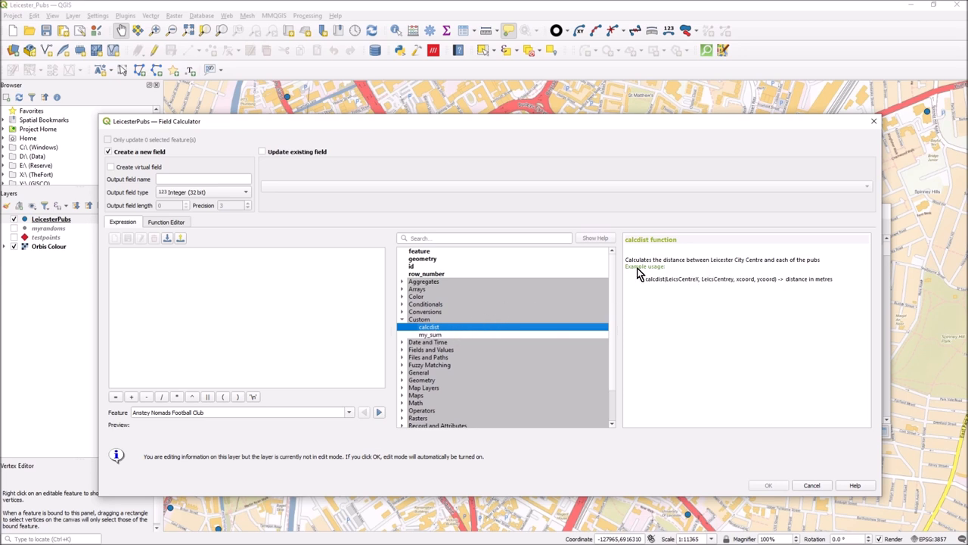
{"action": "mouse_move", "coordinate": [643, 280]}
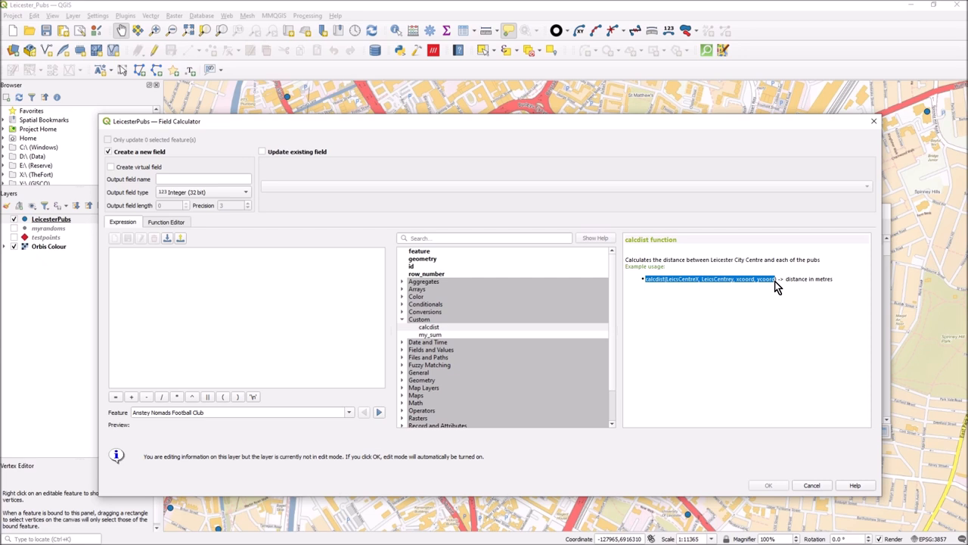
{"action": "mouse_move", "coordinate": [460, 342]}
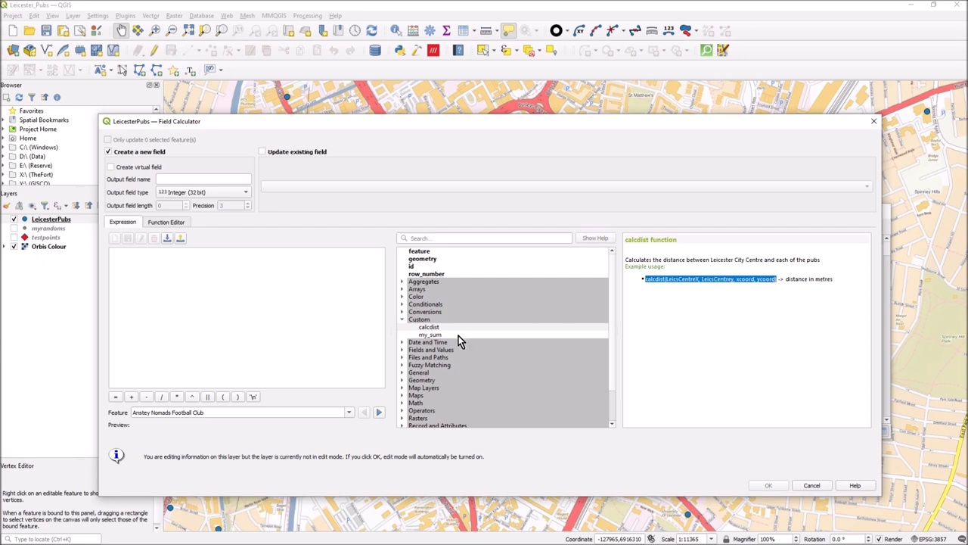
- Enter the expression calcdist(LeicsCentreX, LeicsCentrey, xcoord, ycoord), previewing 5420
{"action": "double_click", "coordinate": [429, 327]}
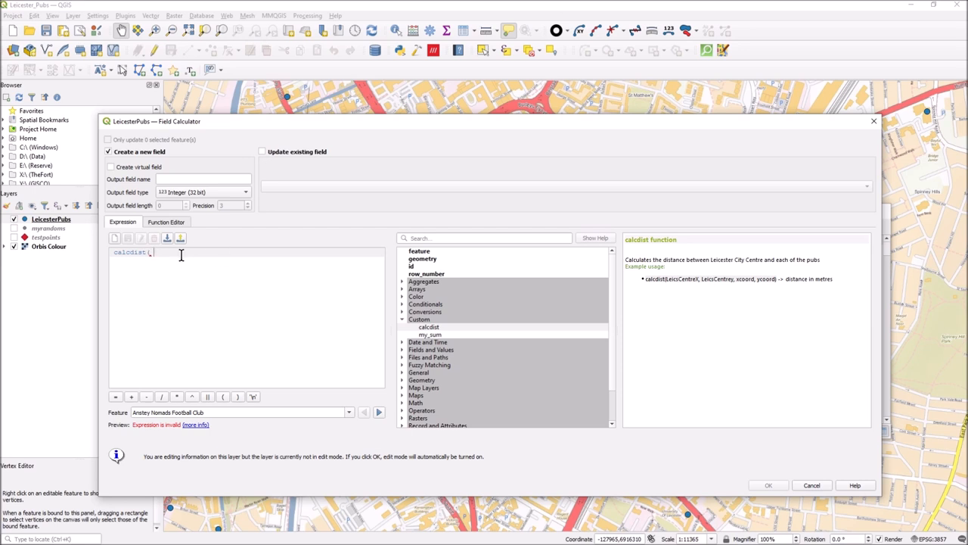
{"action": "mouse_move", "coordinate": [174, 257]}
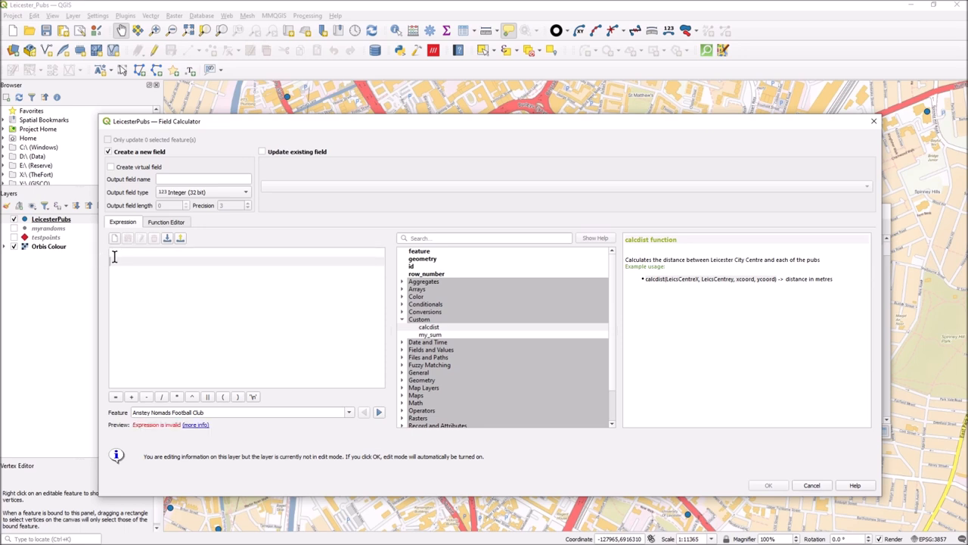
{"action": "type", "text": "calcdist("}
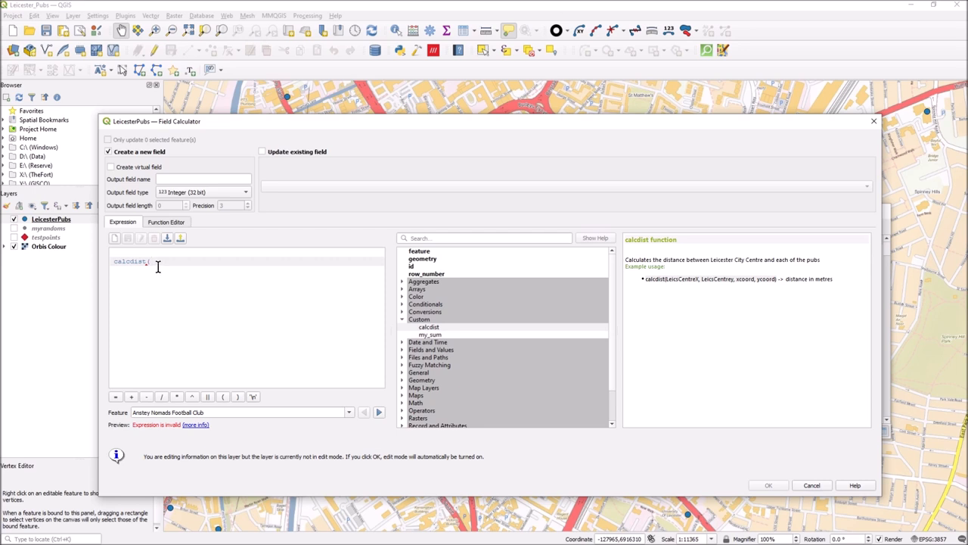
{"action": "type", "text": "Le"}
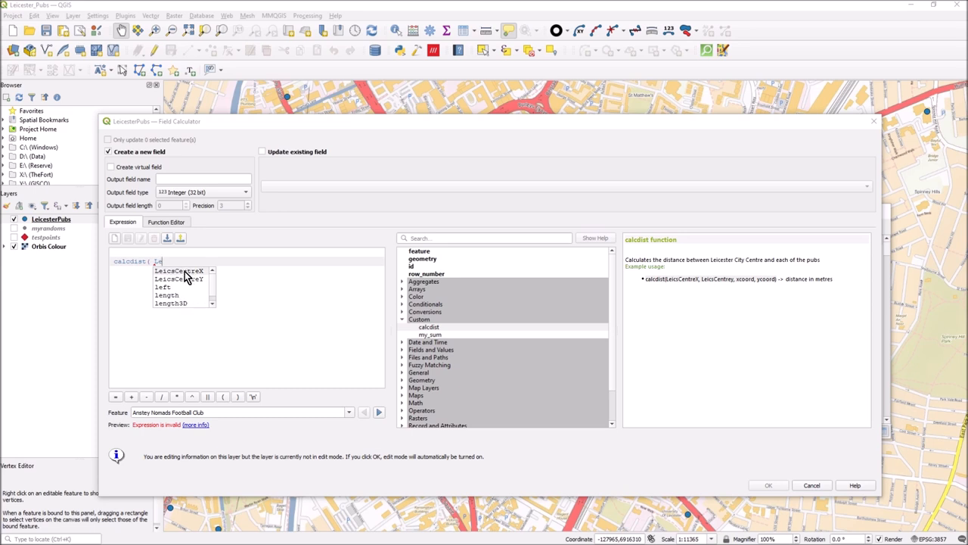
{"action": "left_click", "coordinate": [179, 270]}
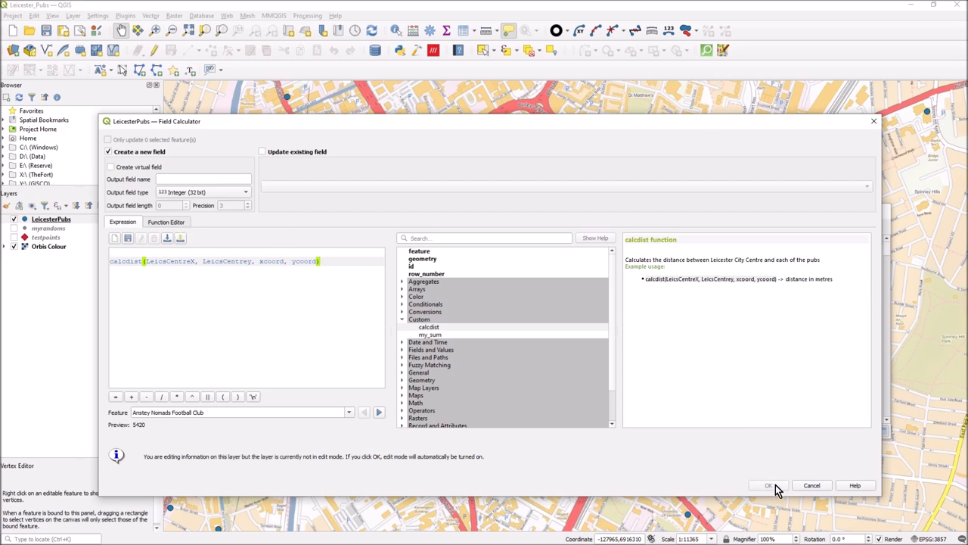
- Set the calculator to update the existing pythonresult field
{"action": "left_click", "coordinate": [262, 151]}
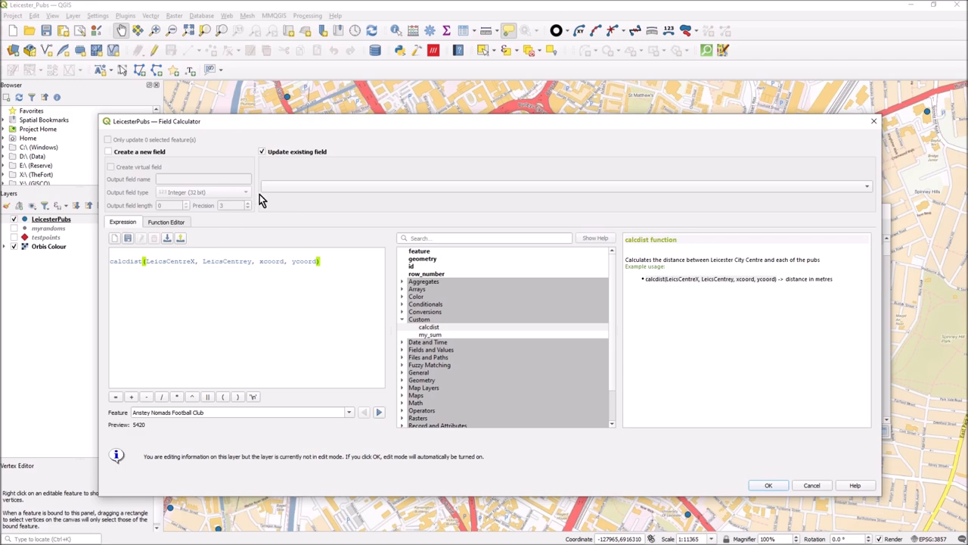
{"action": "mouse_move", "coordinate": [865, 190]}
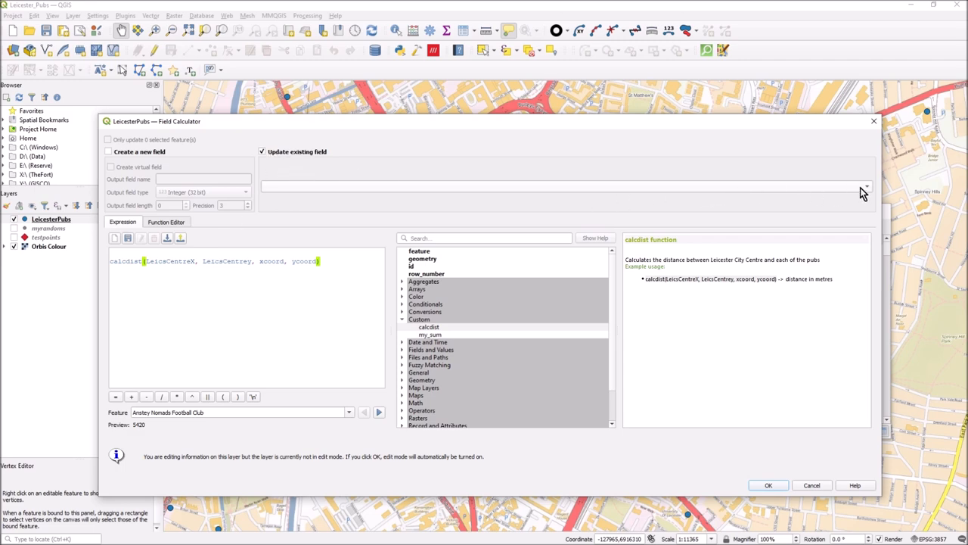
{"action": "left_click", "coordinate": [866, 186]}
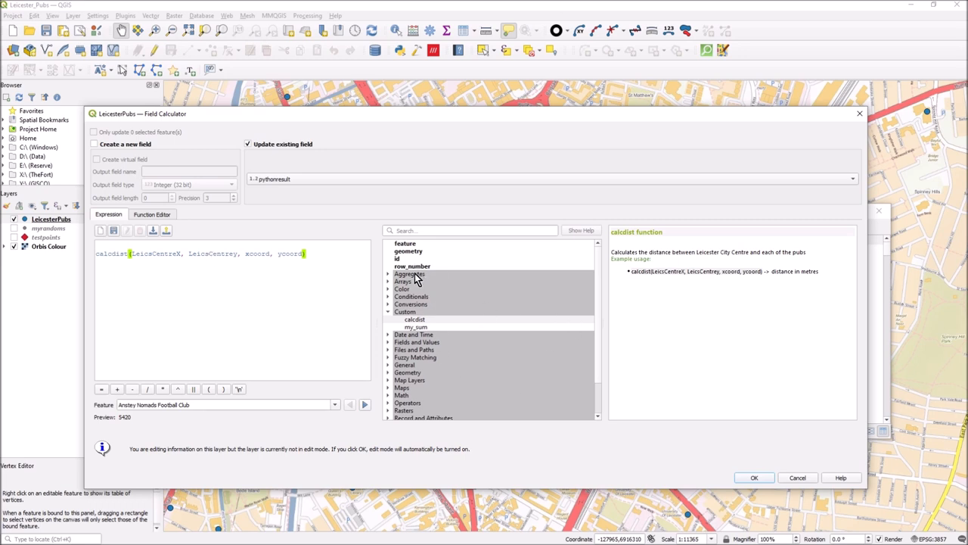
{"action": "mouse_move", "coordinate": [168, 217]}
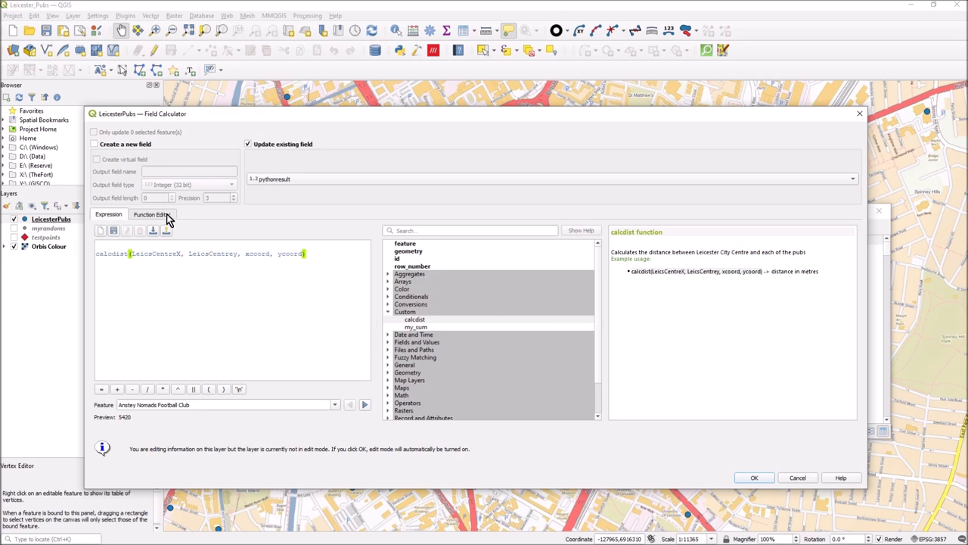
{"action": "left_click", "coordinate": [152, 214]}
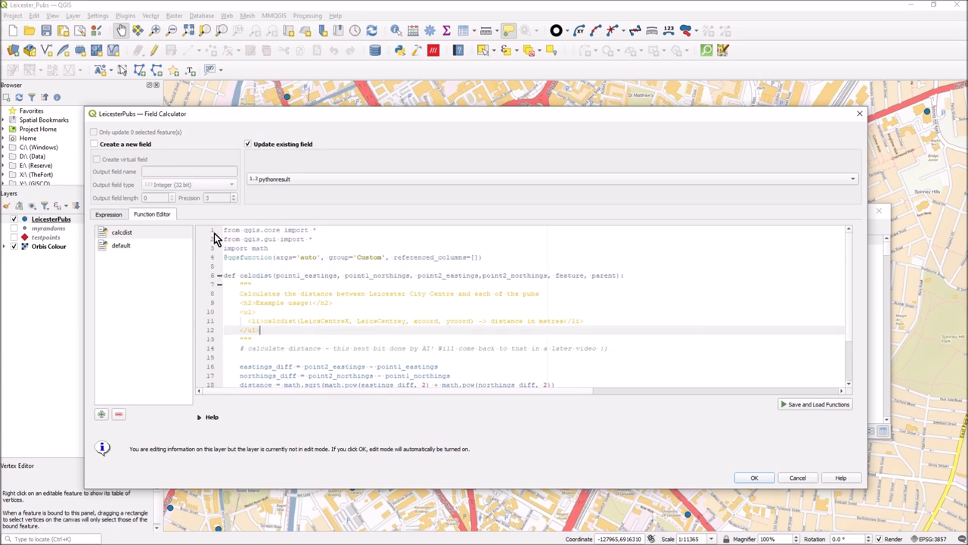
{"action": "left_click_drag", "start_coordinate": [225, 230], "coordinate": [278, 247]}
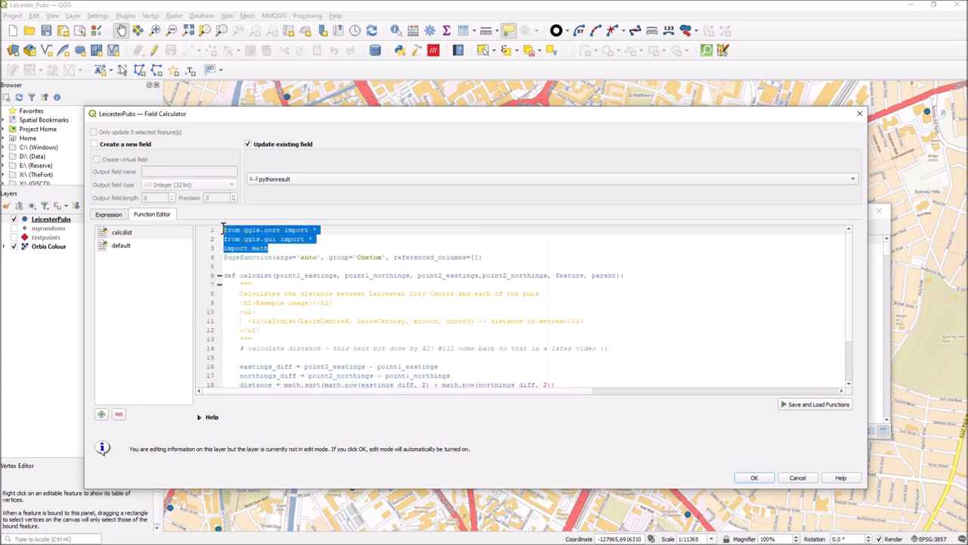
{"action": "scroll", "scroll_direction": "down", "scroll_amount": 3}
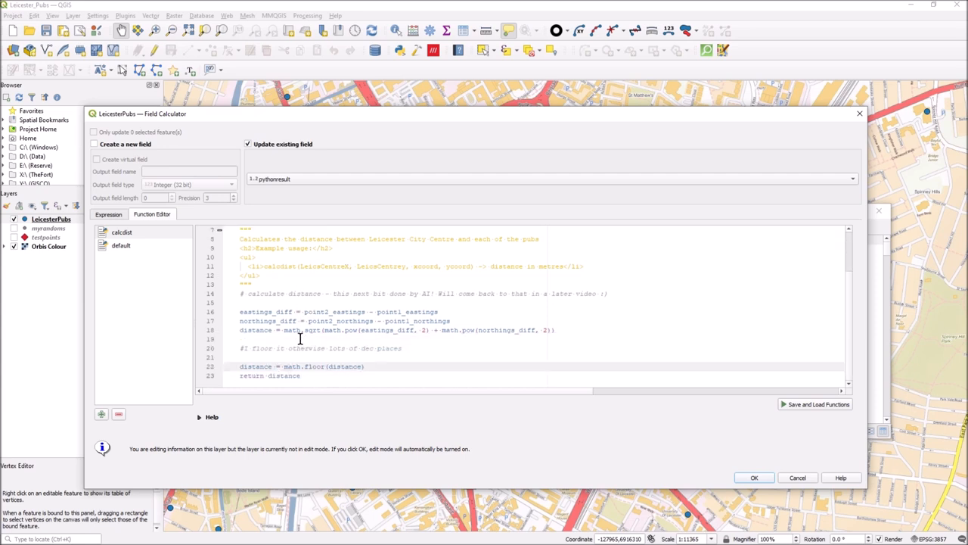
{"action": "scroll", "scroll_direction": "up", "scroll_amount": 3}
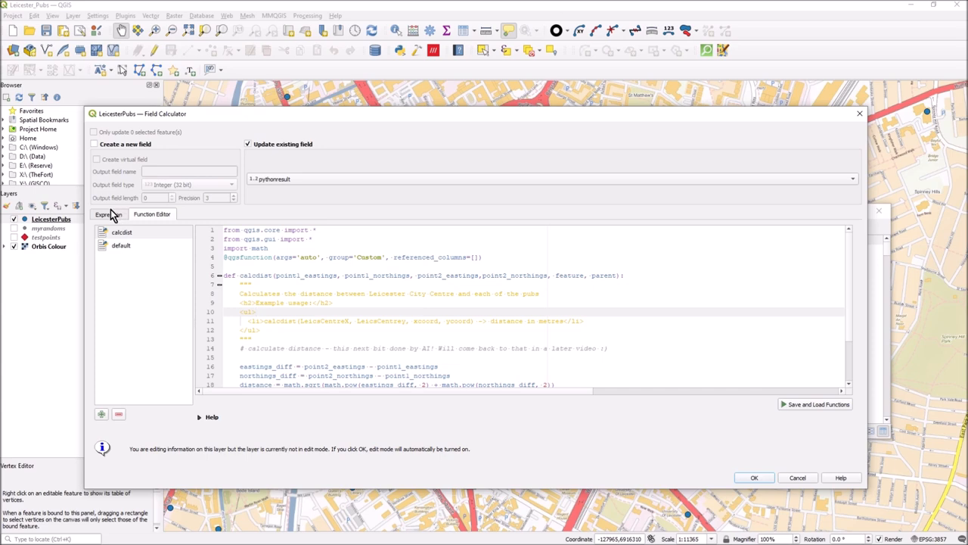
{"action": "left_click", "coordinate": [108, 214]}
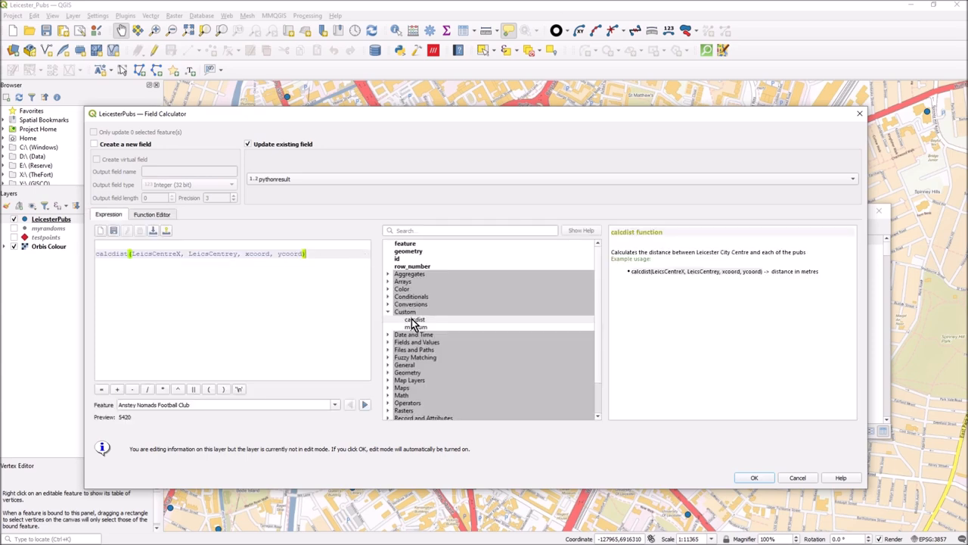
{"action": "mouse_move", "coordinate": [168, 224]}
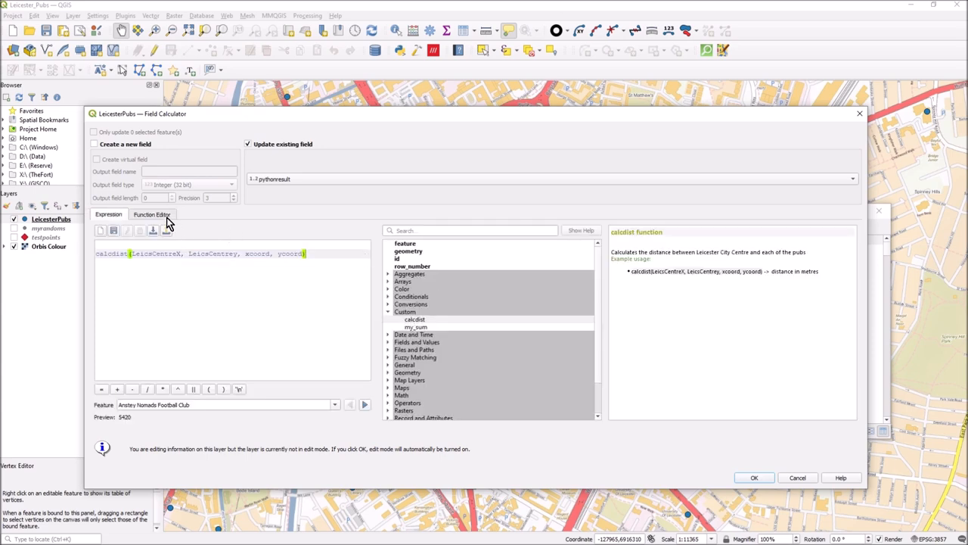
{"action": "left_click", "coordinate": [151, 214]}
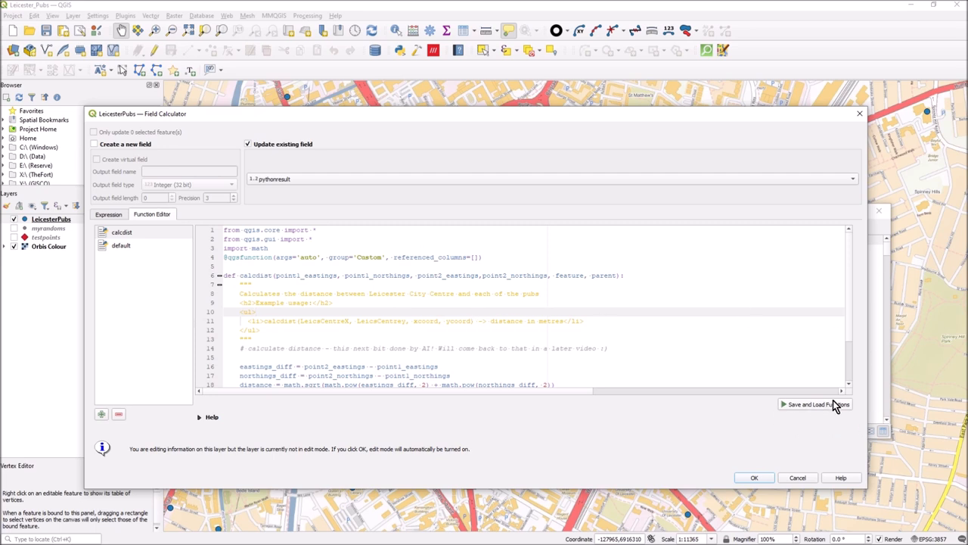
{"action": "mouse_move", "coordinate": [123, 229]}
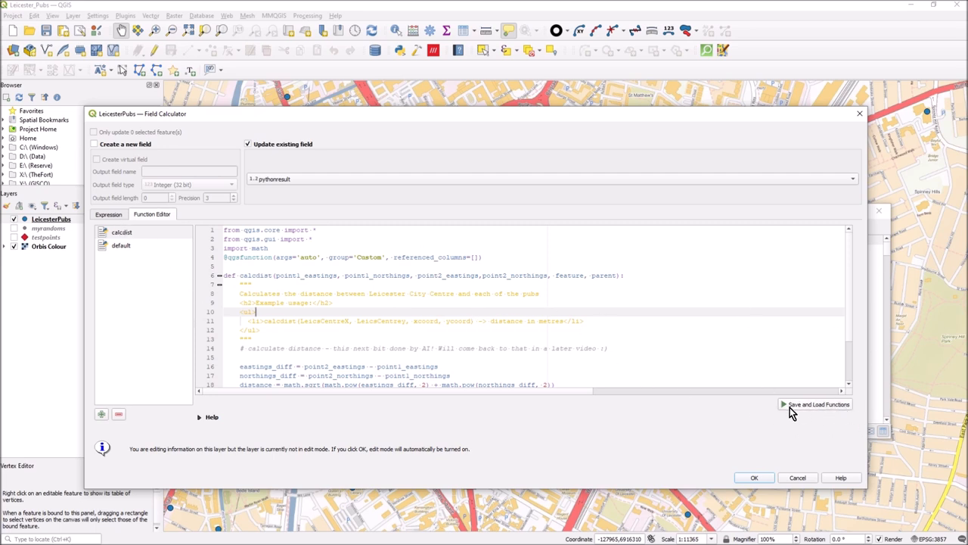
{"action": "left_click", "coordinate": [108, 214]}
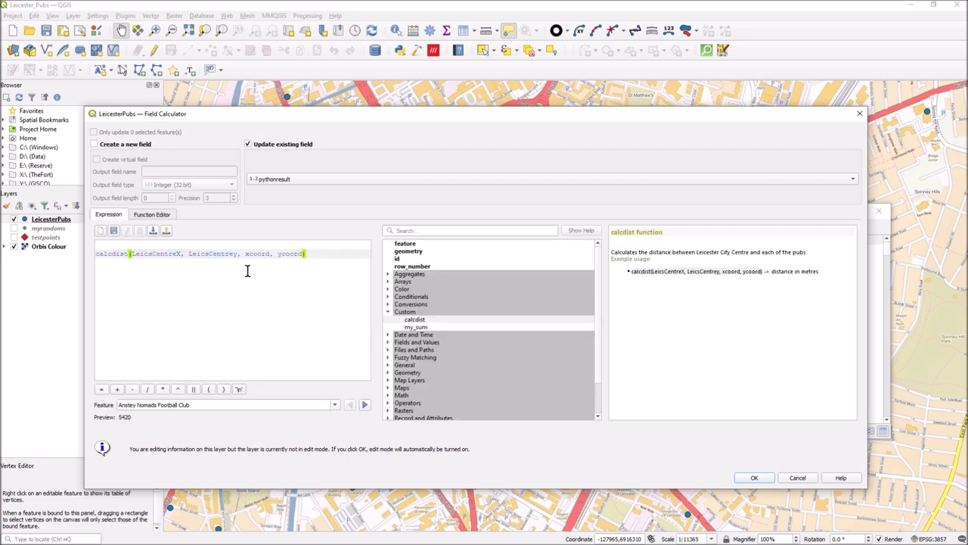
{"action": "mouse_move", "coordinate": [242, 267]}
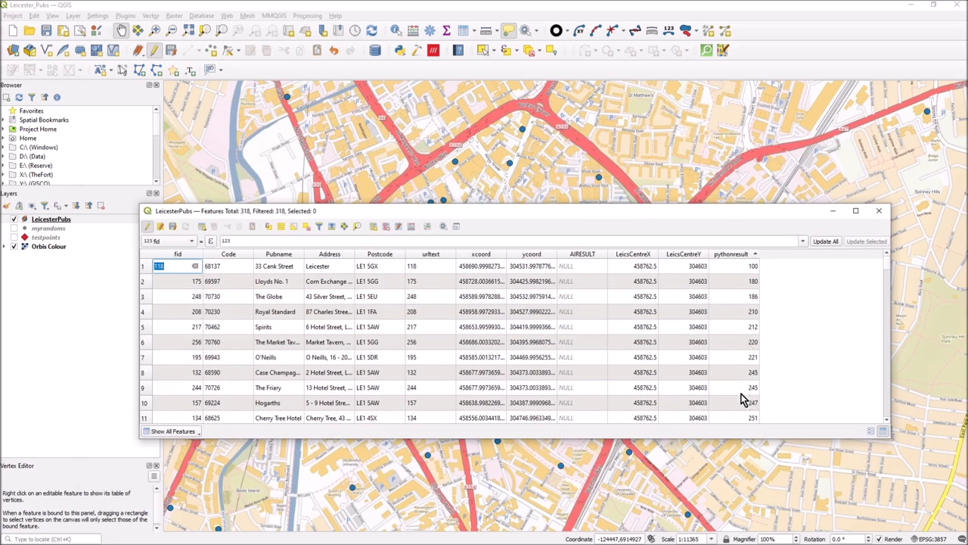
{"action": "mouse_move", "coordinate": [747, 289]}
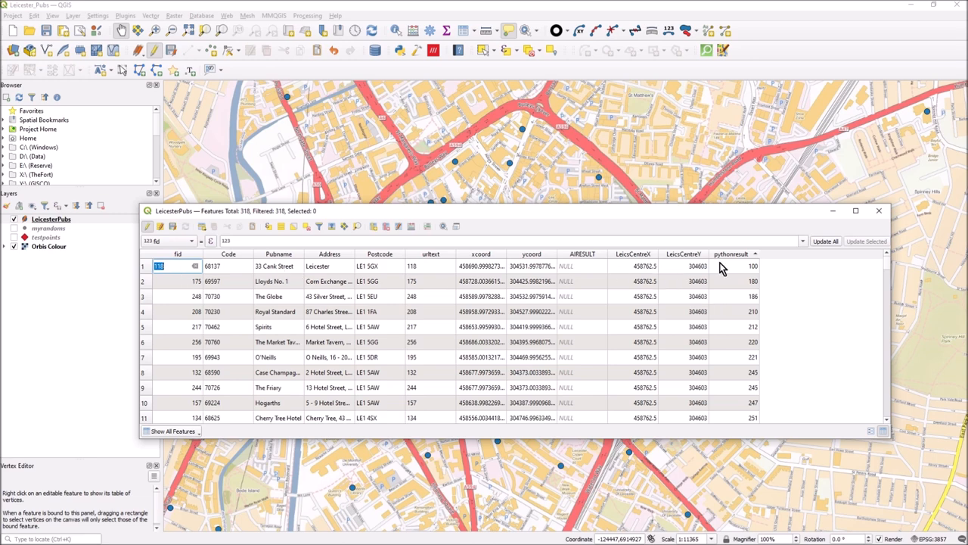
- Run the calculation and sort the pythonresult column ascending in the attribute table
{"action": "left_click", "coordinate": [731, 254]}
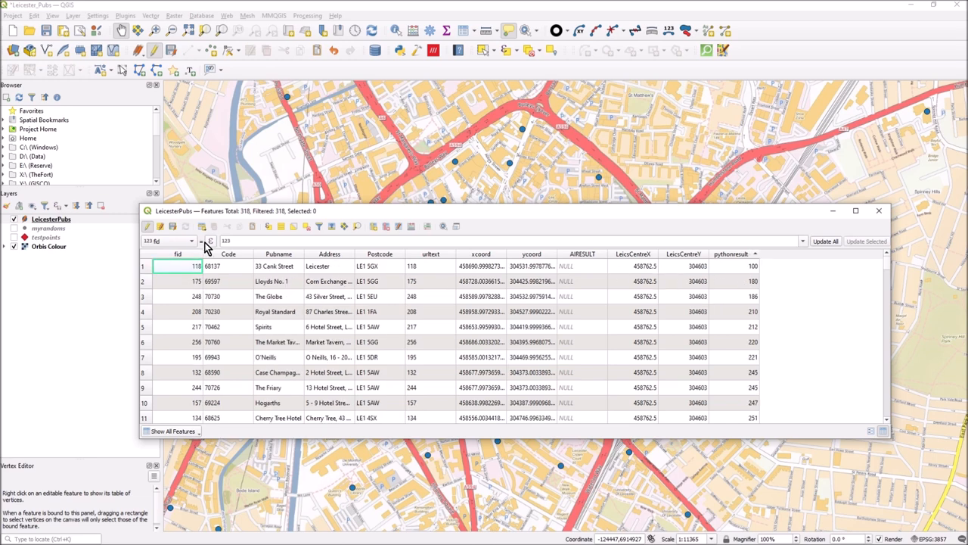
{"action": "left_click", "coordinate": [143, 266]}
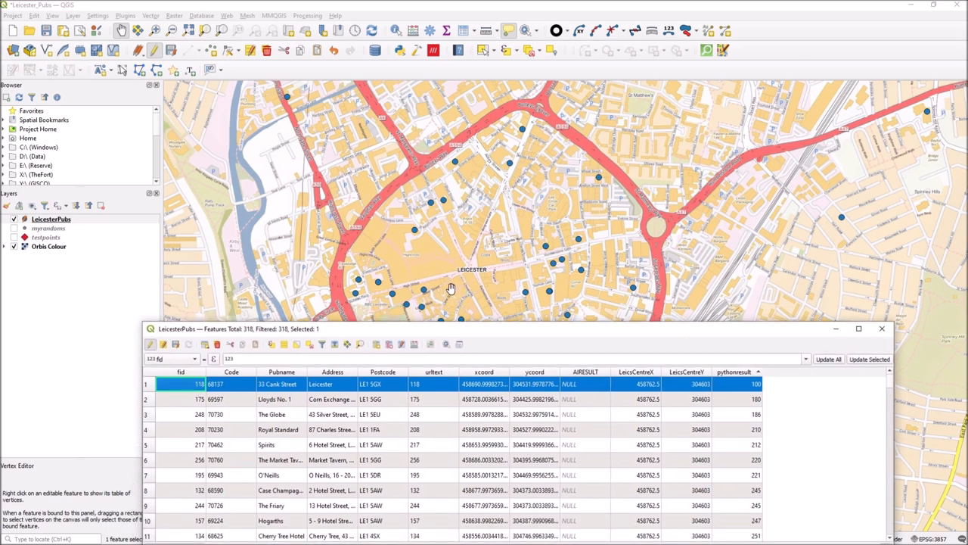
{"action": "mouse_move", "coordinate": [450, 288]}
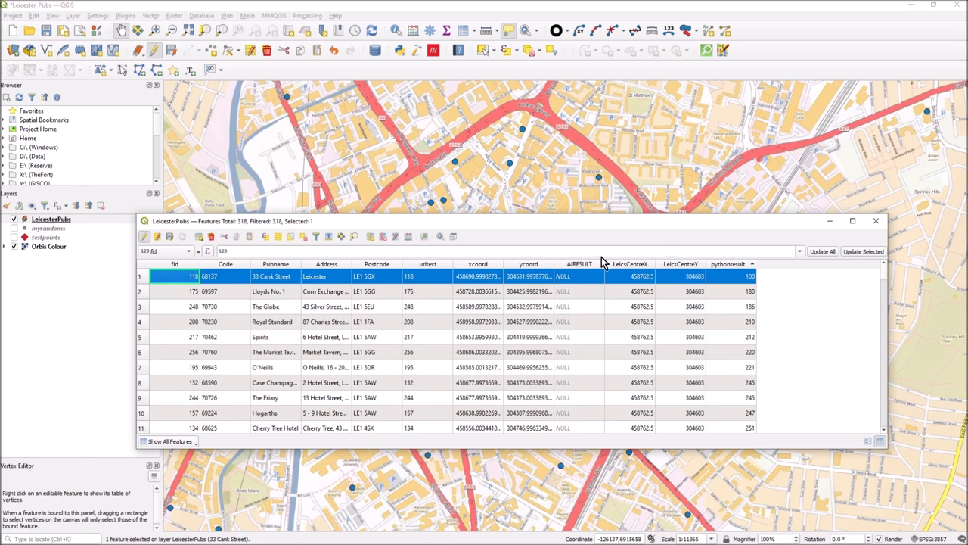
{"action": "mouse_move", "coordinate": [611, 306]}
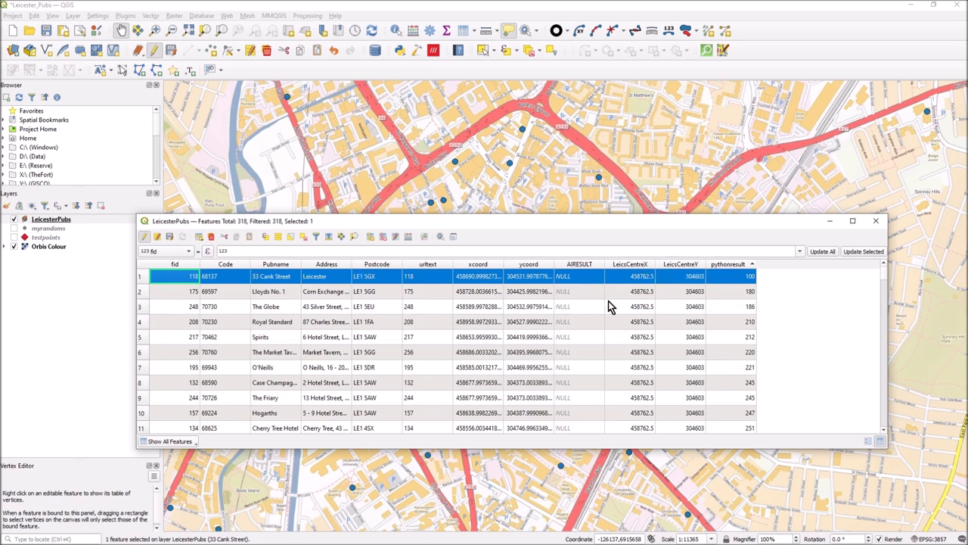
{"action": "mouse_move", "coordinate": [541, 301]}
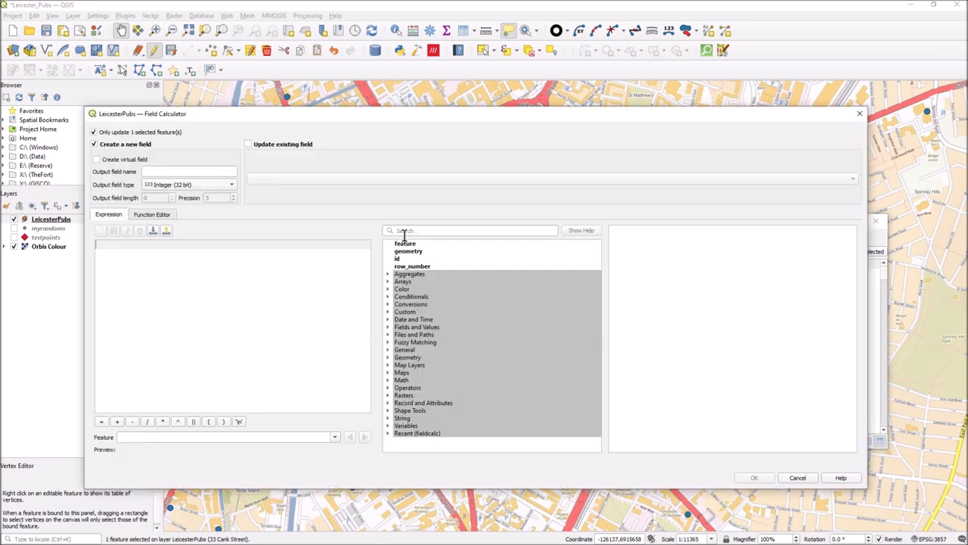
- Show the custom function code and open the folder containing calcdist.py and default.py
{"action": "left_click", "coordinate": [152, 214]}
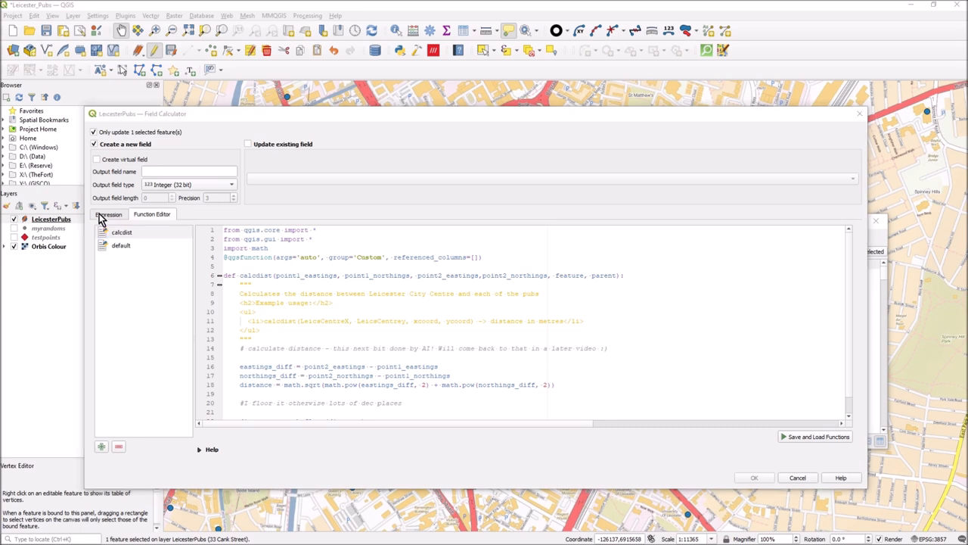
{"action": "left_click", "coordinate": [122, 231]}
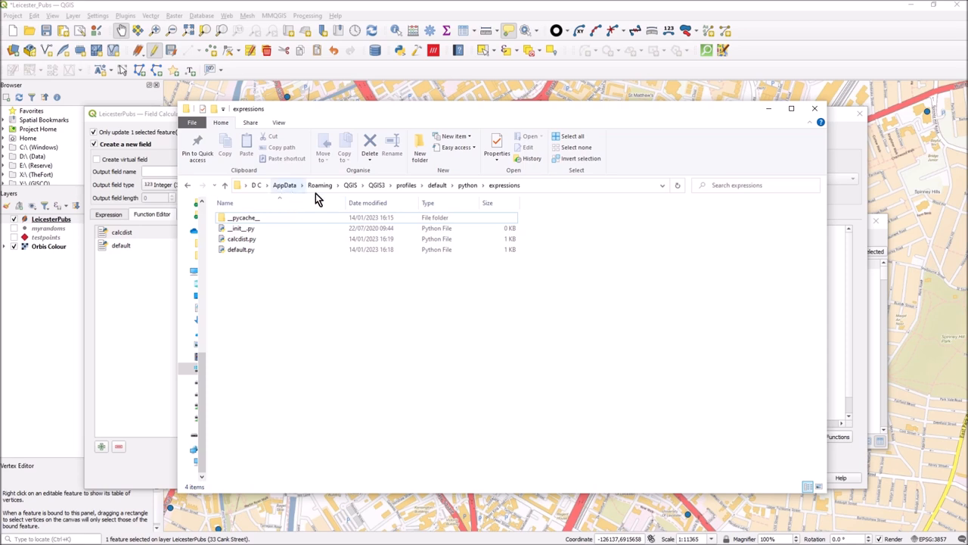
{"action": "mouse_move", "coordinate": [352, 198]}
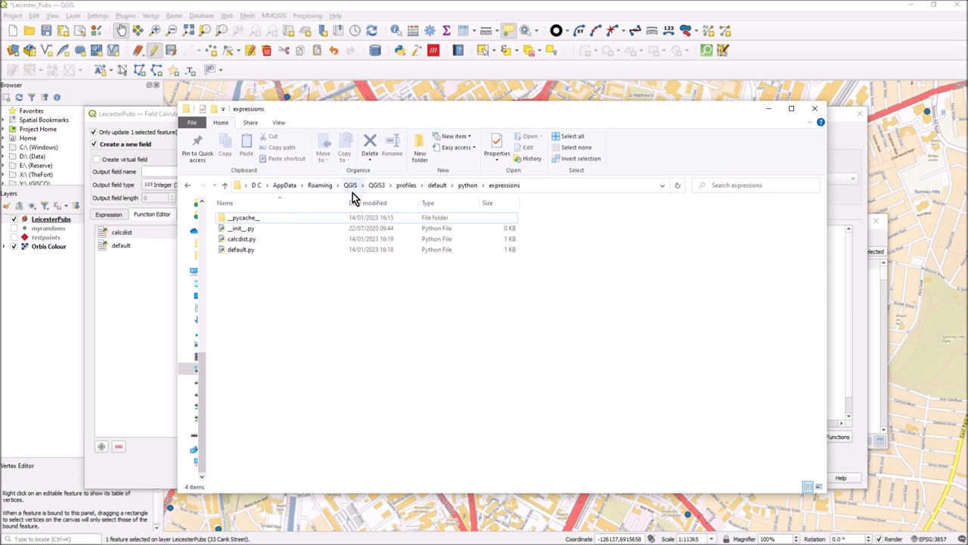
{"action": "mouse_move", "coordinate": [388, 195]}
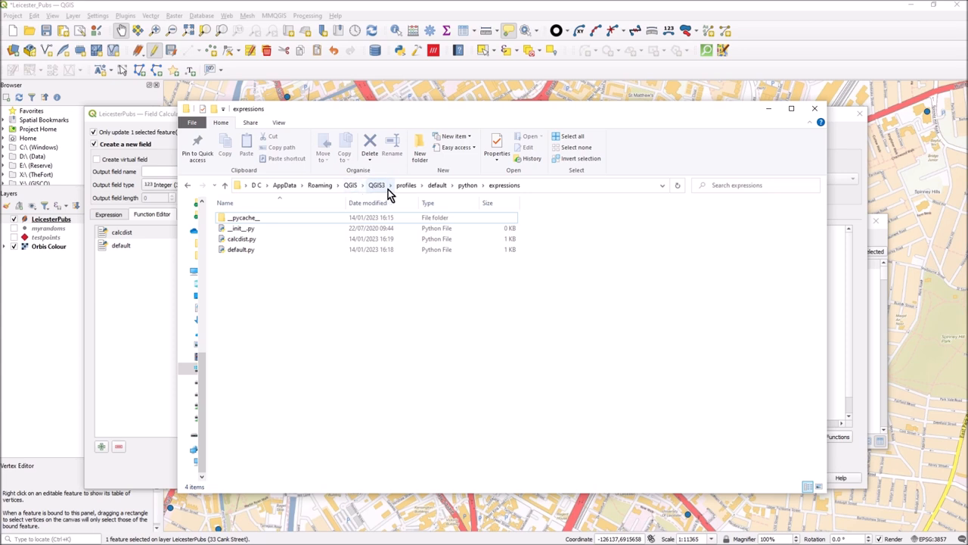
{"action": "mouse_move", "coordinate": [444, 192]}
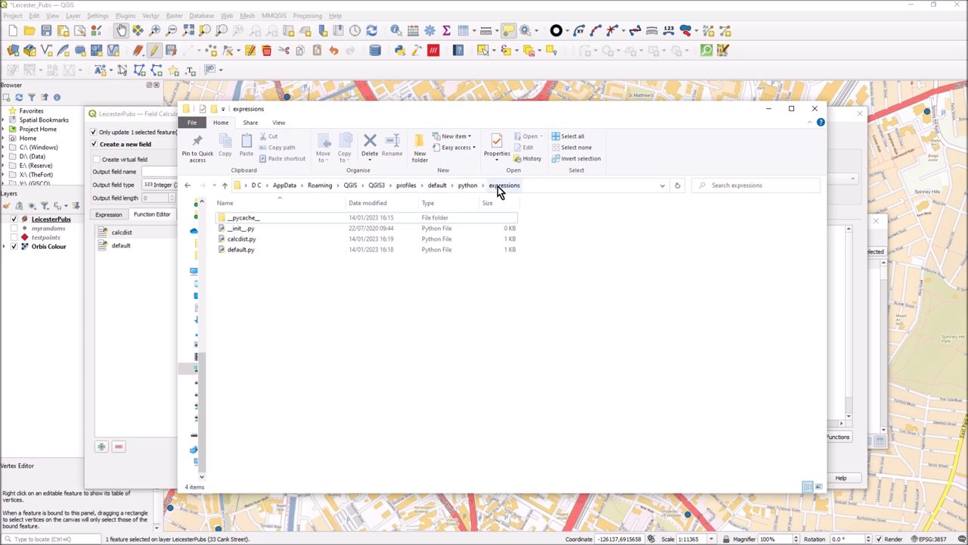
{"action": "mouse_move", "coordinate": [518, 193]}
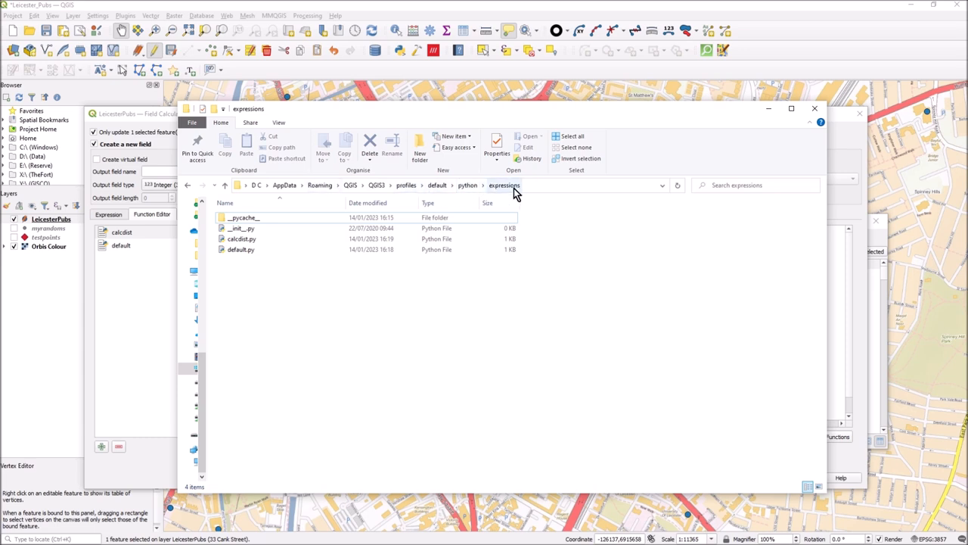
- Select calcdist.py and then default.py in the QGIS3 python expressions folder
{"action": "left_click", "coordinate": [242, 239]}
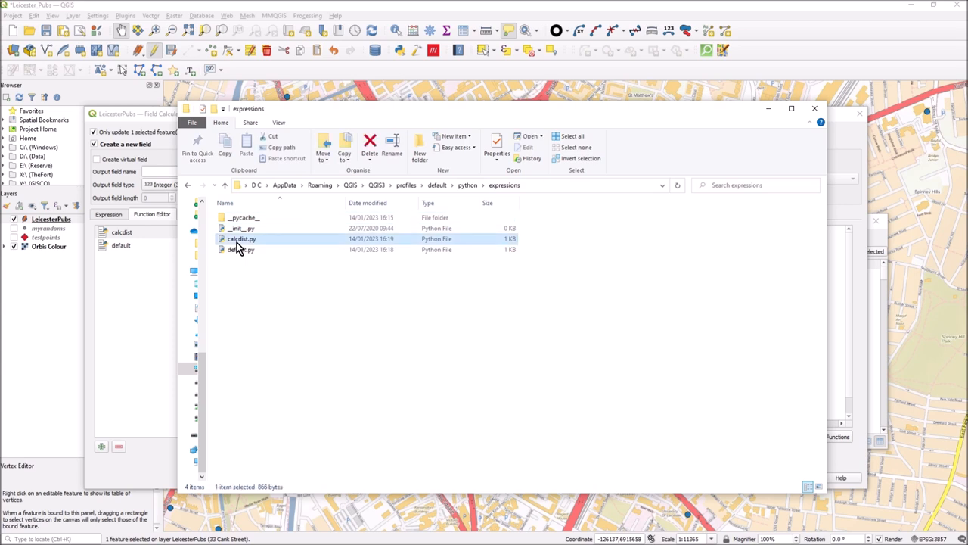
{"action": "left_click", "coordinate": [240, 249]}
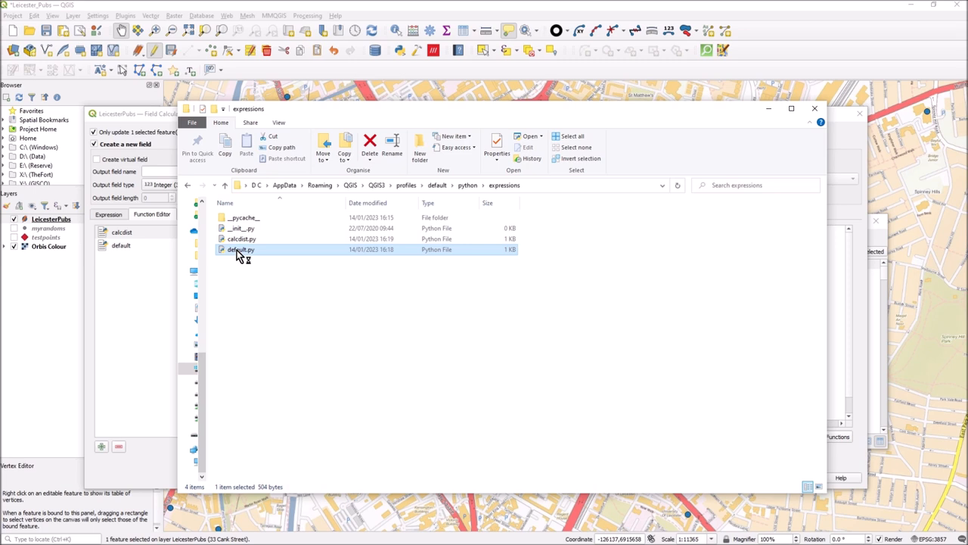
- Read default.py and calcdist.py in IDLE, dismissing the Mixed Newlines warning, then close
{"action": "double_click", "coordinate": [241, 249]}
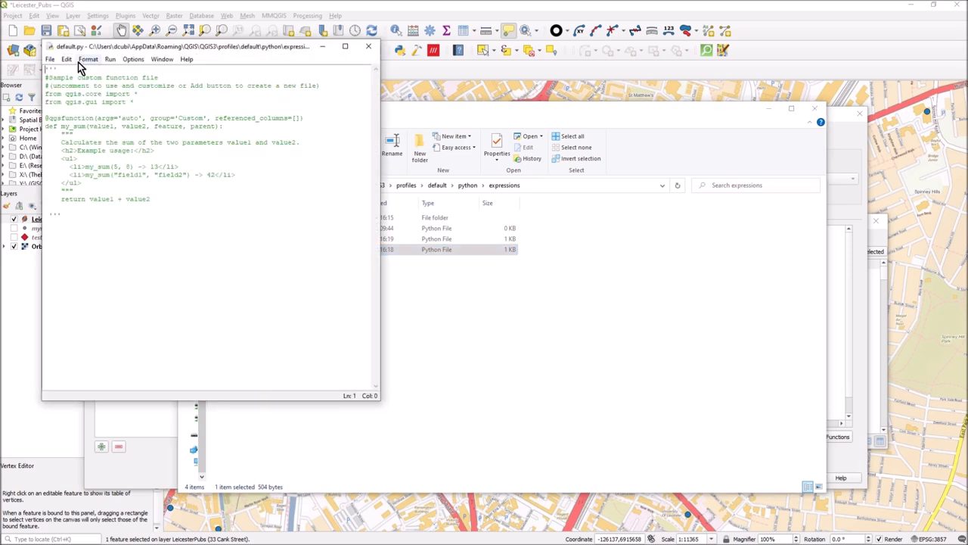
{"action": "mouse_move", "coordinate": [359, 59]}
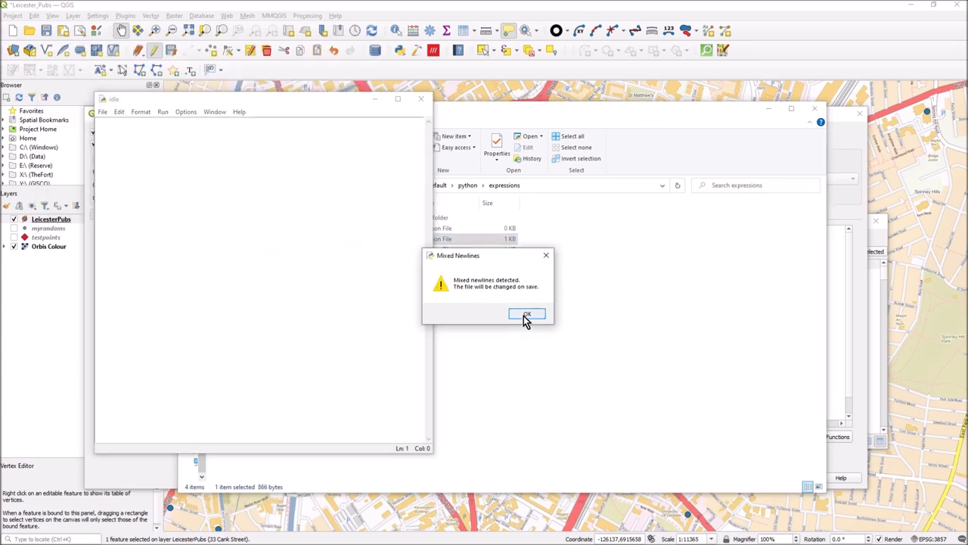
{"action": "left_click", "coordinate": [526, 314]}
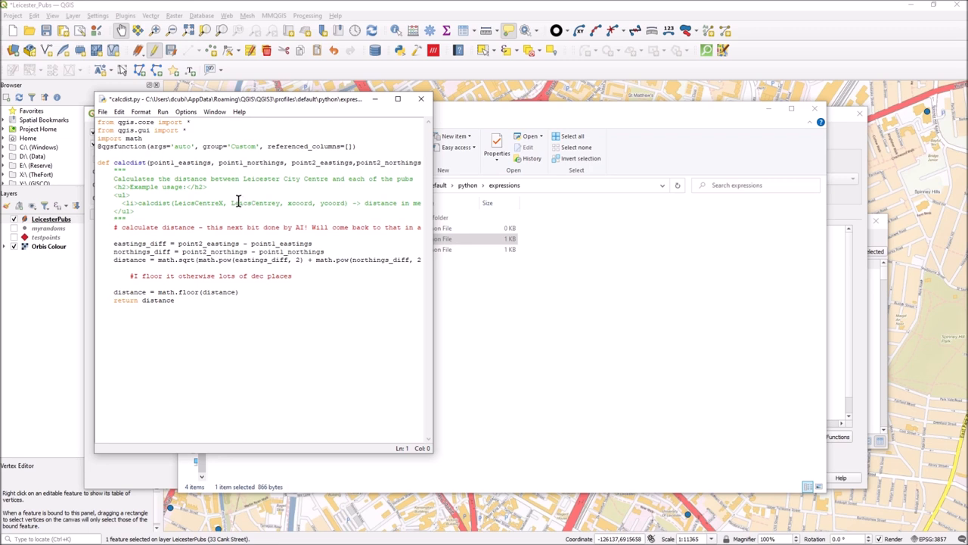
{"action": "mouse_move", "coordinate": [150, 228]}
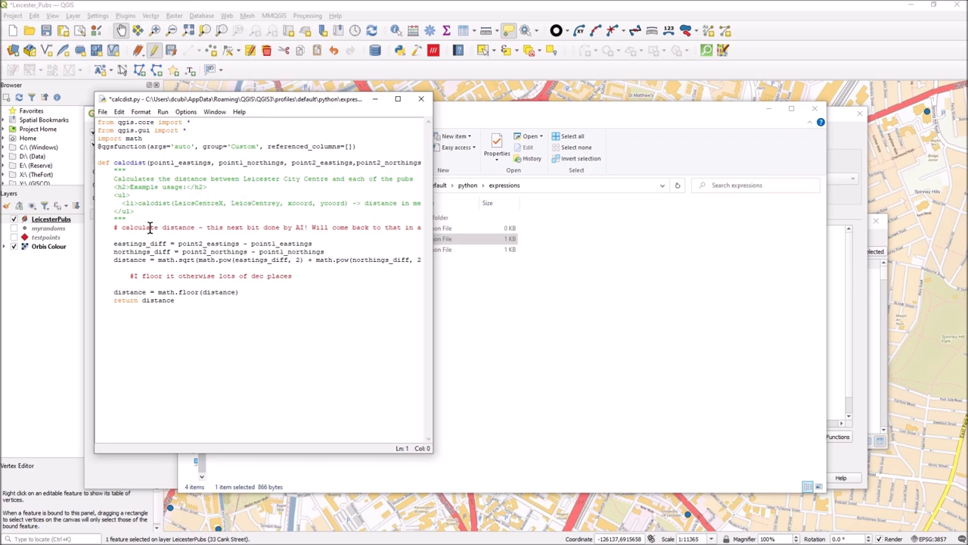
{"action": "mouse_move", "coordinate": [257, 175]}
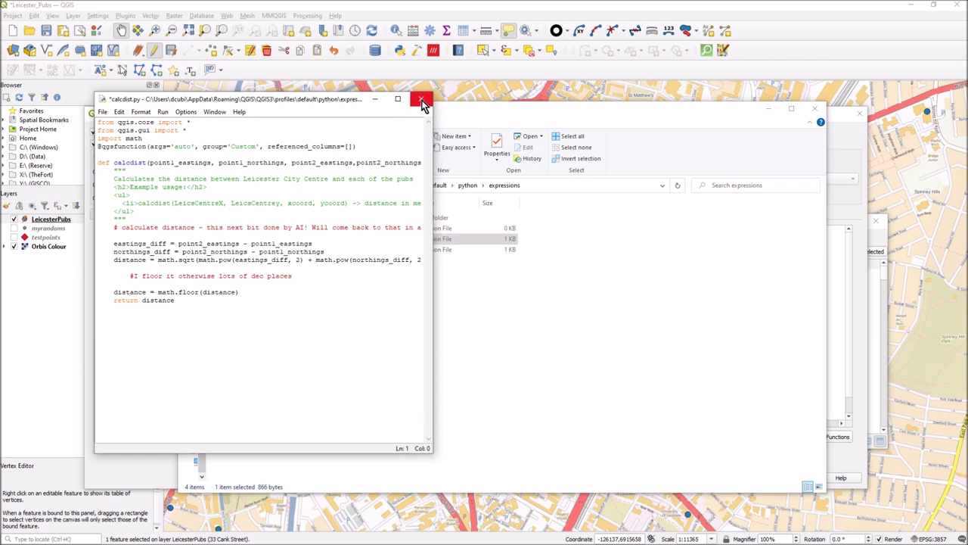
{"action": "left_click", "coordinate": [422, 99]}
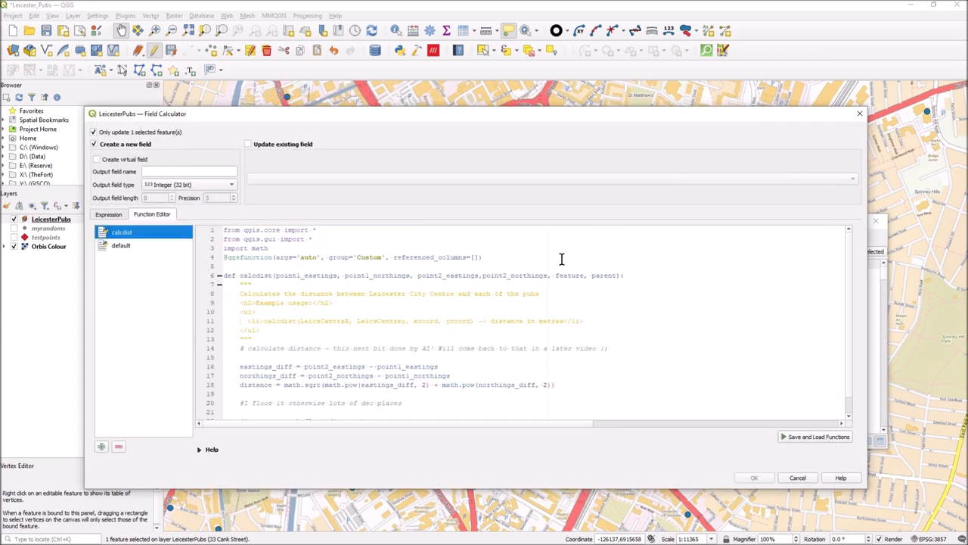
{"action": "mouse_move", "coordinate": [322, 355]}
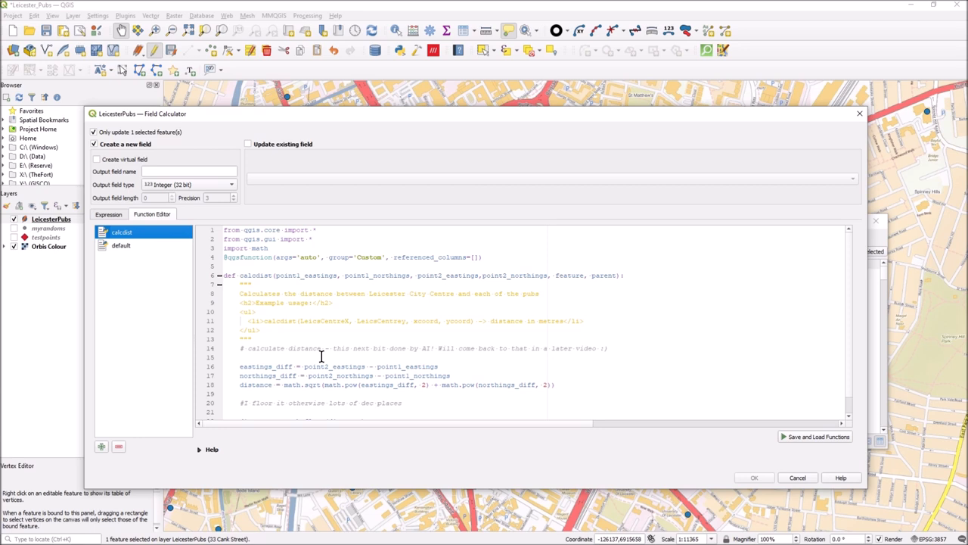
{"action": "mouse_move", "coordinate": [448, 399]}
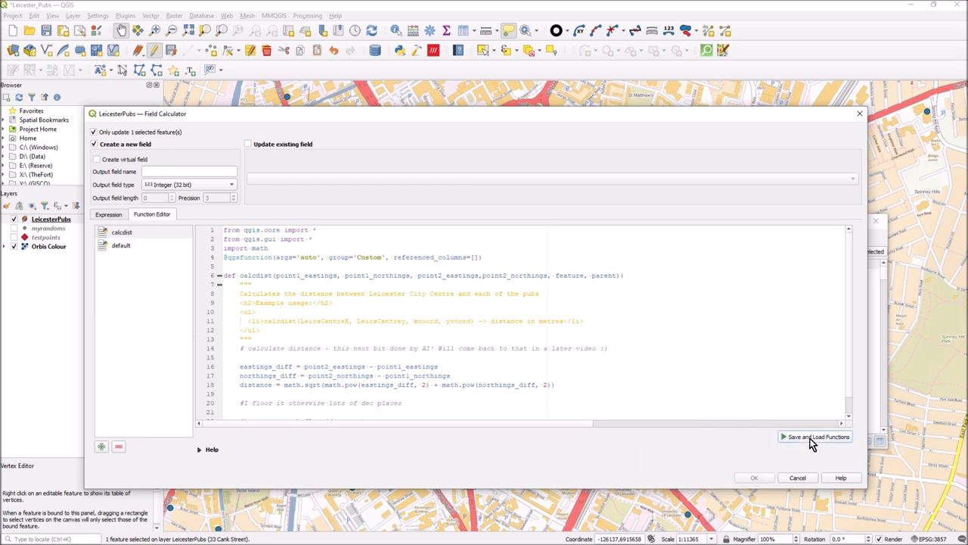
- Save and load functions, then view calcdist's help under the Custom expression group
{"action": "left_click", "coordinate": [108, 214]}
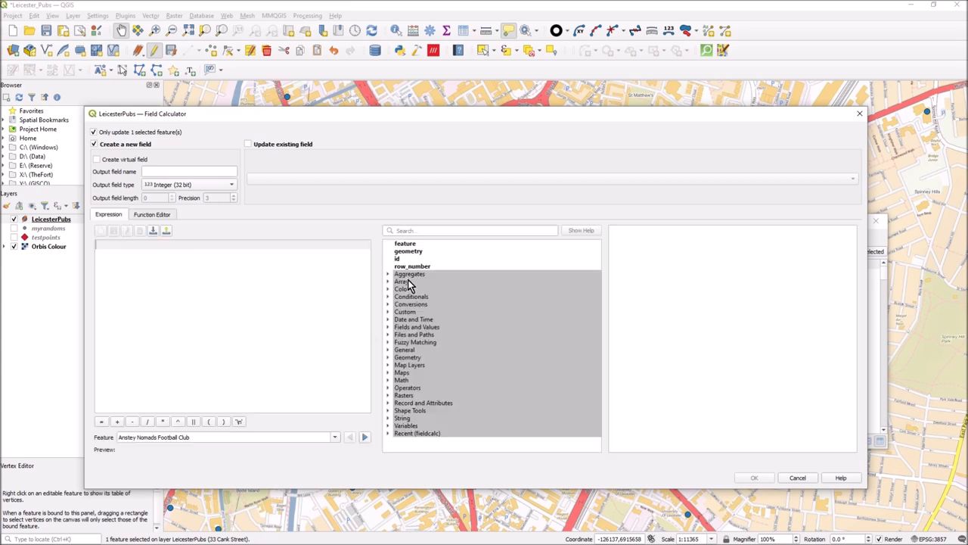
{"action": "left_click", "coordinate": [405, 311]}
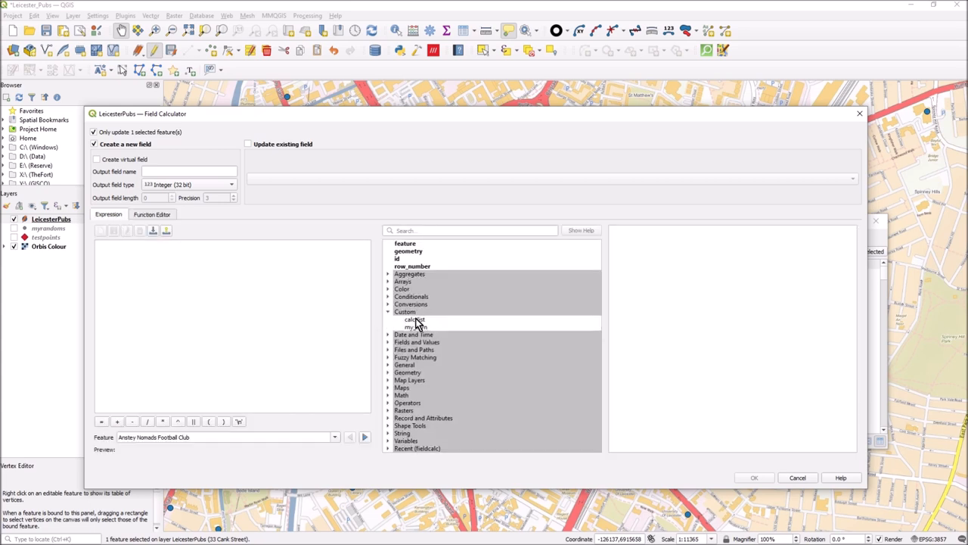
{"action": "left_click", "coordinate": [415, 320]}
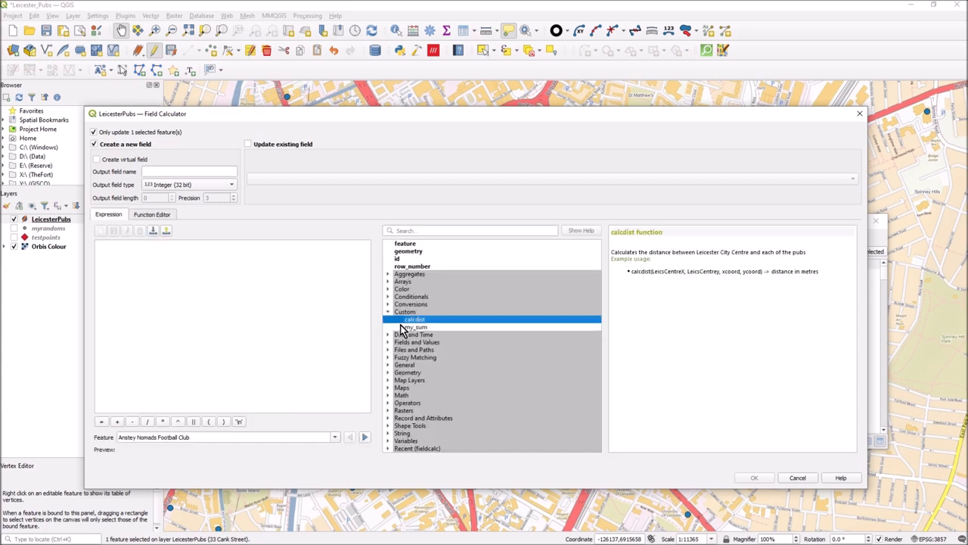
{"action": "left_click", "coordinate": [388, 312]}
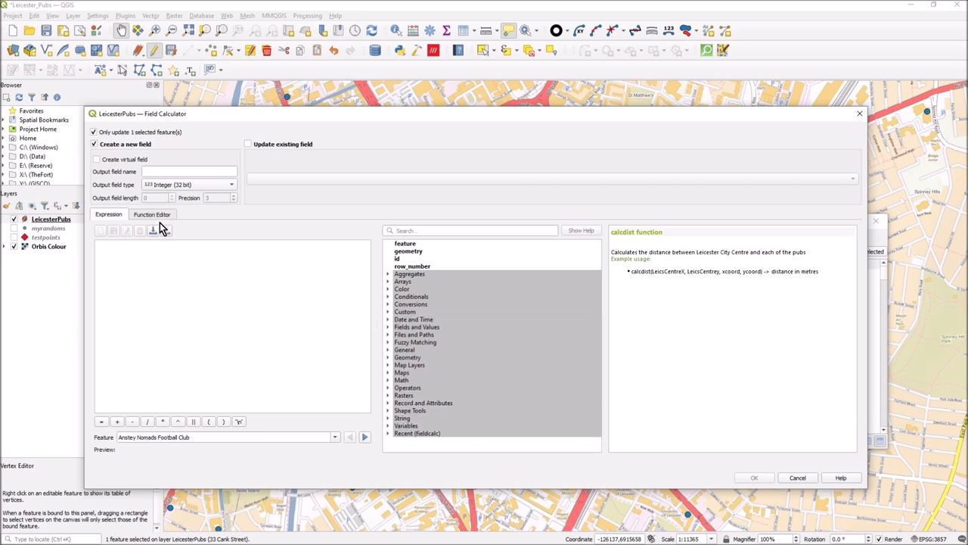
{"action": "mouse_move", "coordinate": [425, 330]}
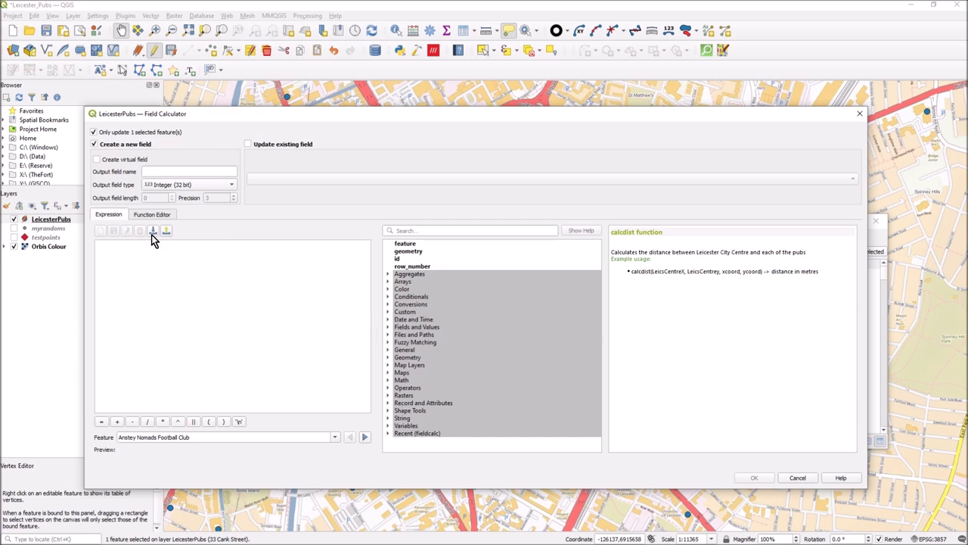
- Enter calcdist(LeicsCentreX, LeicsCentrey, xcoord, ycoord), preview 5420, and expand the Custom group
{"action": "type", "text": "calcdist(LeicsCentreX, LeicsCentrey, xcoord, ycoord)"}
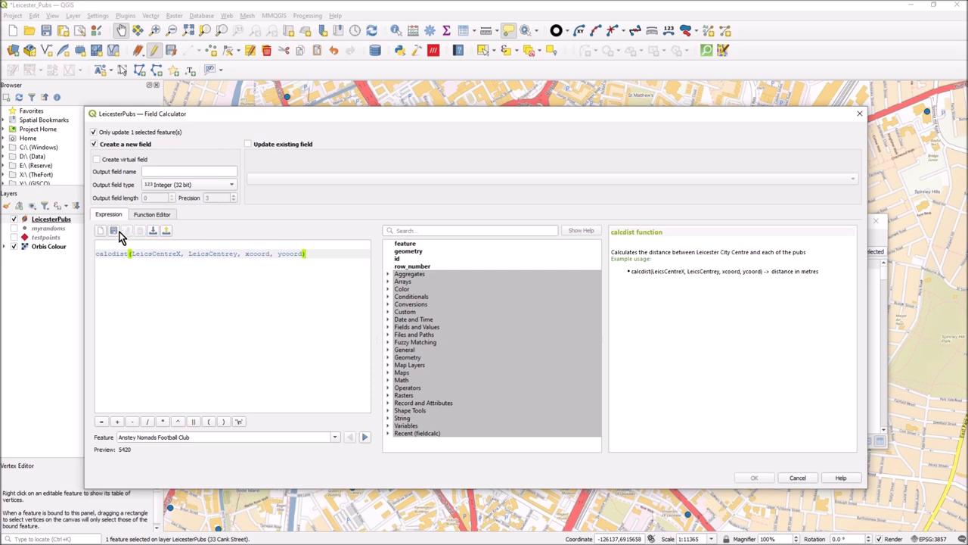
{"action": "mouse_move", "coordinate": [166, 237]}
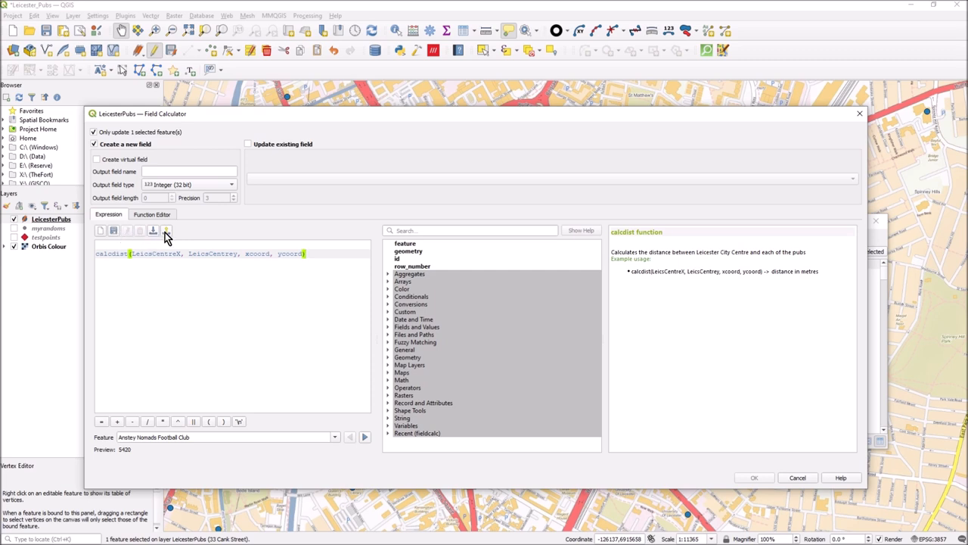
{"action": "mouse_move", "coordinate": [166, 231]}
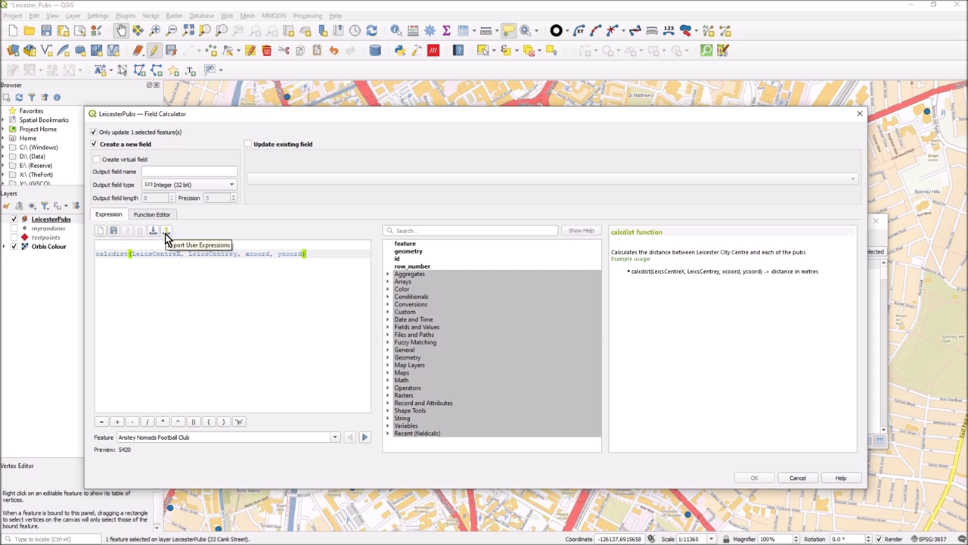
{"action": "mouse_move", "coordinate": [250, 244]}
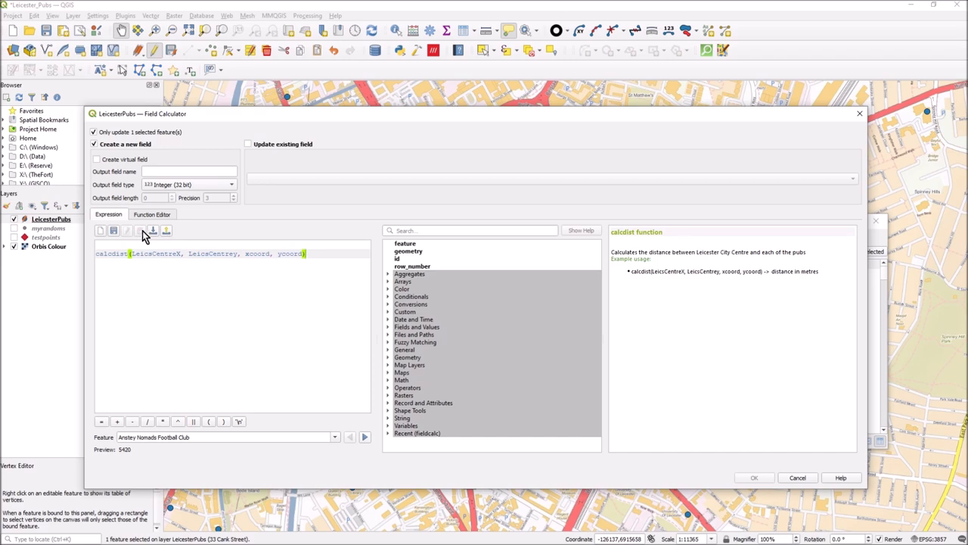
{"action": "mouse_move", "coordinate": [376, 132]}
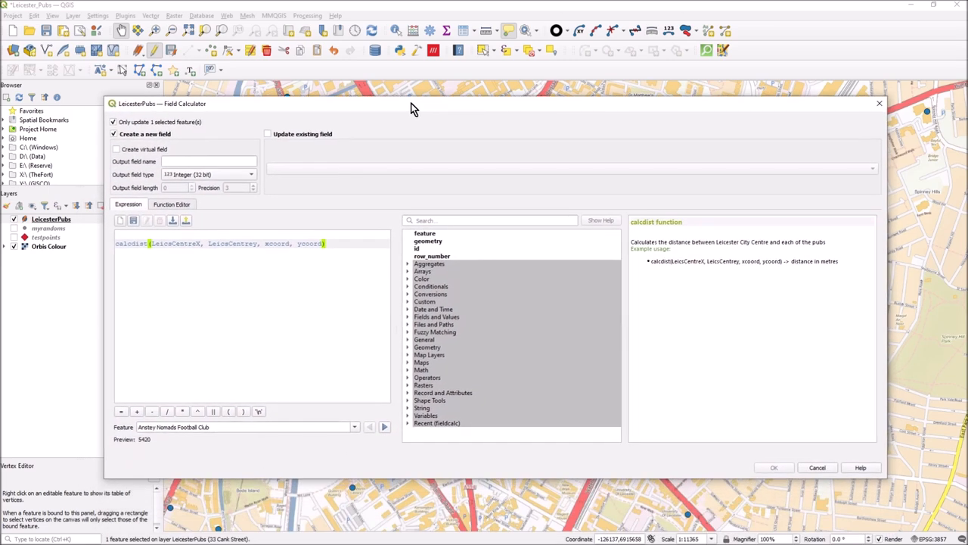
{"action": "mouse_move", "coordinate": [240, 178]}
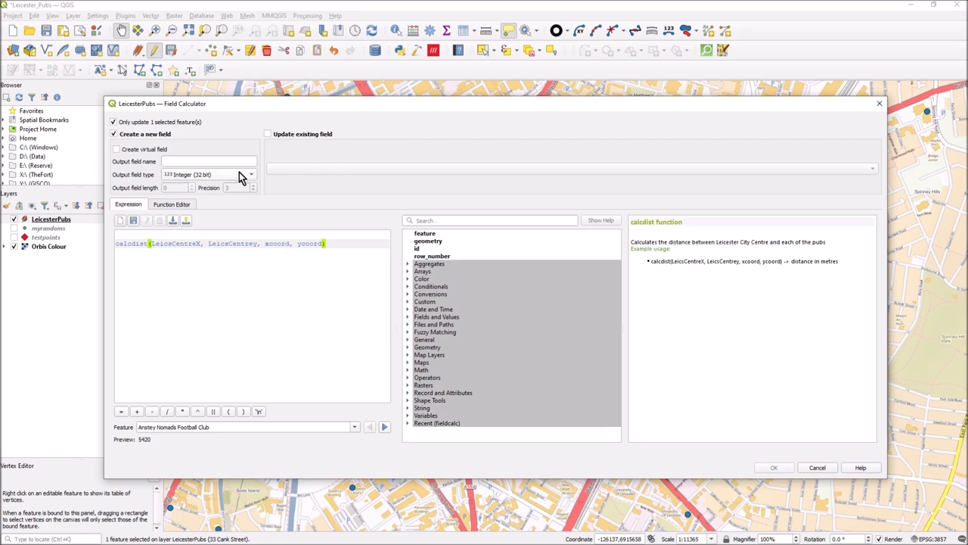
{"action": "mouse_move", "coordinate": [180, 201]}
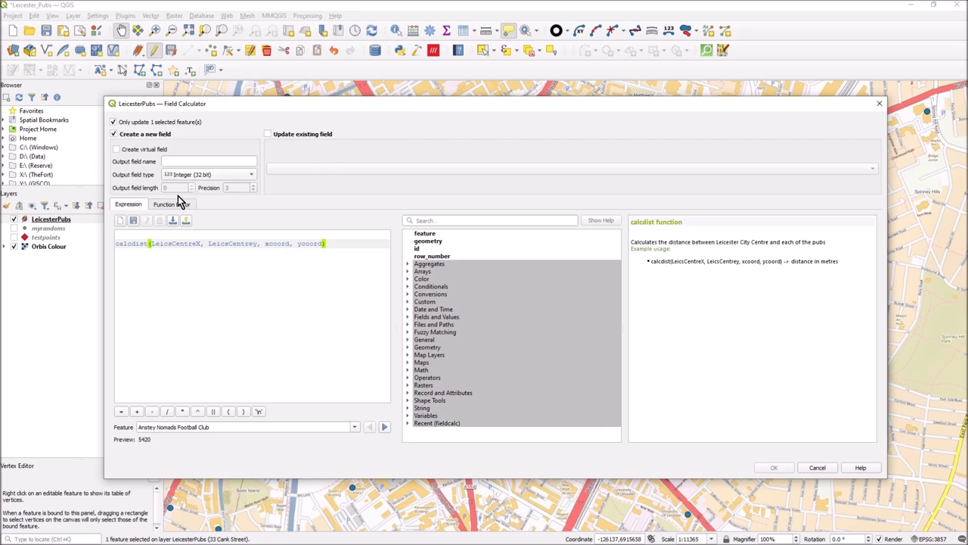
{"action": "mouse_move", "coordinate": [409, 312]}
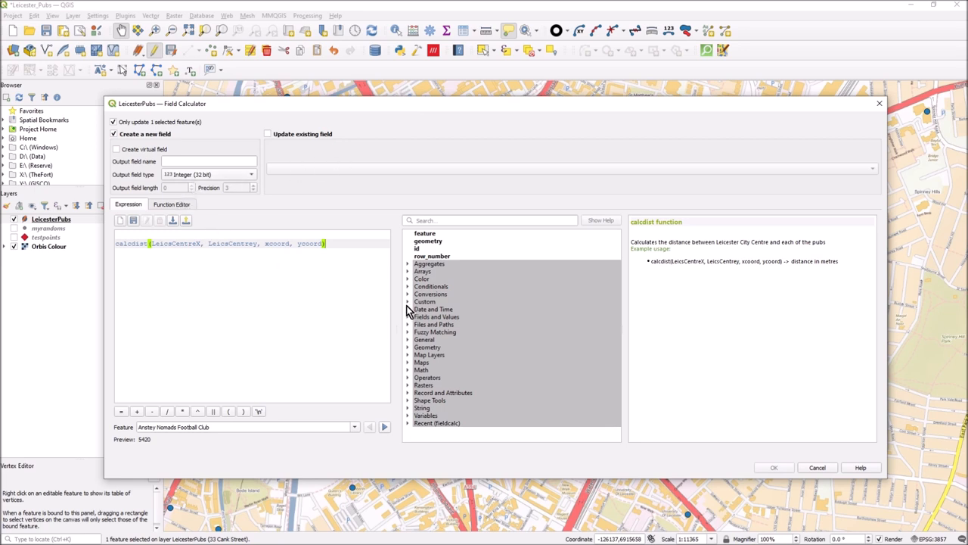
{"action": "left_click", "coordinate": [424, 301]}
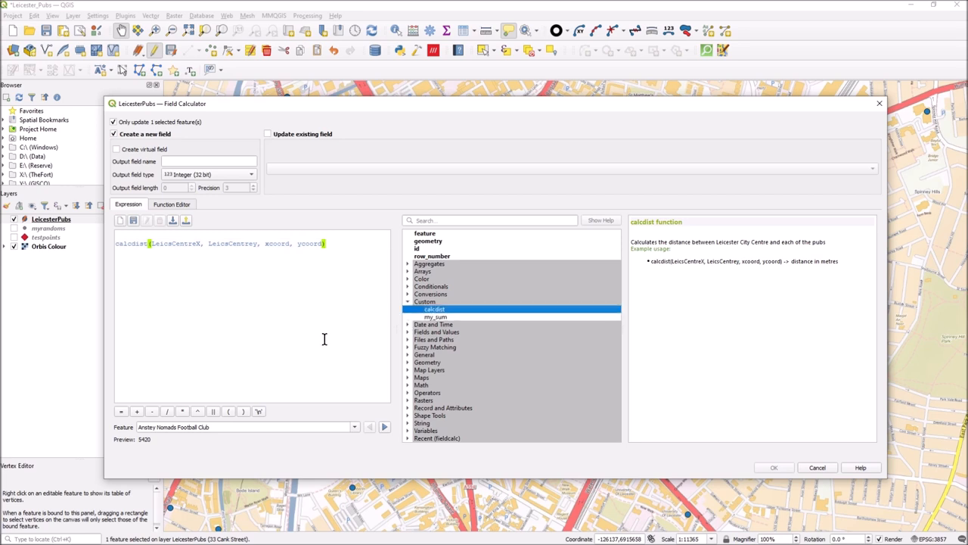